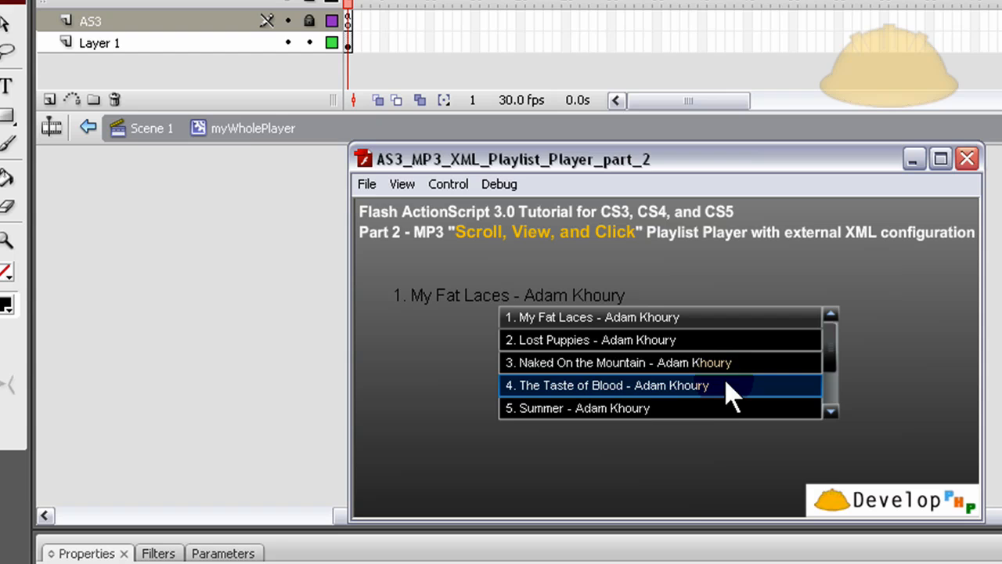
# - Close the player preview and browse up to the AS3_MP3_XML_Playlist_Player project folder
pyautogui.scroll(-3)
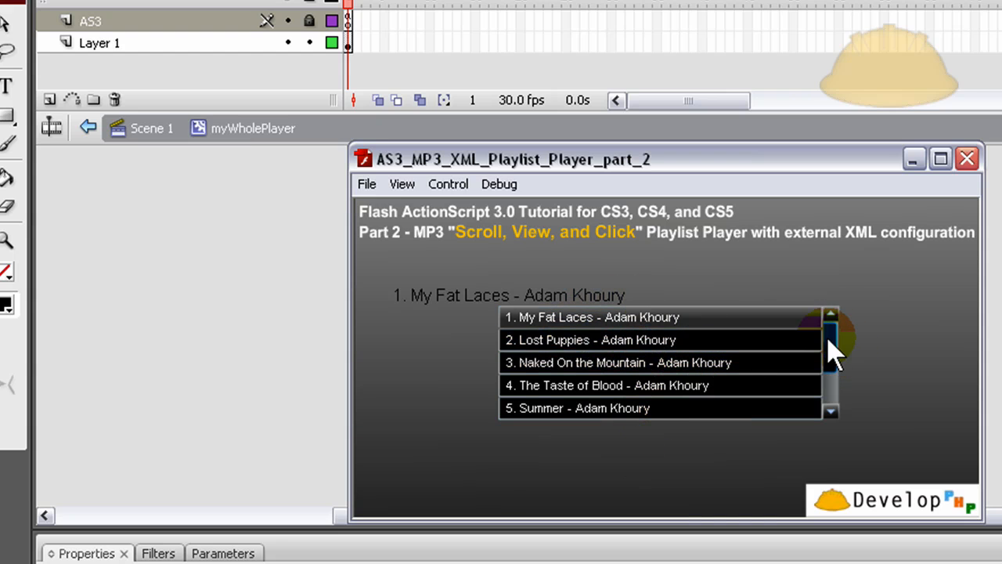
pyautogui.scroll(-3)
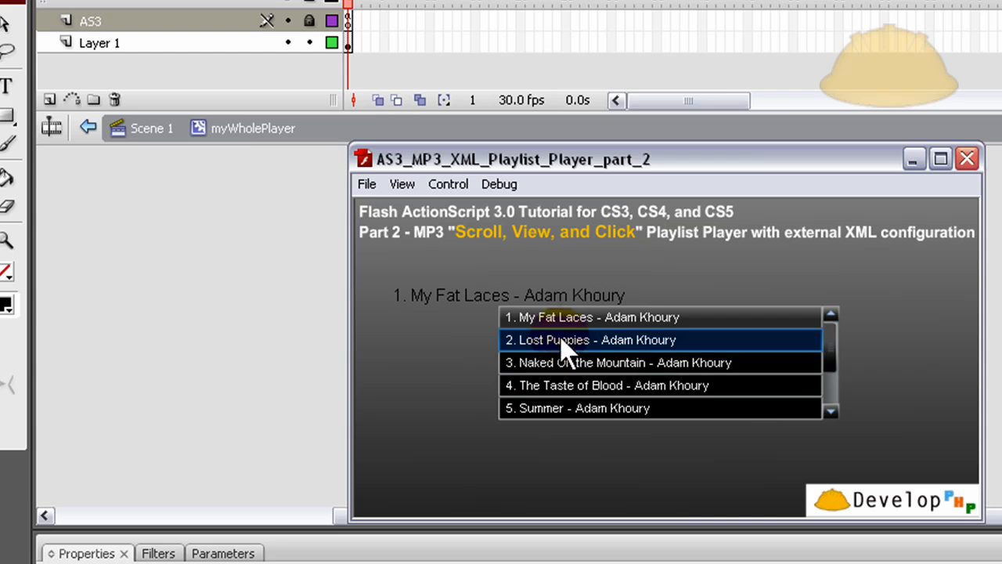
pyautogui.moveTo(755, 404)
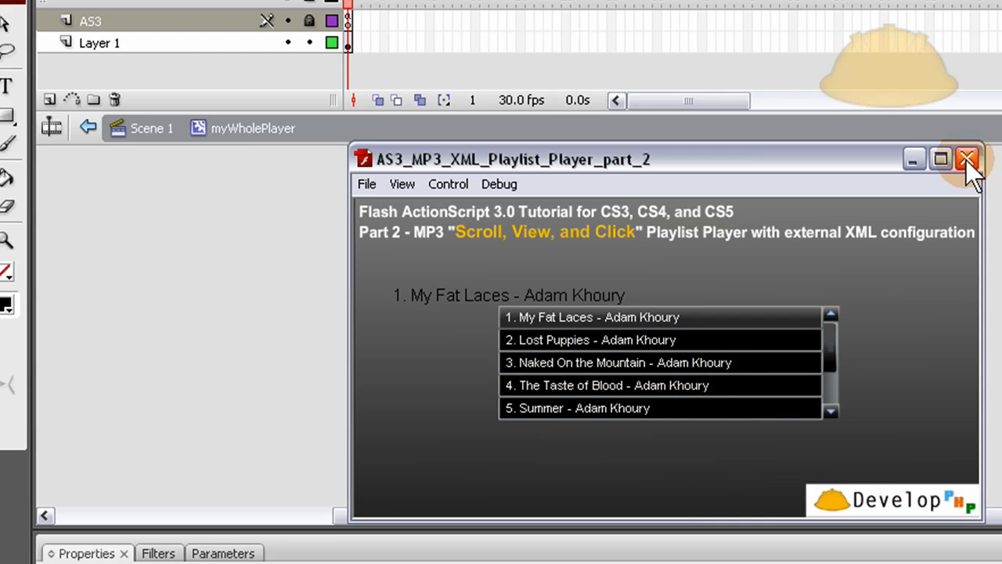
pyautogui.click(968, 159)
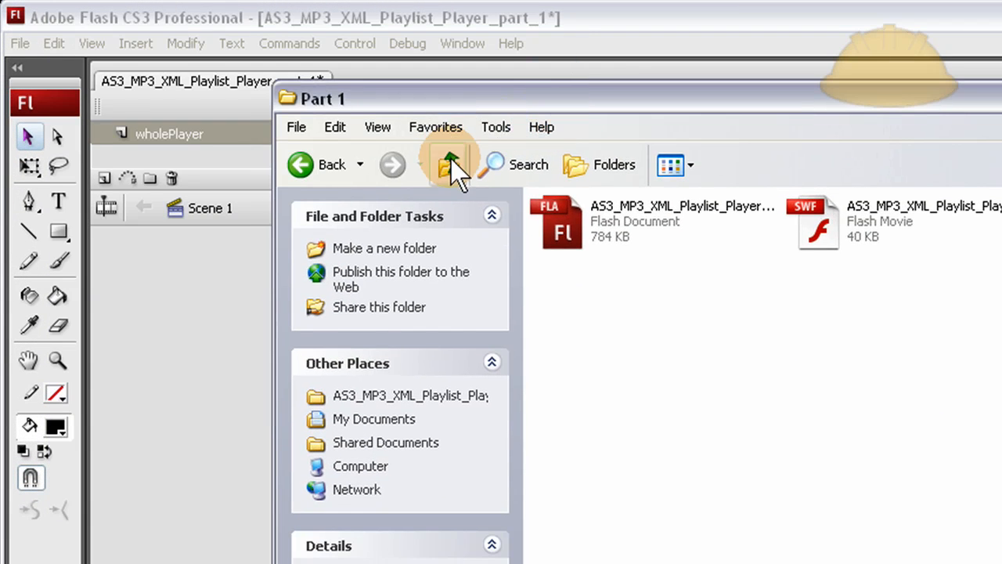
pyautogui.click(448, 164)
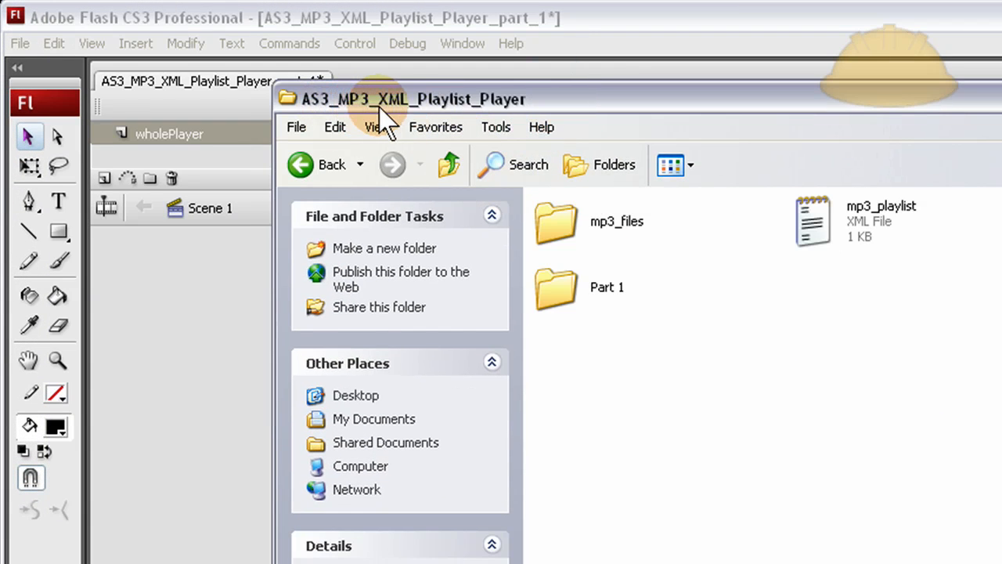
pyautogui.moveTo(692, 360)
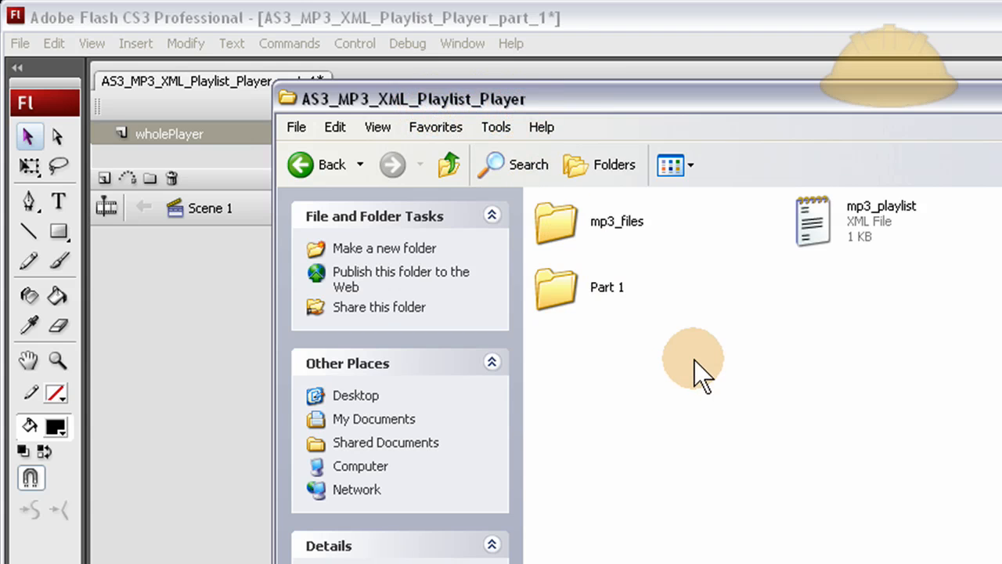
pyautogui.moveTo(629, 324)
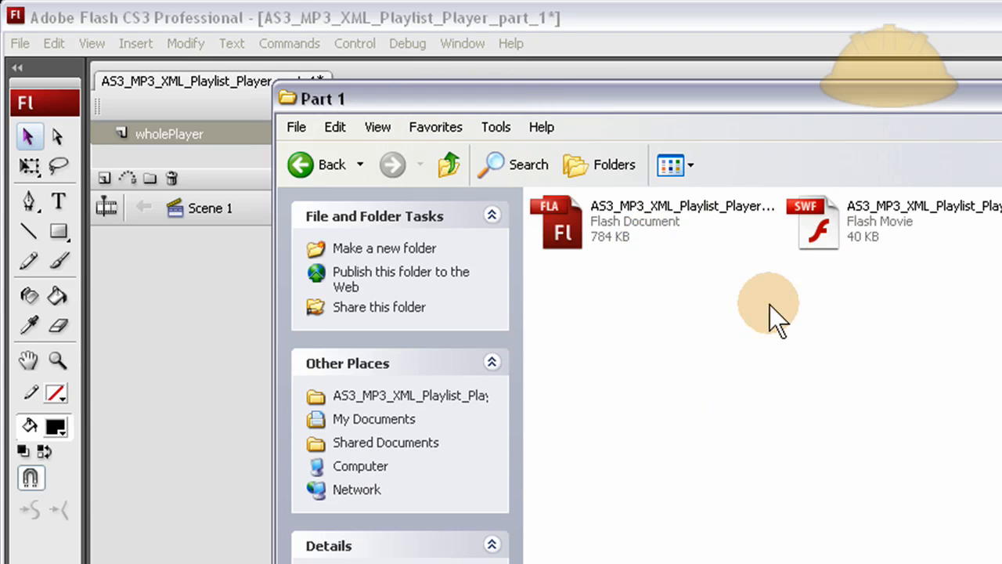
pyautogui.moveTo(721, 407)
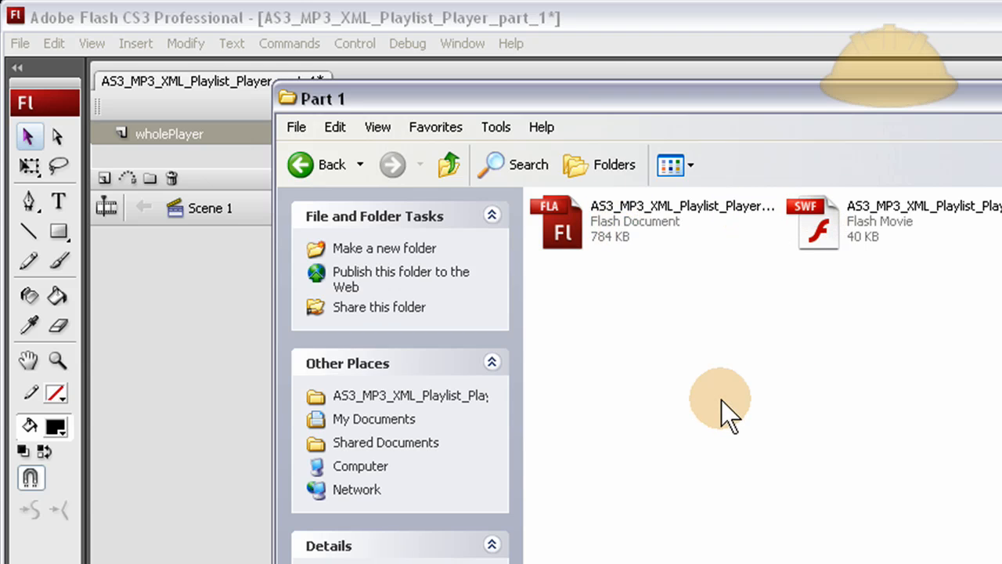
pyautogui.moveTo(448, 165)
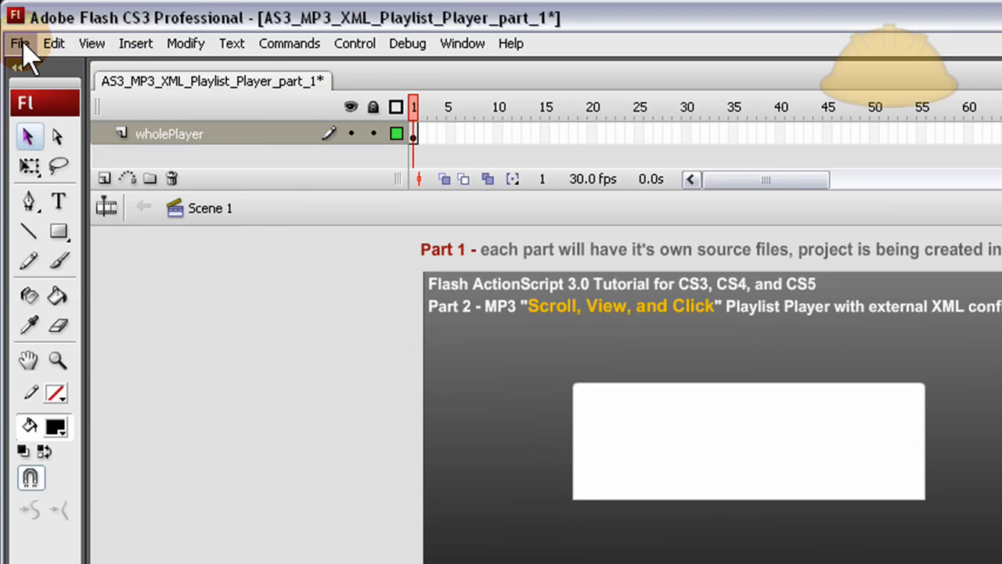
# - Save the document as AS3_MP3_XML_Playlist_Player_part_2 in a new Part 2 folder under the project root
pyautogui.click(19, 44)
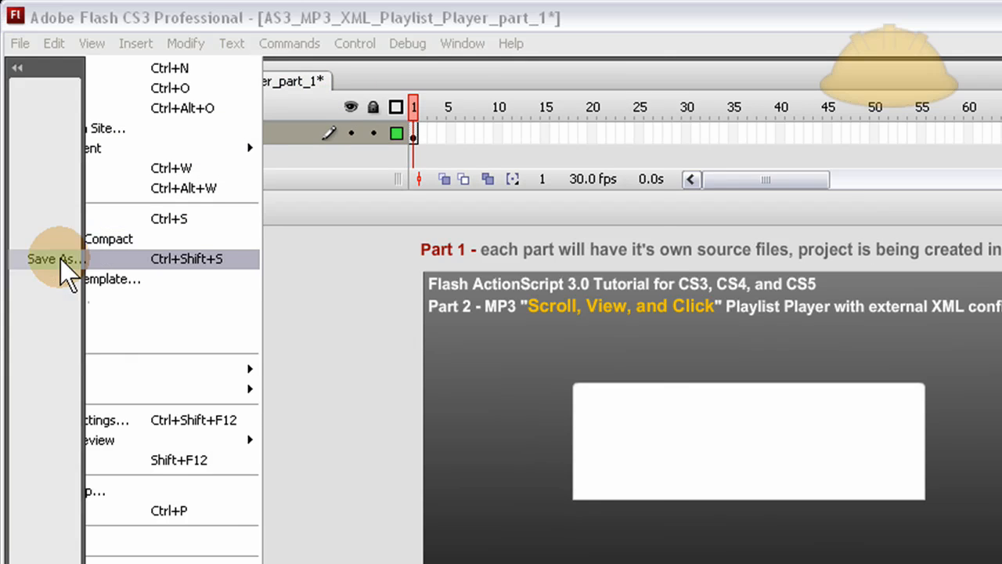
pyautogui.click(55, 259)
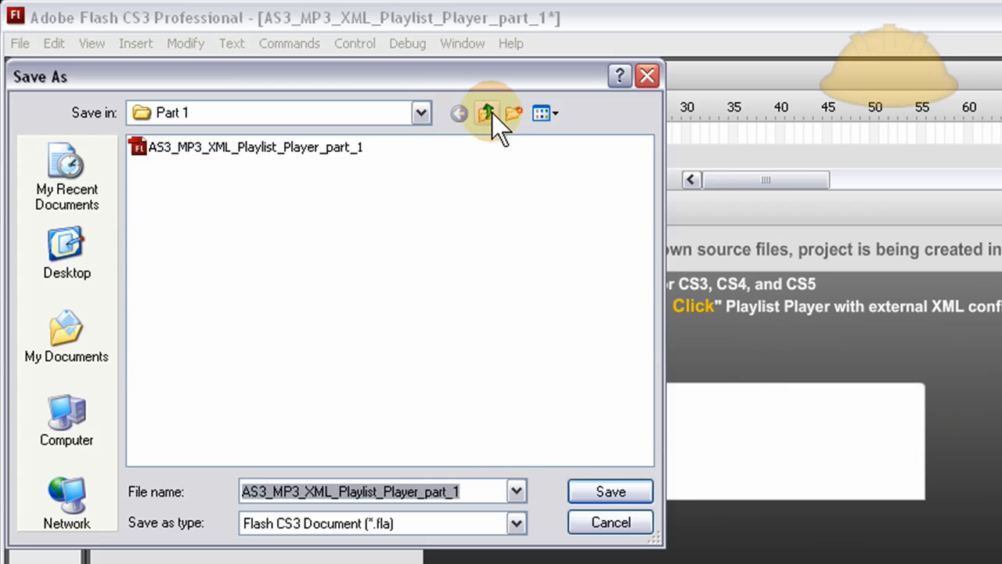
pyautogui.click(486, 113)
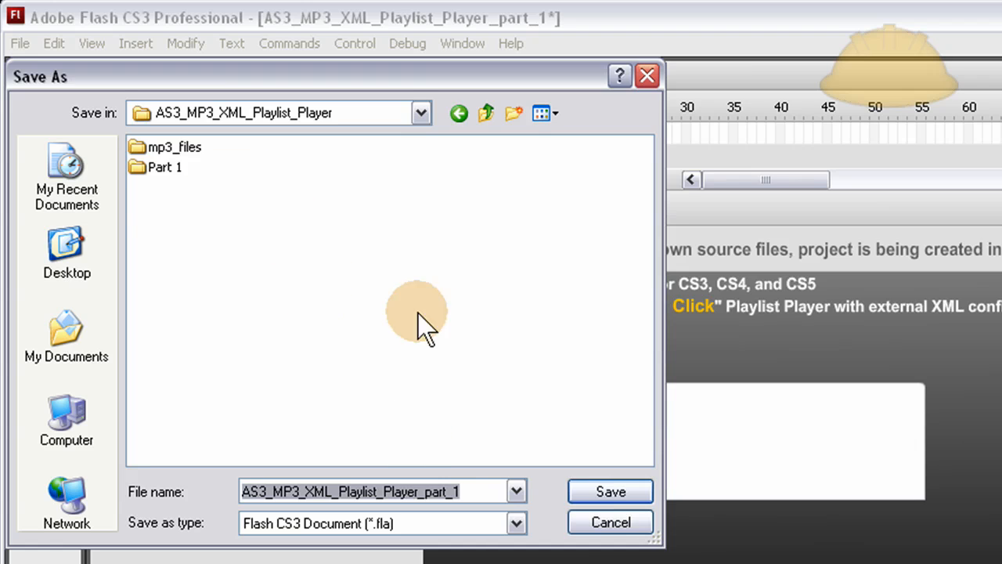
pyautogui.click(513, 112)
pyautogui.write('Part 2')
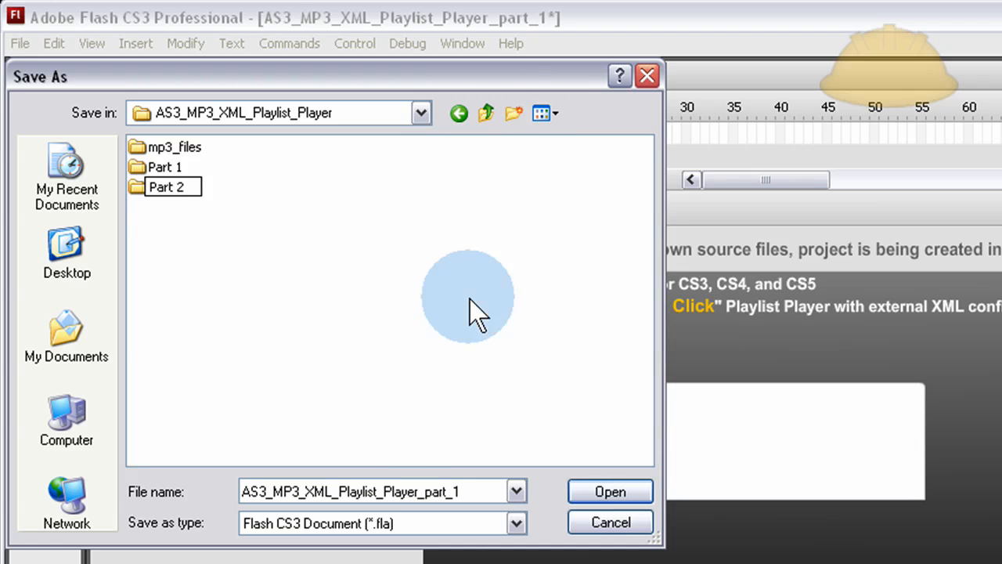
pyautogui.doubleClick(166, 186)
pyautogui.write('2')
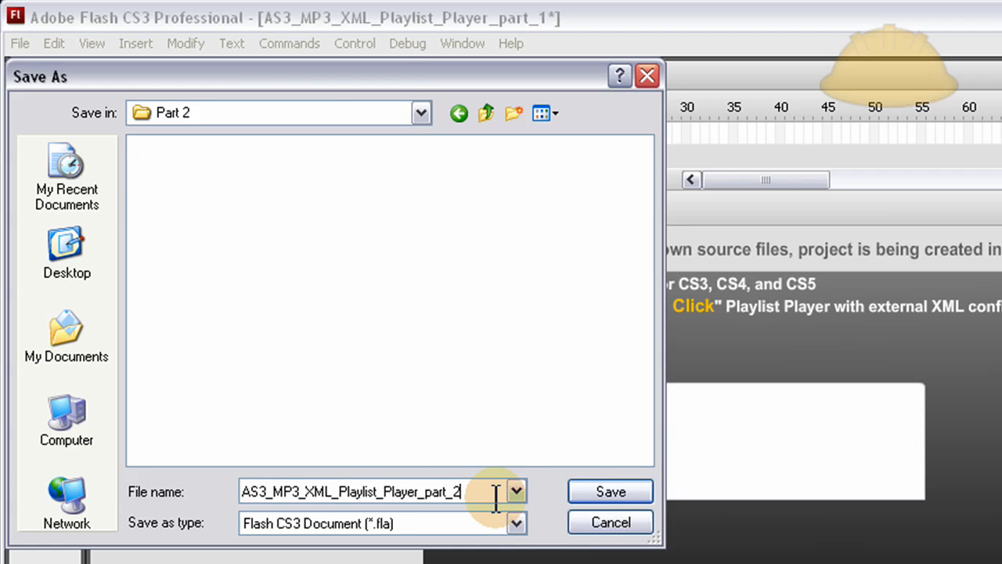
pyautogui.click(611, 492)
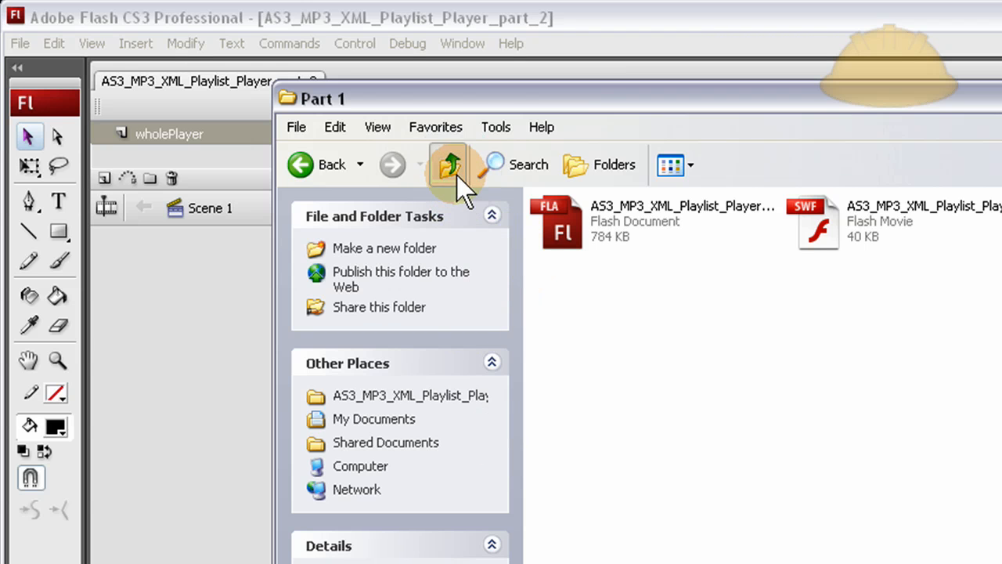
# - Look inside the mp3_files folder at the songs and return to the project folder
pyautogui.click(448, 164)
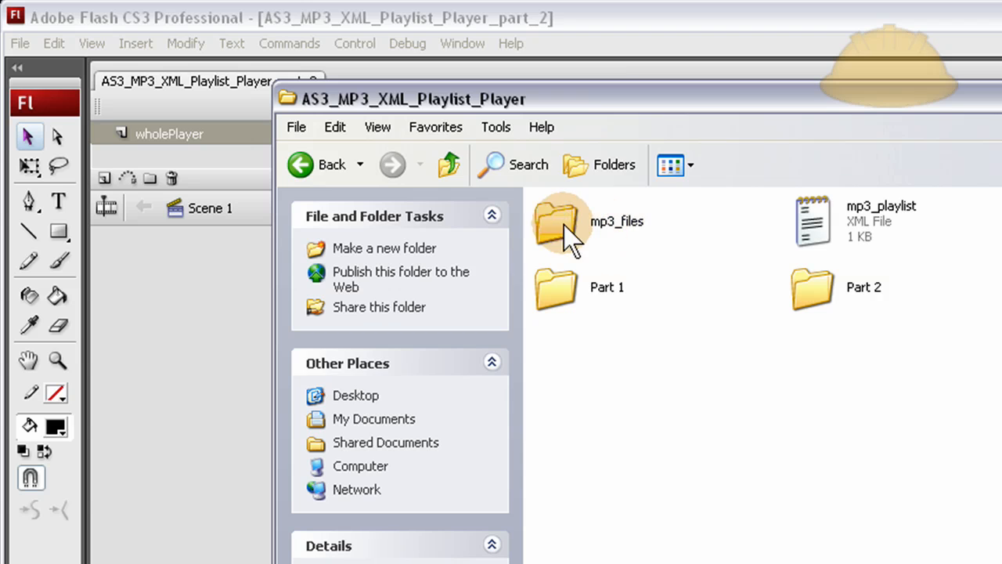
pyautogui.doubleClick(558, 222)
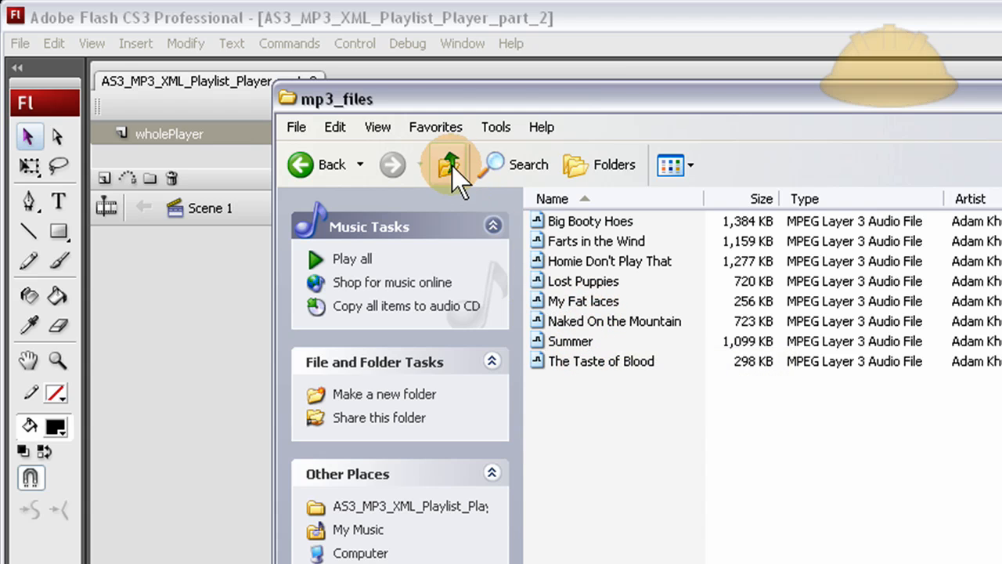
pyautogui.click(448, 165)
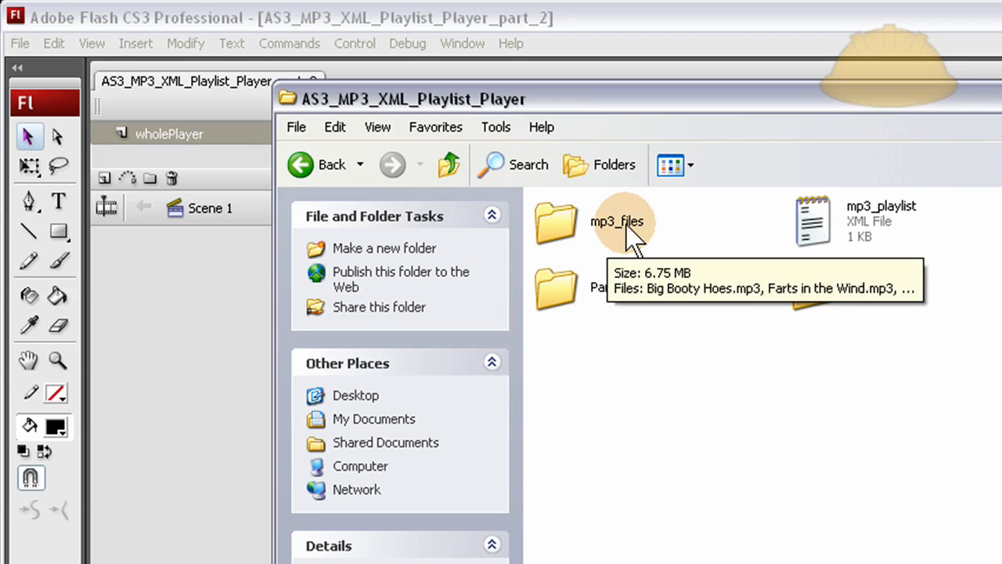
pyautogui.moveTo(720, 419)
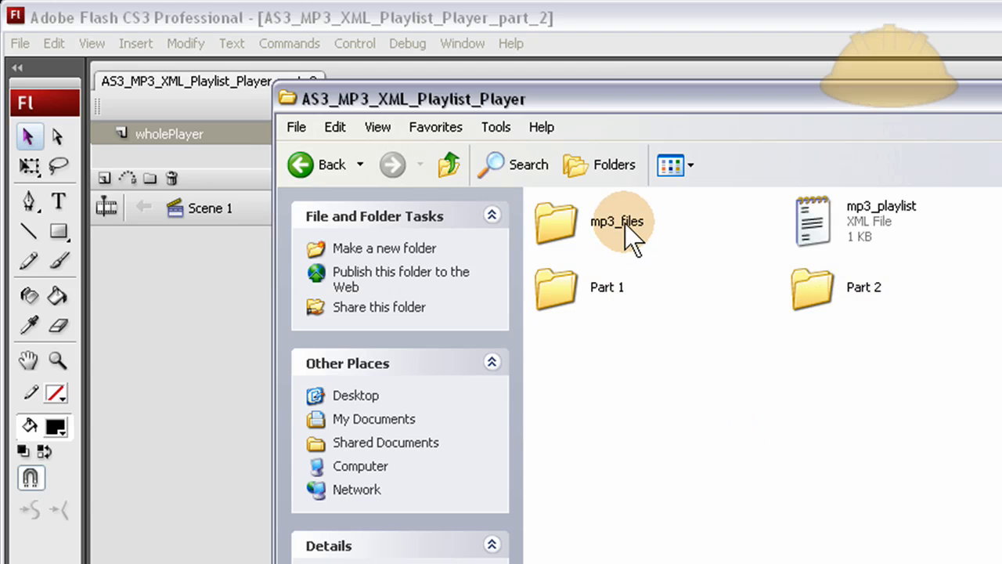
pyautogui.moveTo(623, 222)
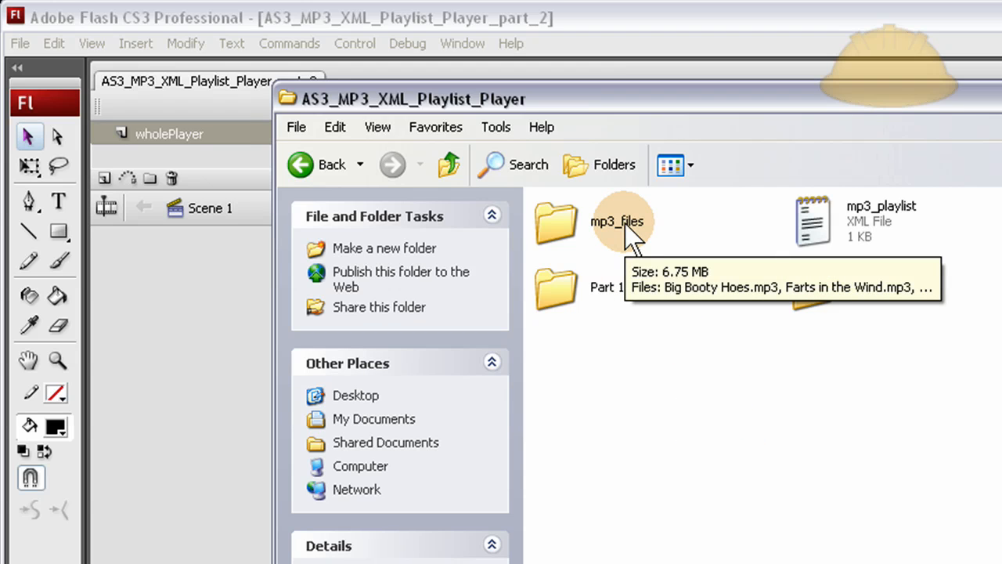
pyautogui.moveTo(646, 235)
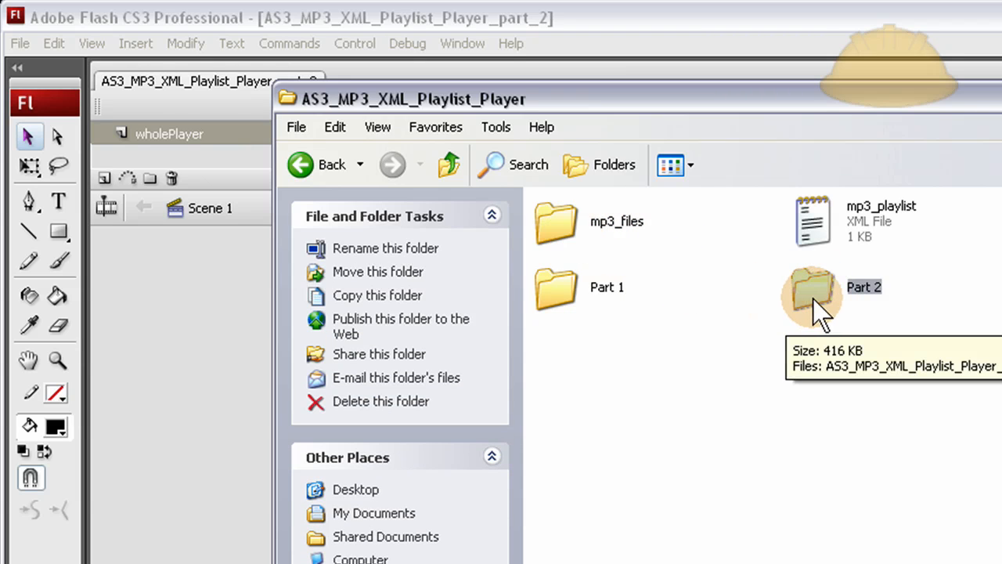
# - Move mp3_files into Part 2 and open mp3_playlist.xml in Dreamweaver
pyautogui.doubleClick(811, 296)
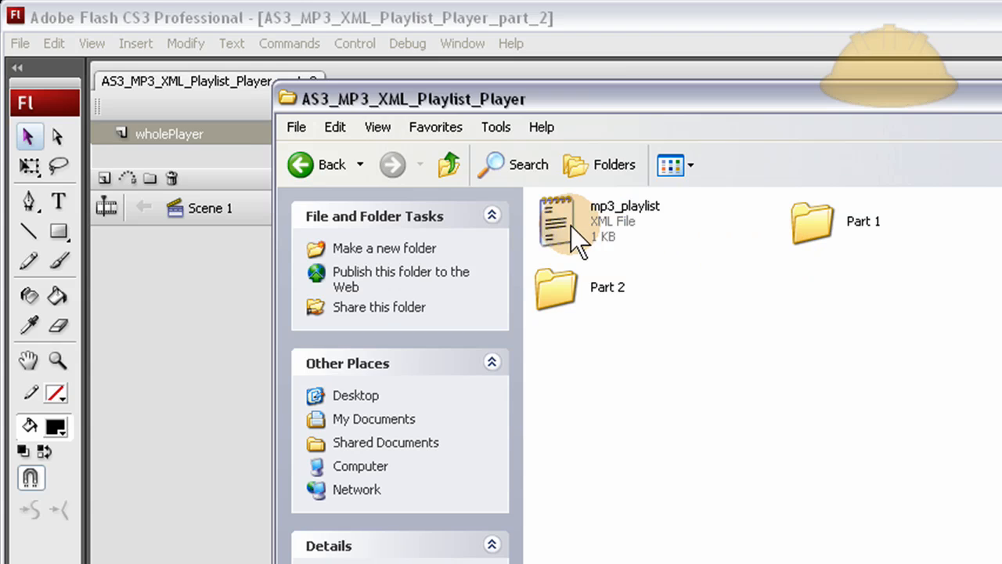
pyautogui.moveTo(567, 239)
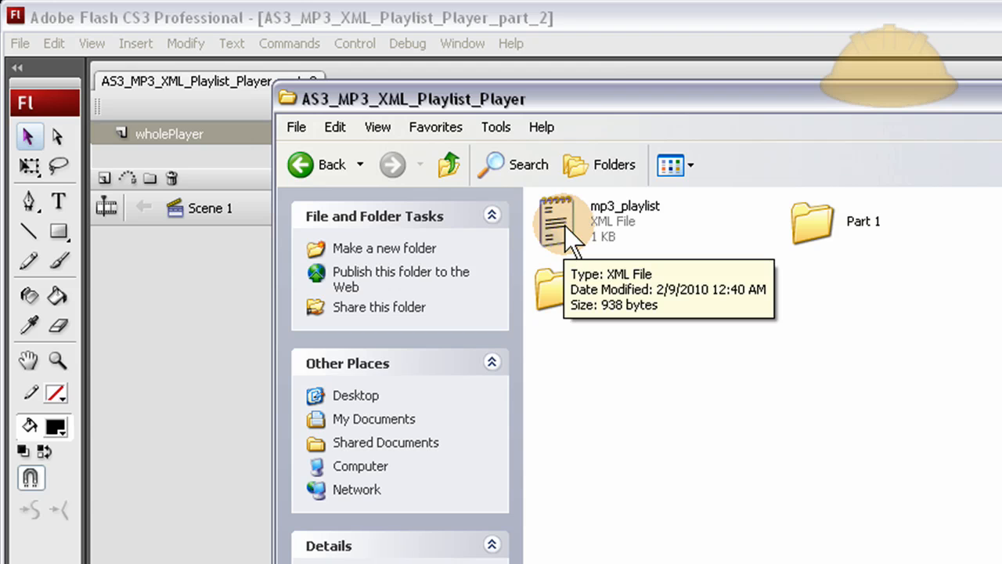
pyautogui.doubleClick(560, 222)
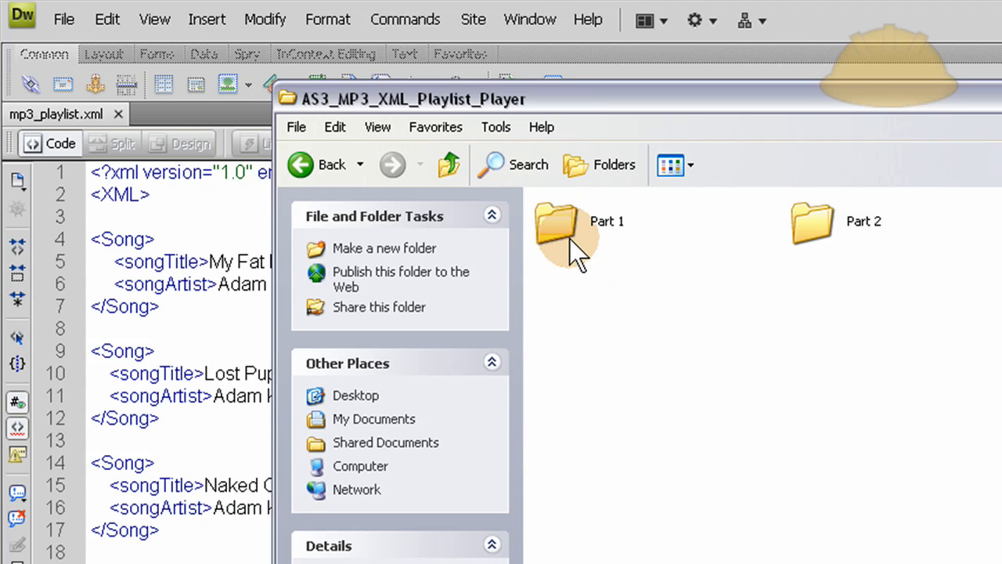
# - Browse the Part 2 folder's mp3_files and part_2 document, then open mp3_playlist.xml in Notepad
pyautogui.doubleClick(555, 227)
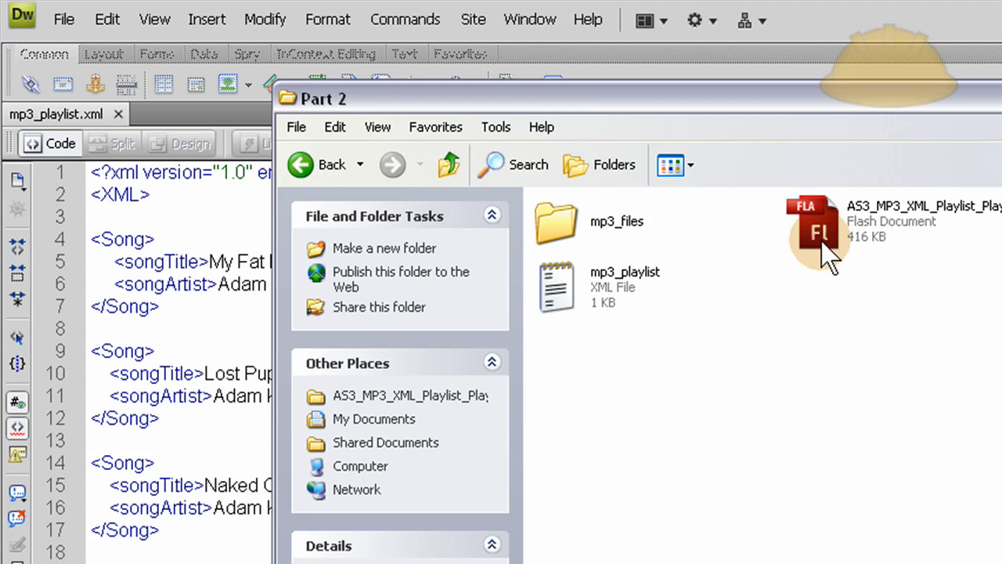
pyautogui.click(623, 289)
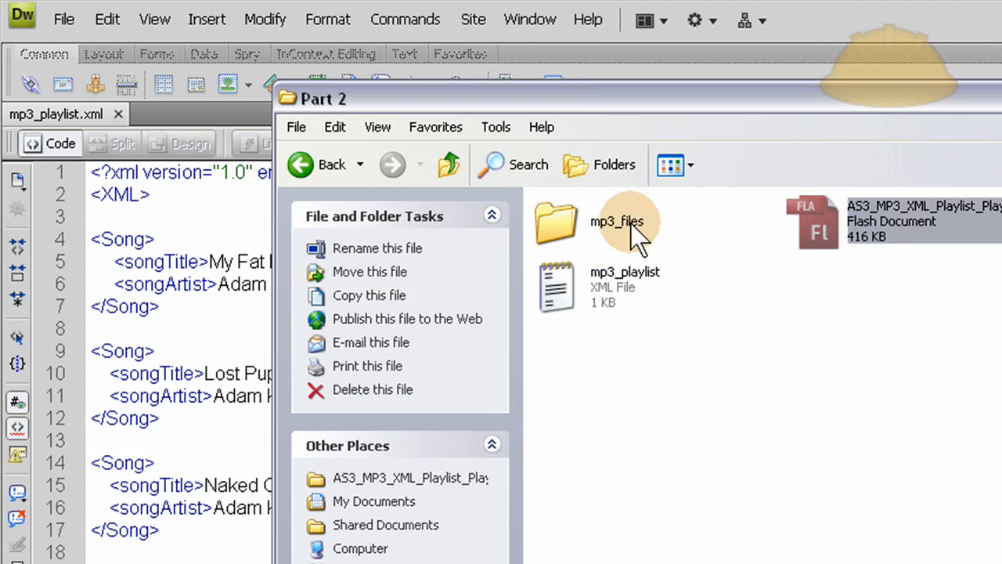
pyautogui.click(617, 222)
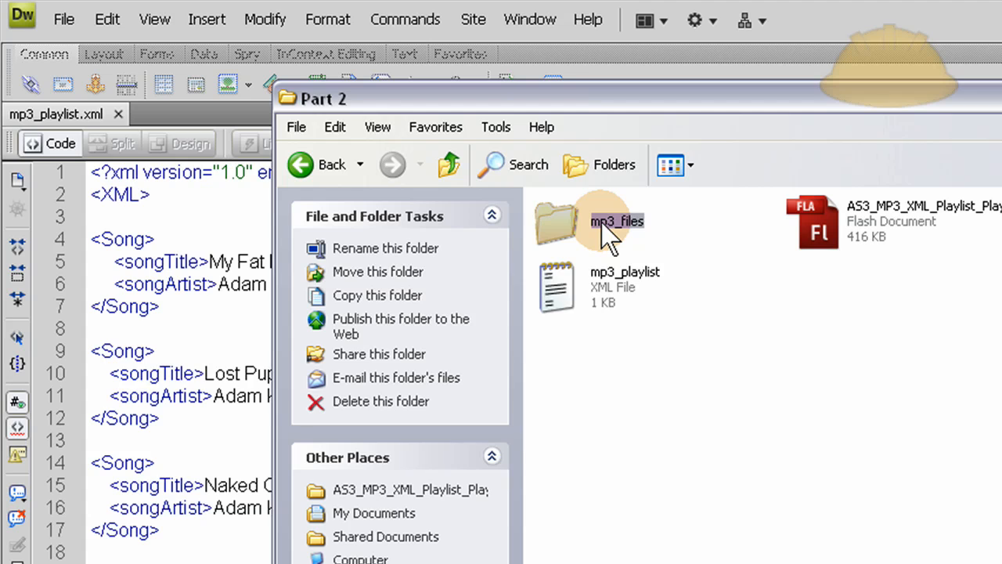
pyautogui.doubleClick(617, 221)
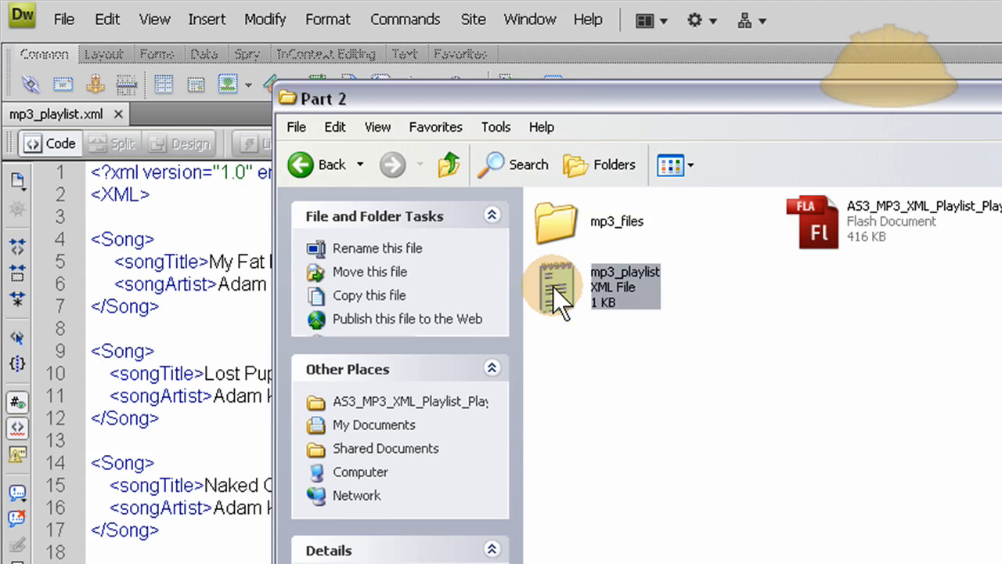
pyautogui.doubleClick(551, 285)
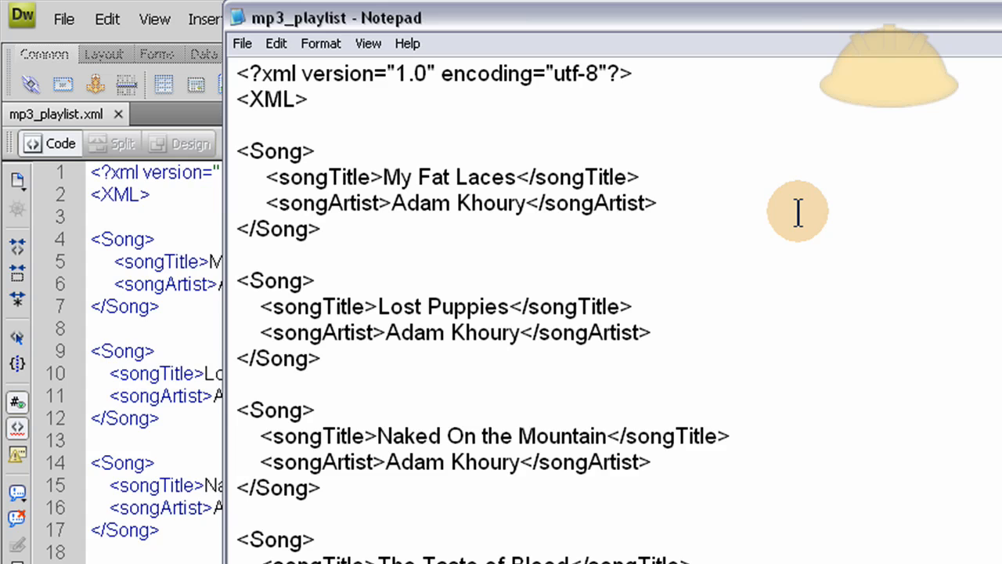
pyautogui.moveTo(345, 188)
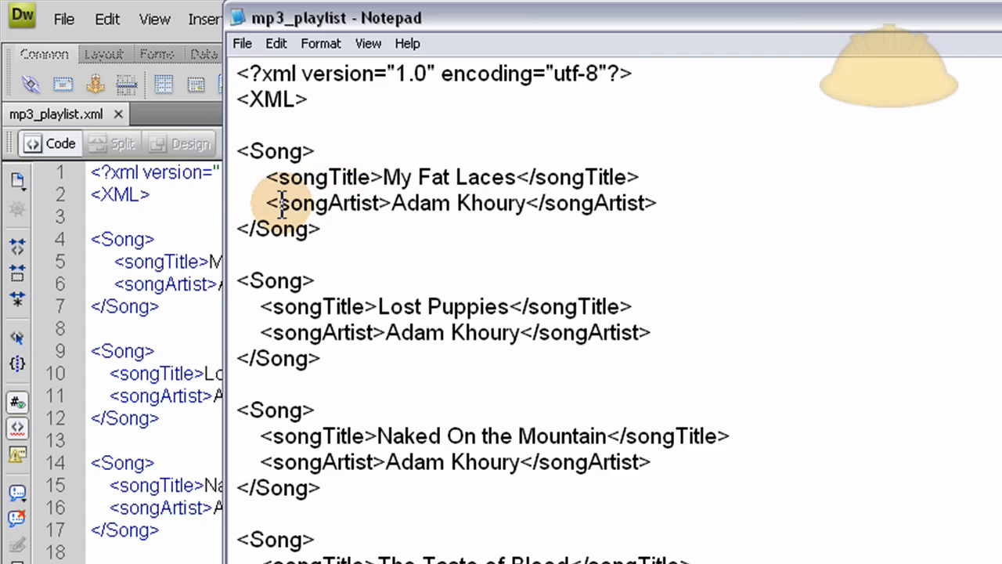
pyautogui.click(319, 228)
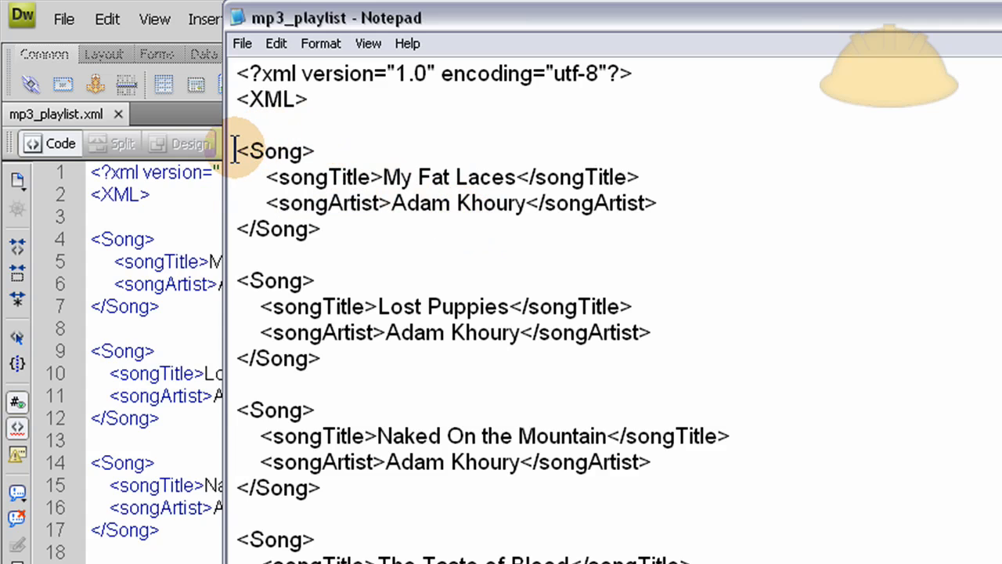
pyautogui.doubleClick(274, 151)
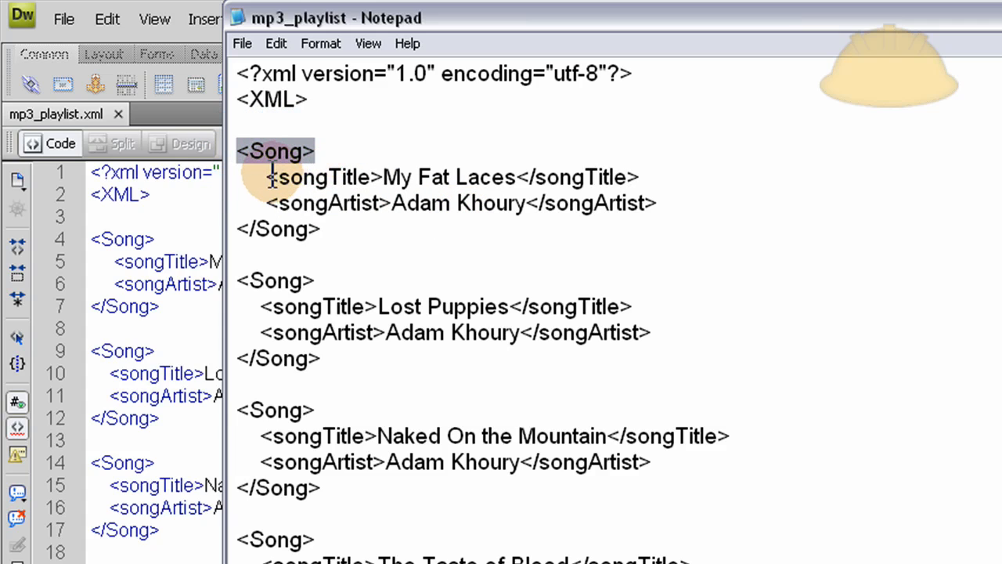
pyautogui.doubleClick(322, 177)
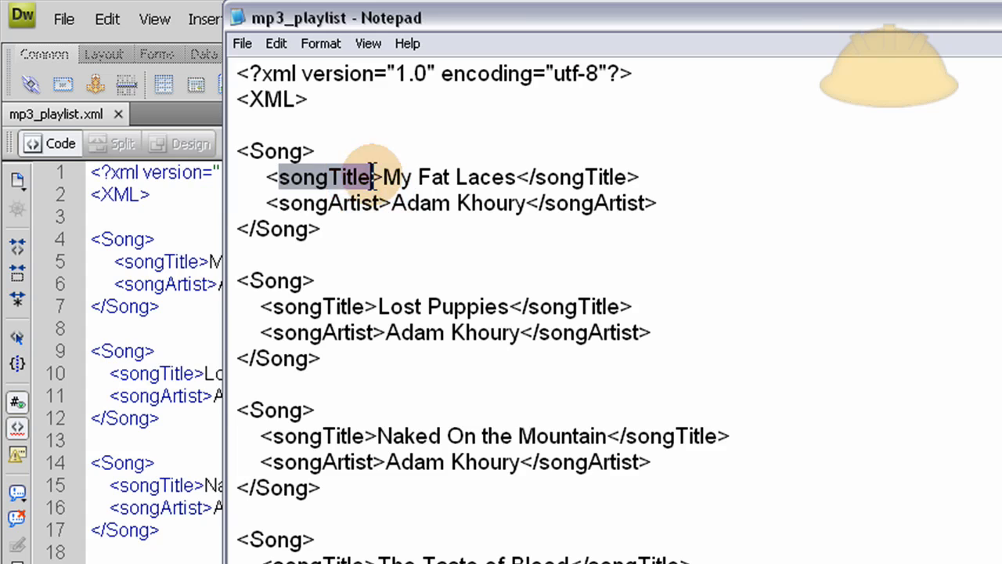
pyautogui.doubleClick(326, 204)
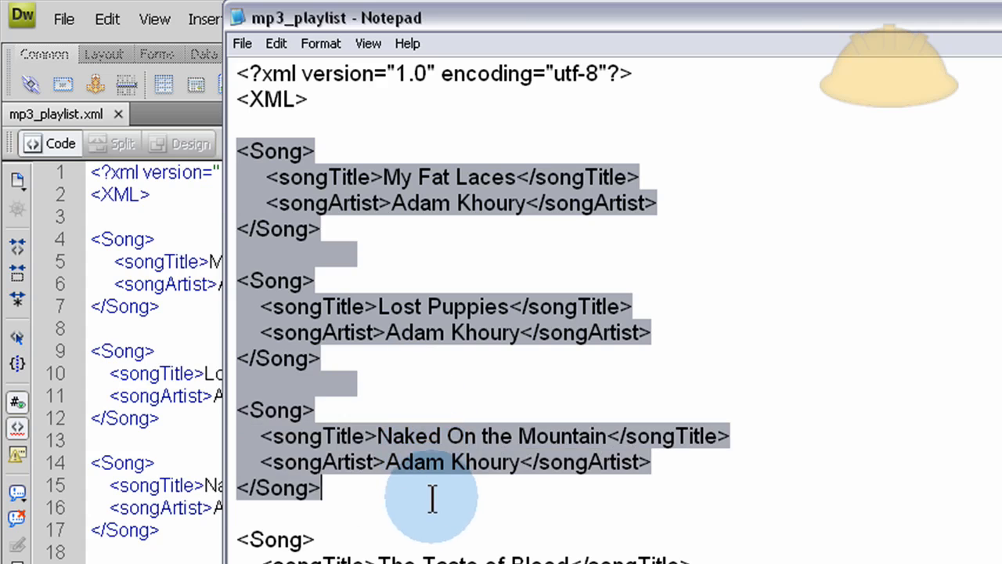
pyautogui.click(316, 280)
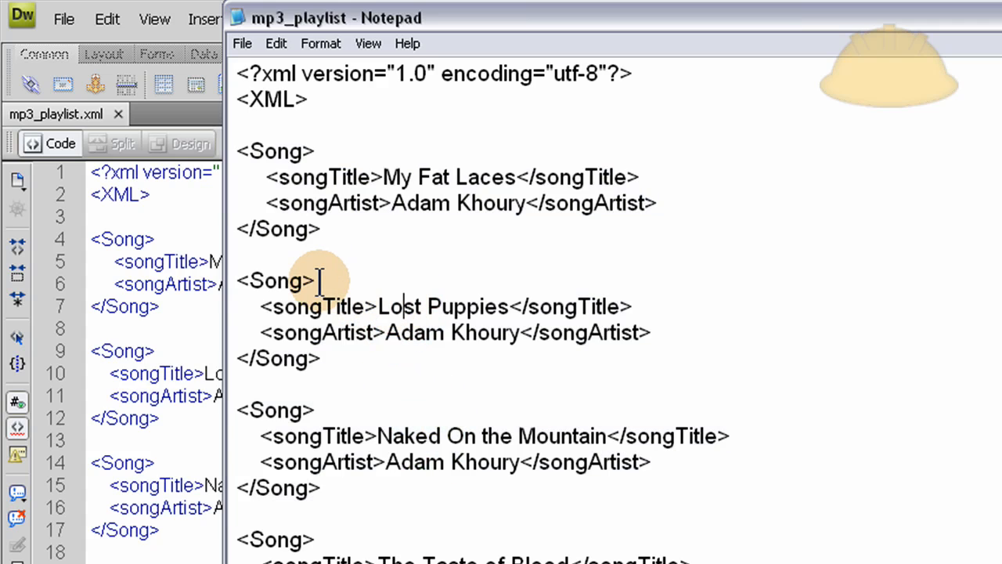
pyautogui.moveTo(462, 545)
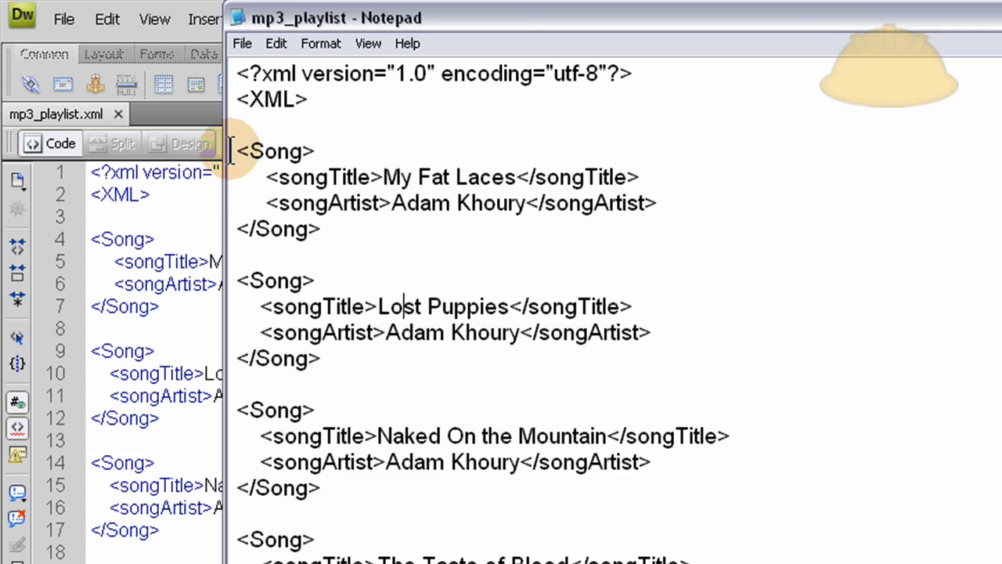
pyautogui.moveTo(426, 407)
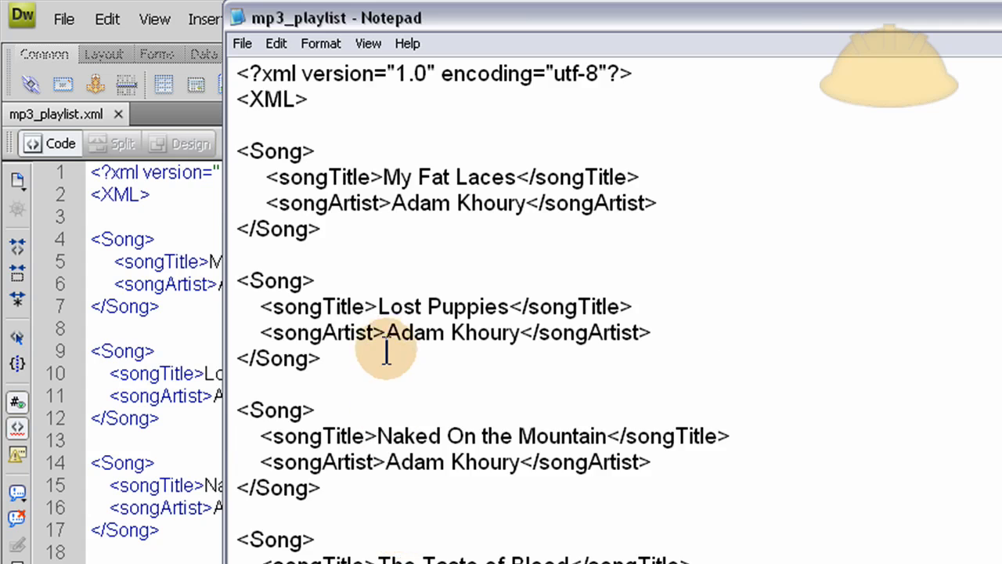
pyautogui.scroll(-3)
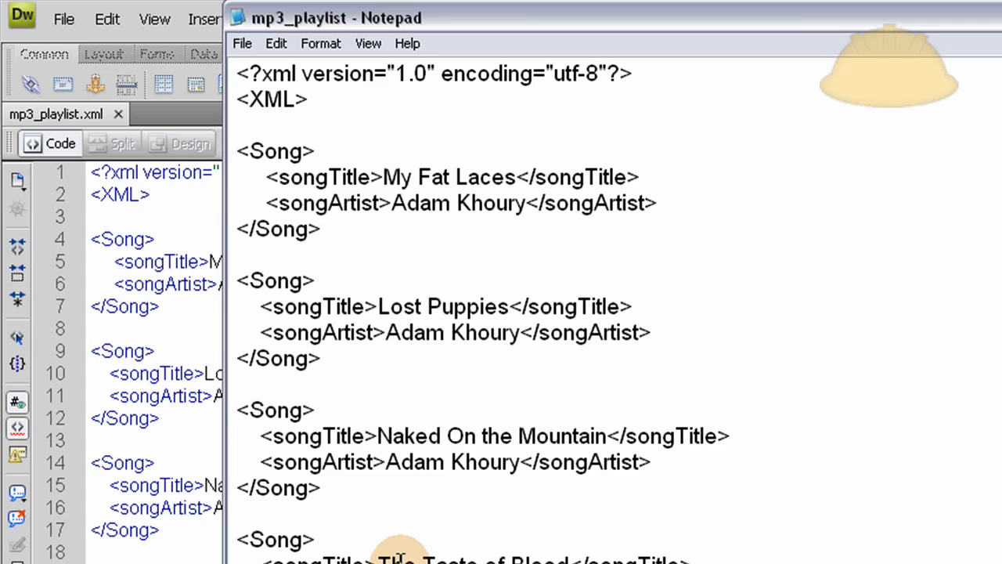
pyautogui.click(401, 306)
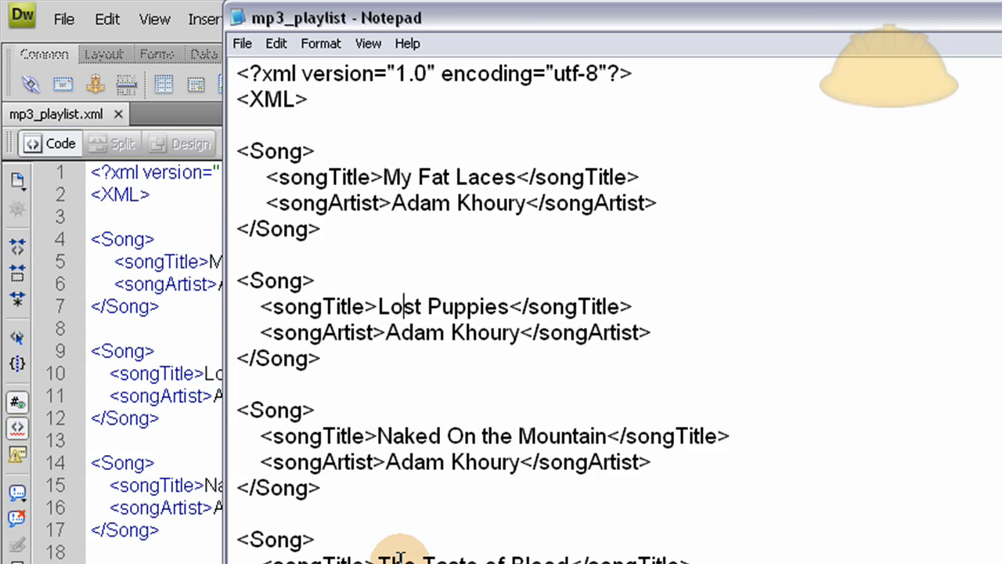
pyautogui.moveTo(520, 520)
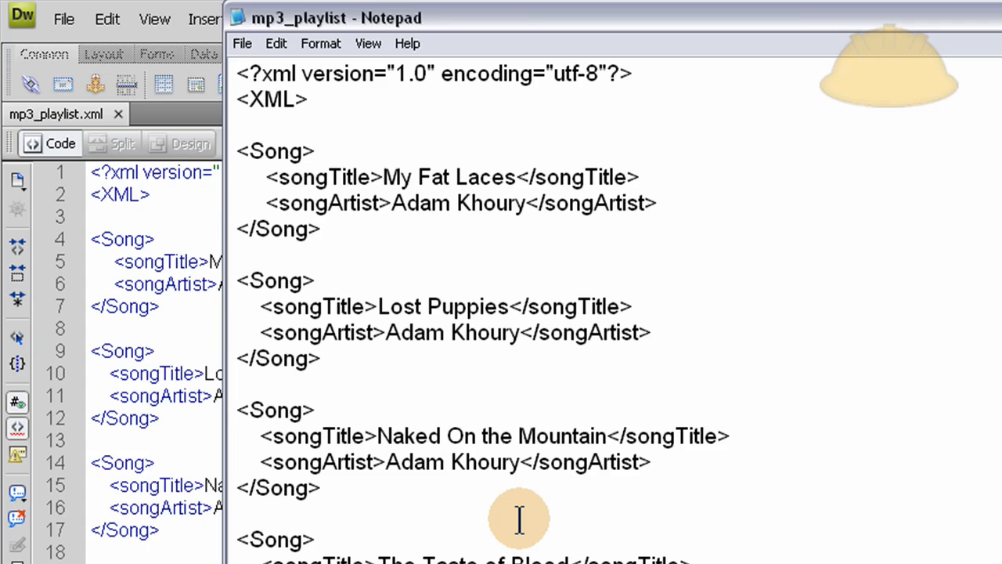
pyautogui.click(401, 305)
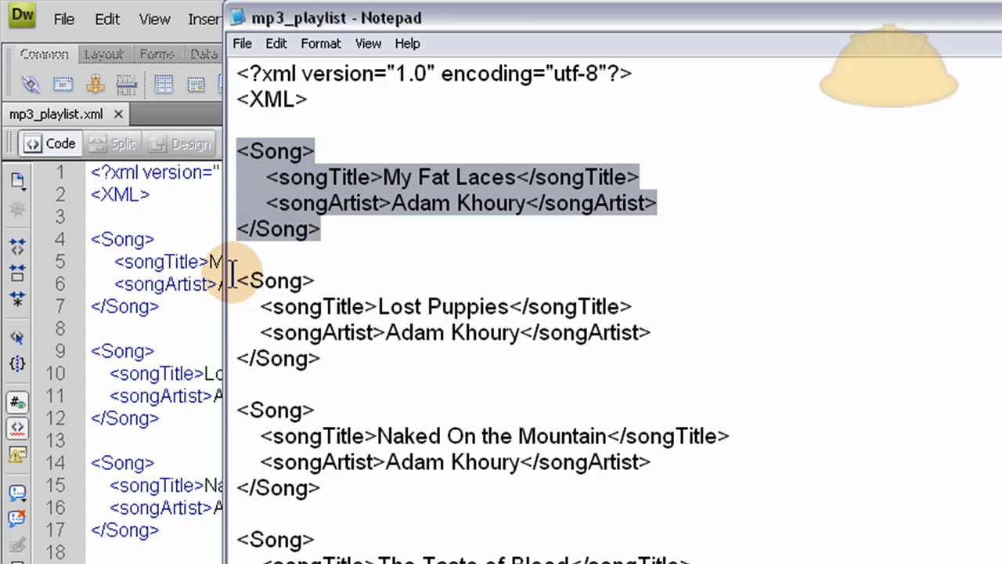
pyautogui.moveTo(243, 280); pyautogui.dragTo(353, 357)
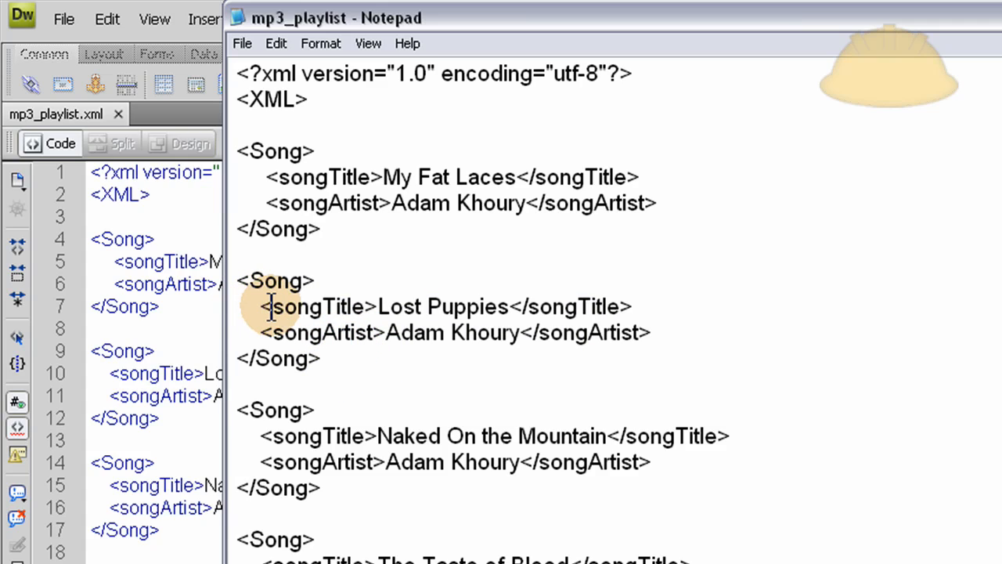
pyautogui.doubleClick(320, 305)
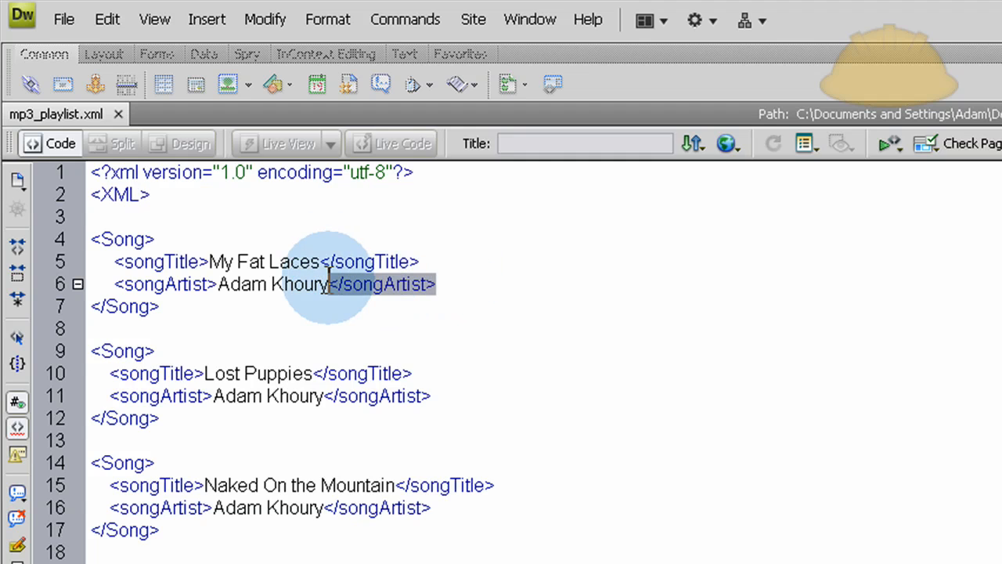
pyautogui.click(332, 372)
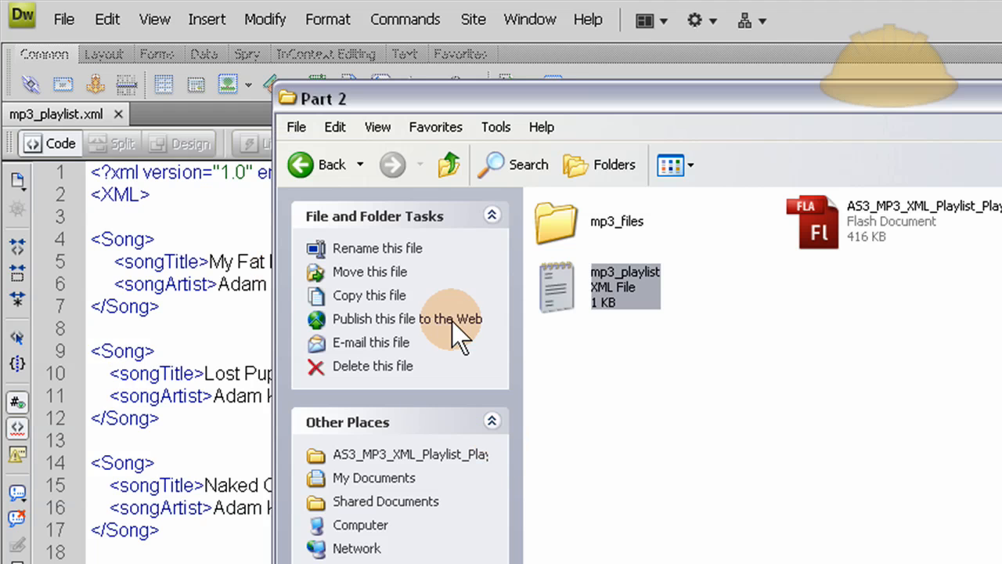
# - Browse the mp3_files folder and select The Taste of Blood song file
pyautogui.doubleClick(556, 221)
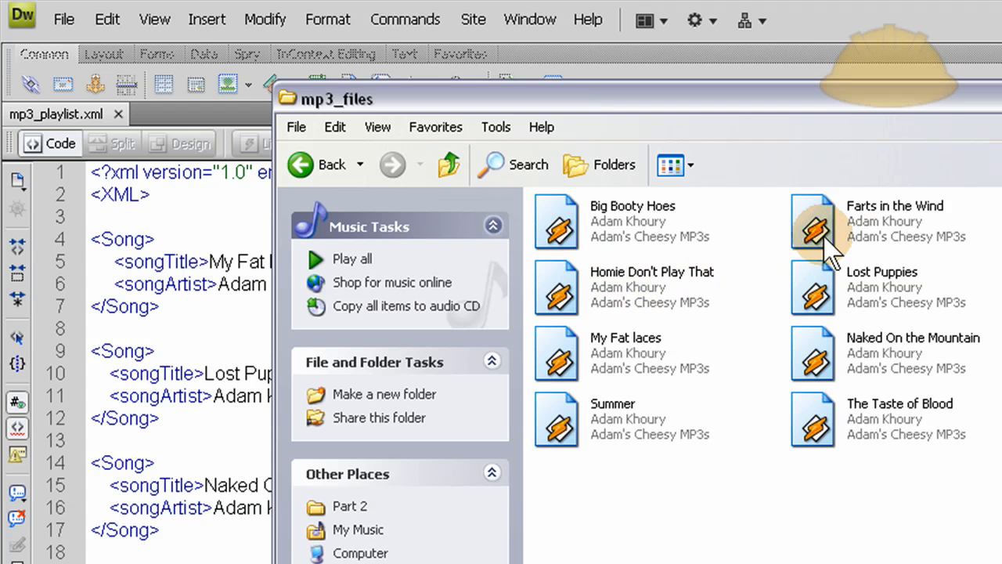
pyautogui.moveTo(654, 352)
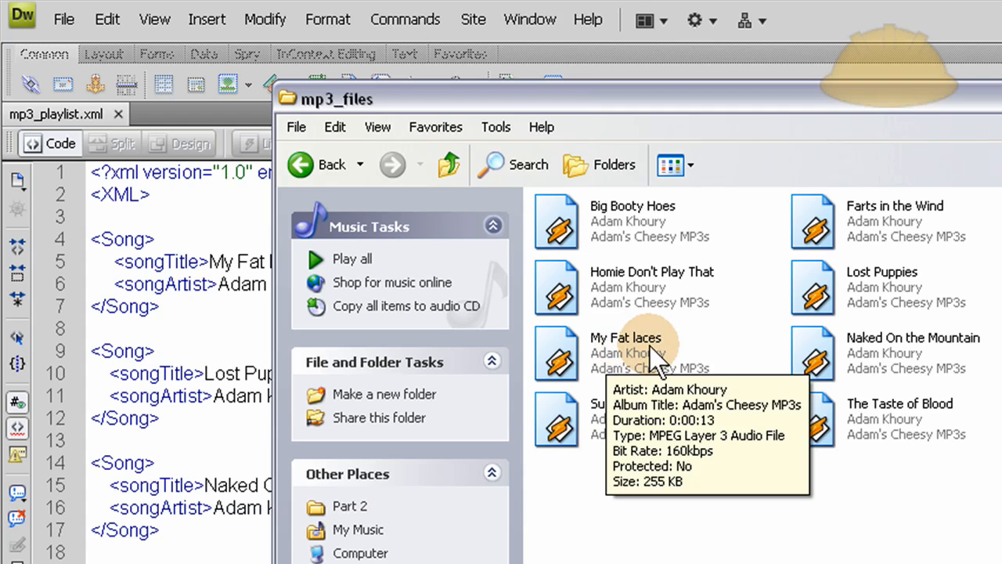
pyautogui.moveTo(642, 357)
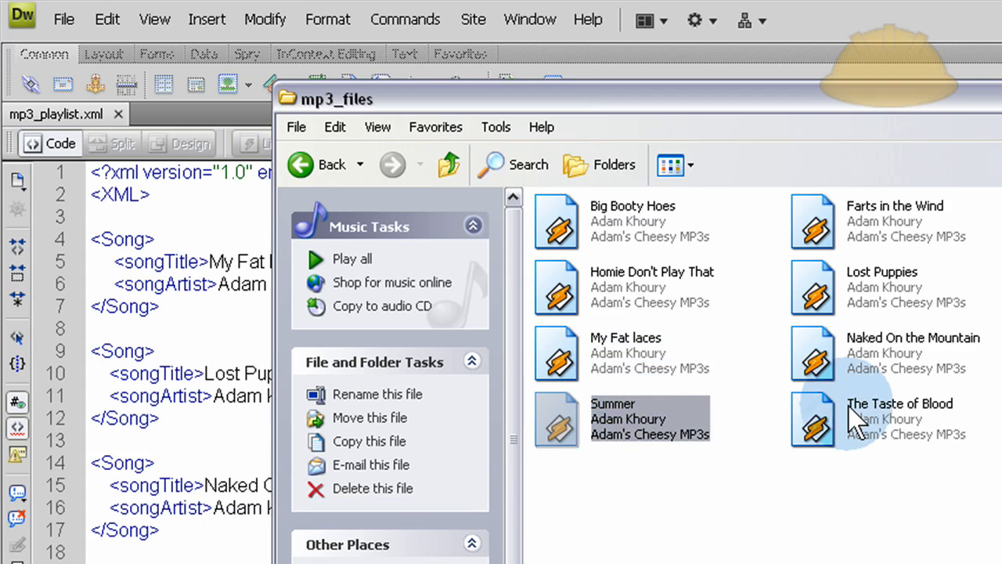
pyautogui.click(901, 420)
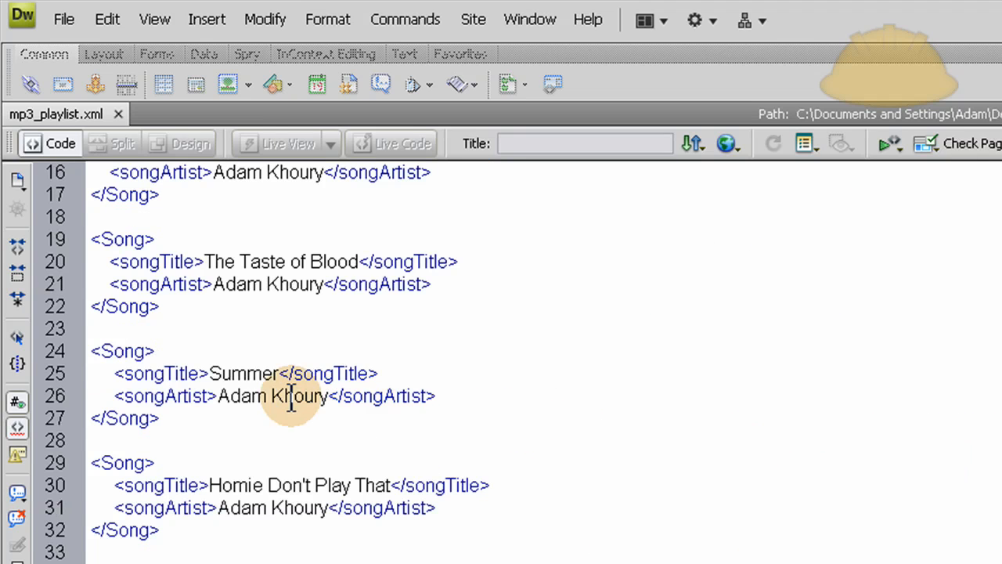
pyautogui.doubleClick(272, 395)
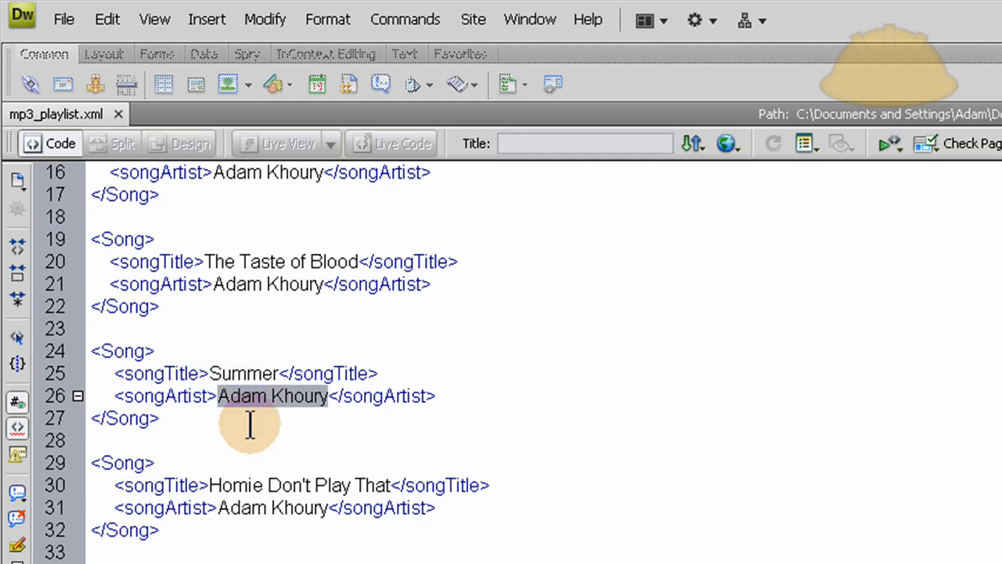
pyautogui.scroll(-3)
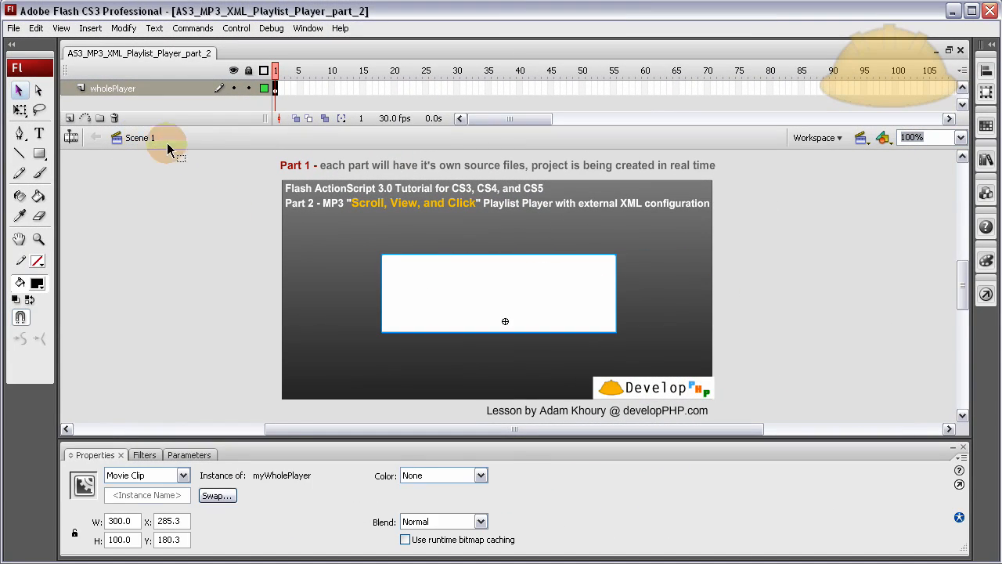
# - Return to the Scene 1 main timeline to reach the frame's ActionScript
pyautogui.click(264, 312)
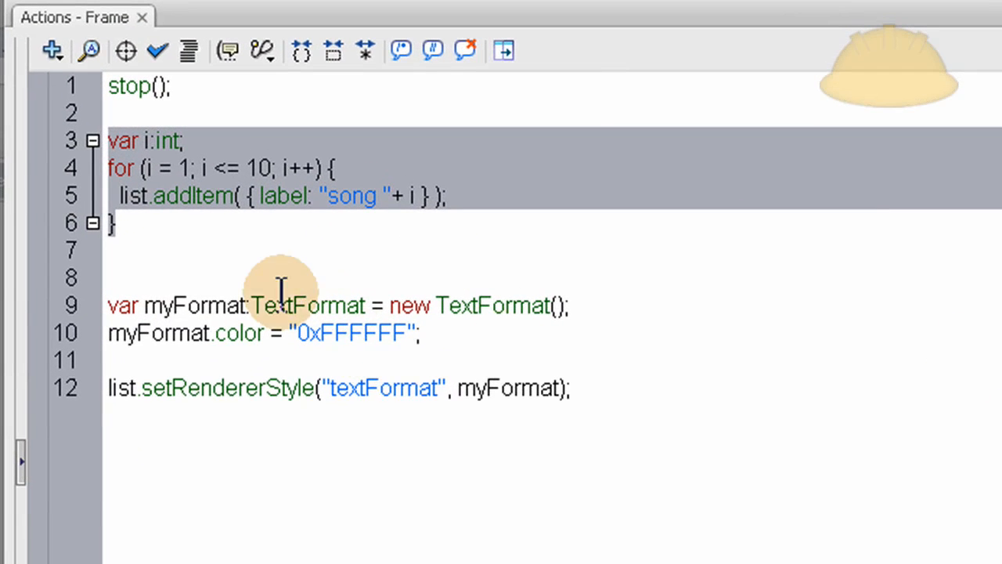
# - Delete the placeholder song loop and add a slash divider line below the text format code
pyautogui.press('Delete')
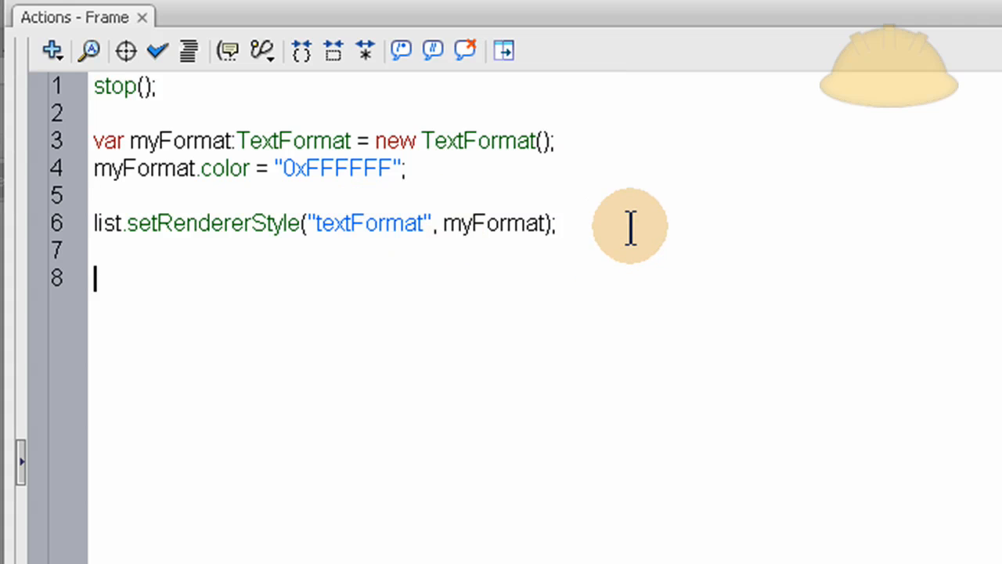
pyautogui.write(';')
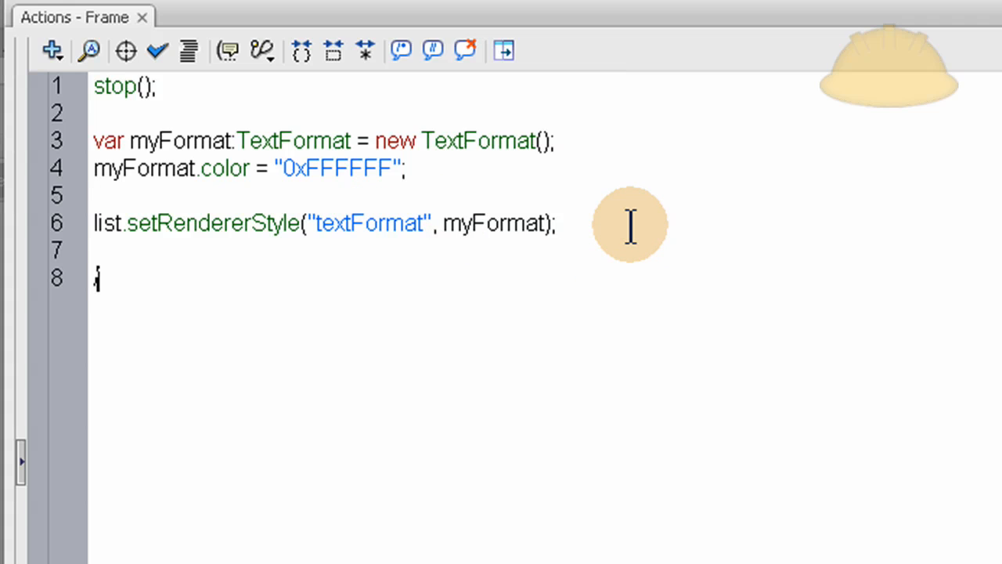
pyautogui.write('////////////////////////////////////////////////////////////////////////')
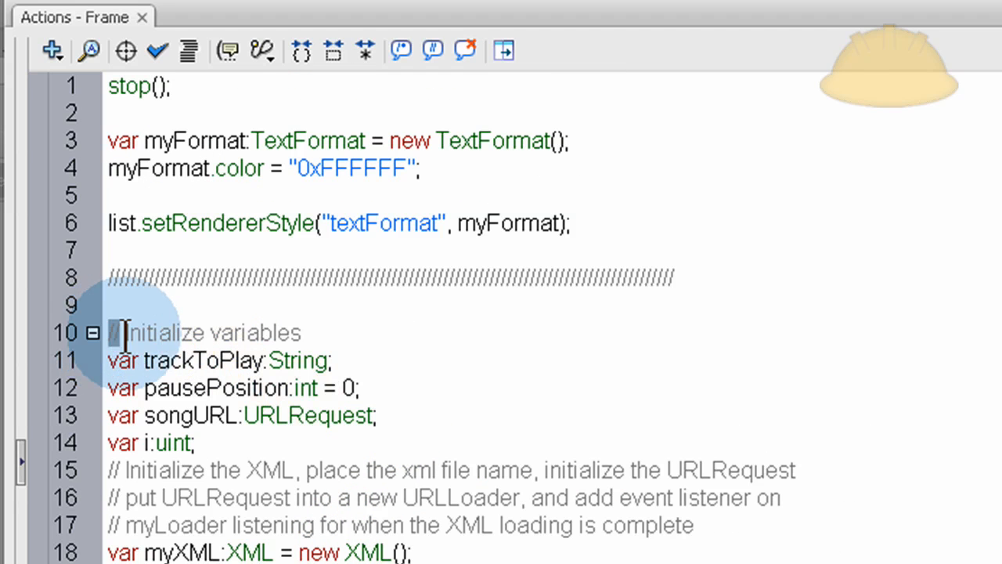
pyautogui.scroll(-3)
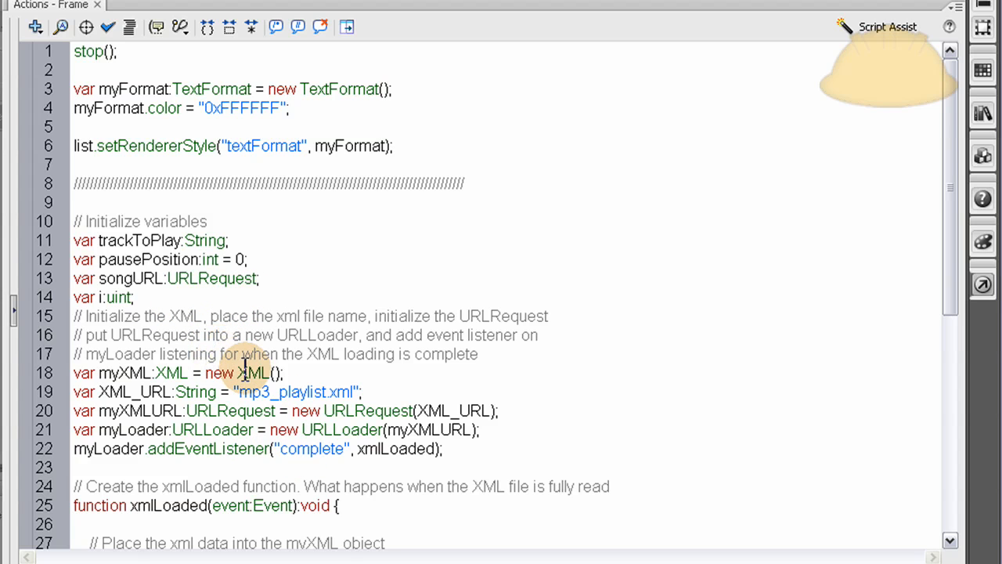
pyautogui.scroll(-3)
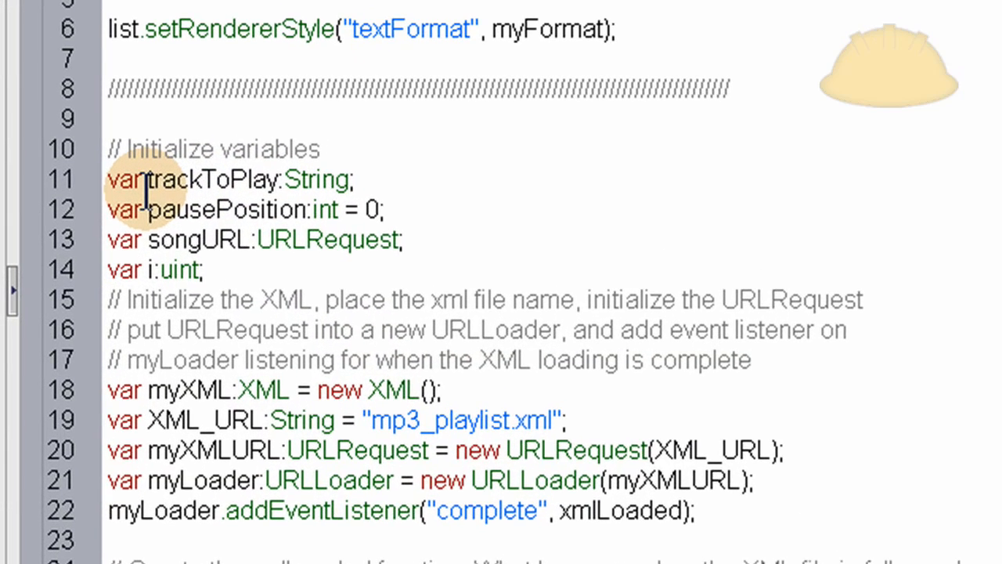
pyautogui.doubleClick(316, 178)
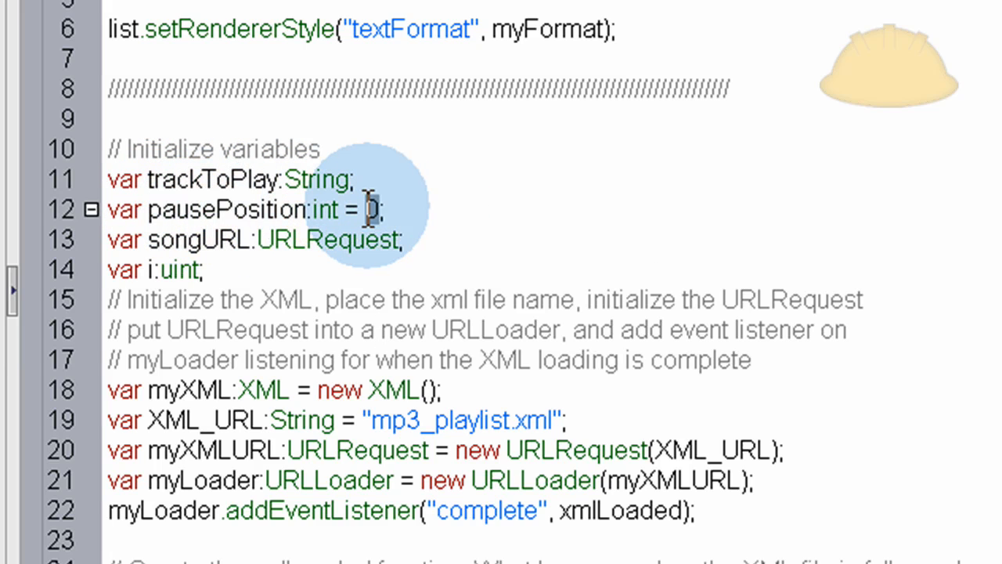
pyautogui.doubleClick(201, 239)
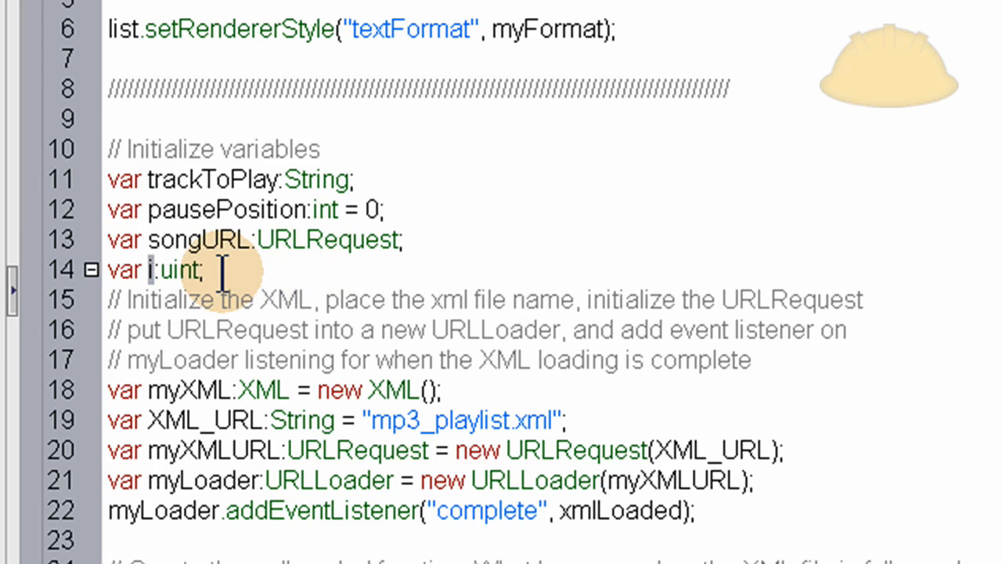
pyautogui.scroll(-3)
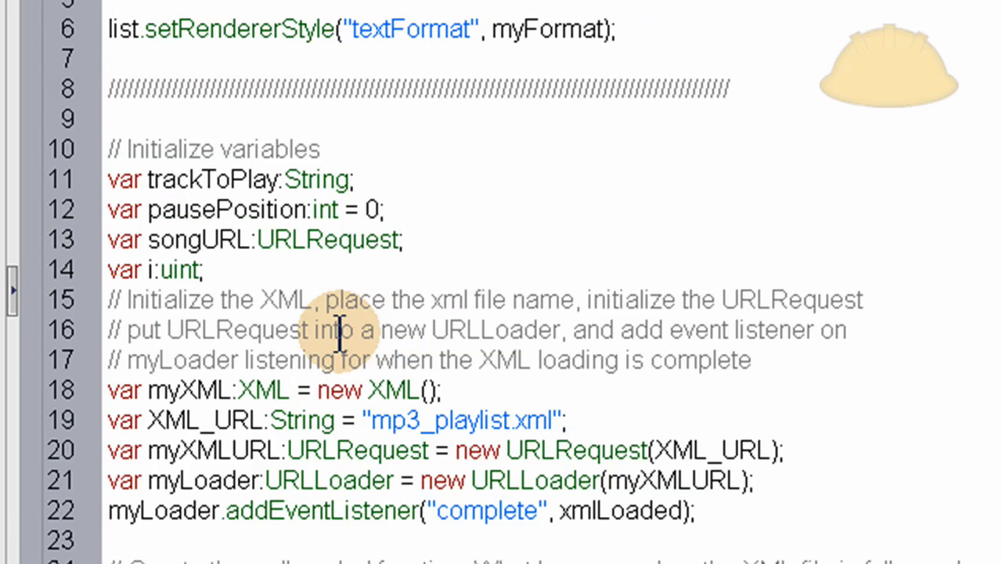
pyautogui.moveTo(266, 263)
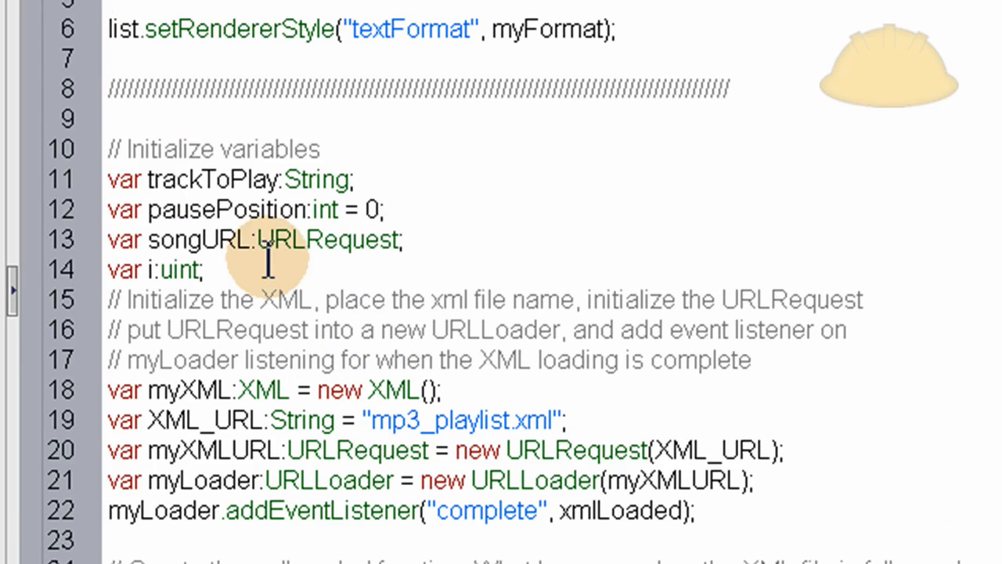
pyautogui.scroll(-3)
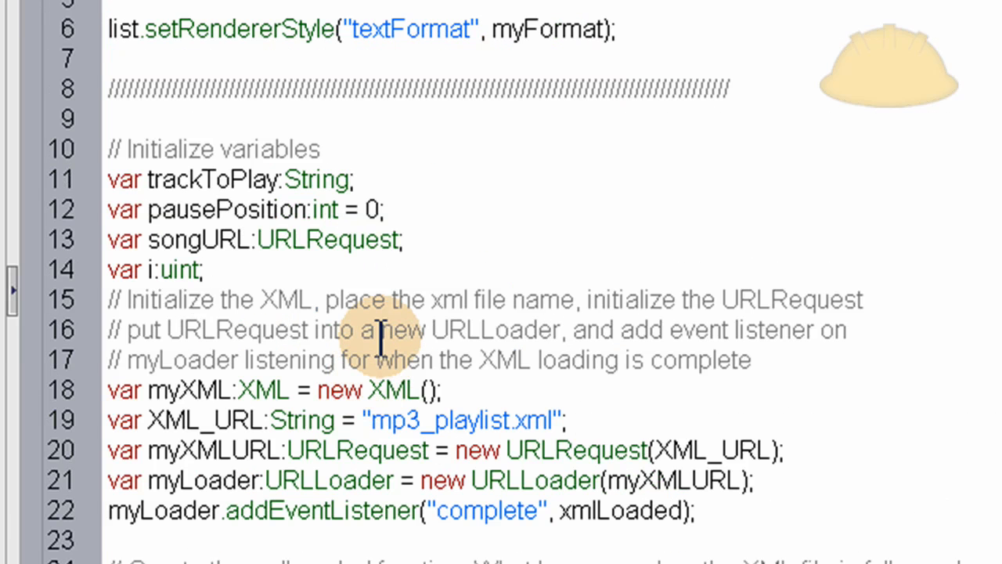
pyautogui.moveTo(404, 122)
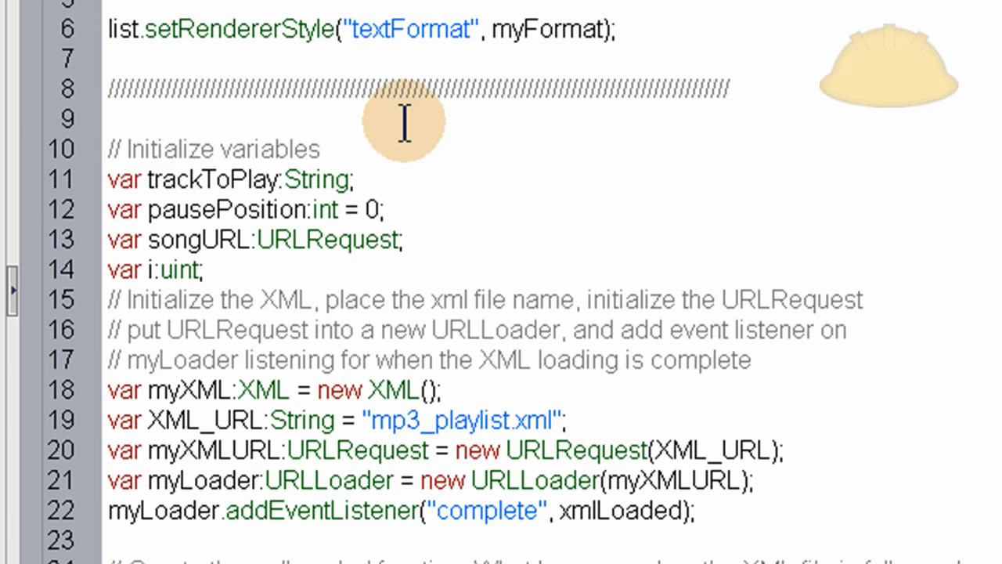
pyautogui.moveTo(305, 106)
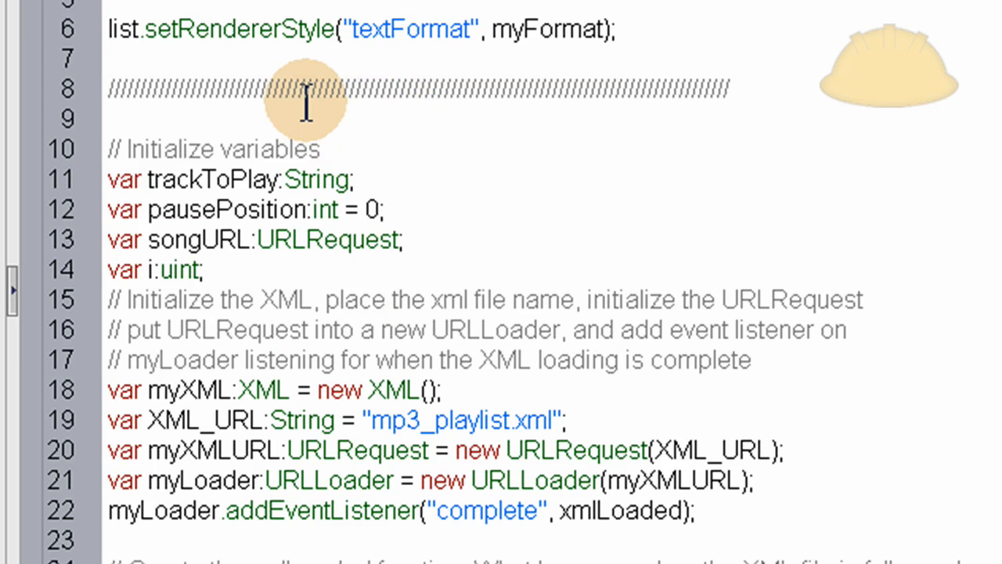
pyautogui.moveTo(282, 118)
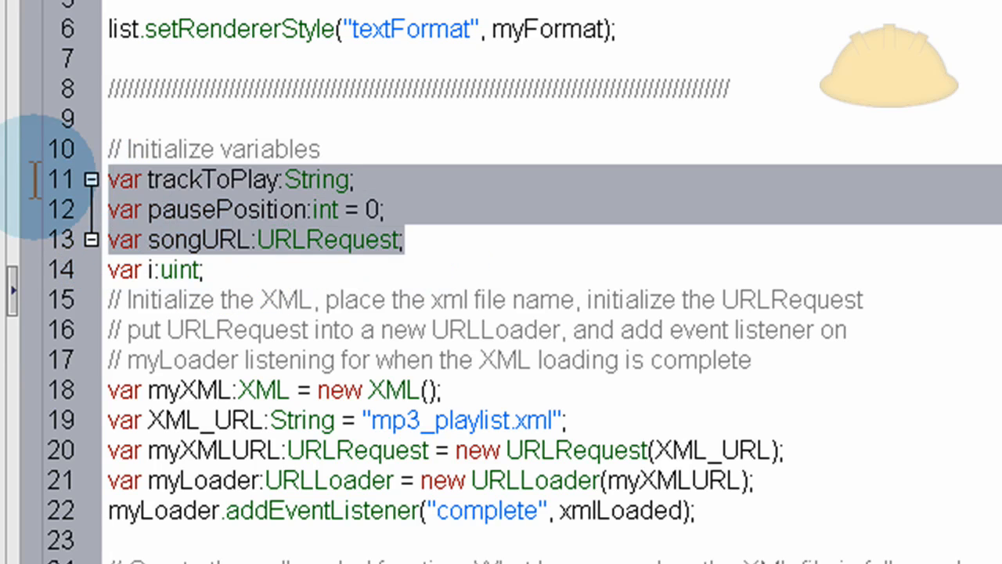
pyautogui.moveTo(238, 258)
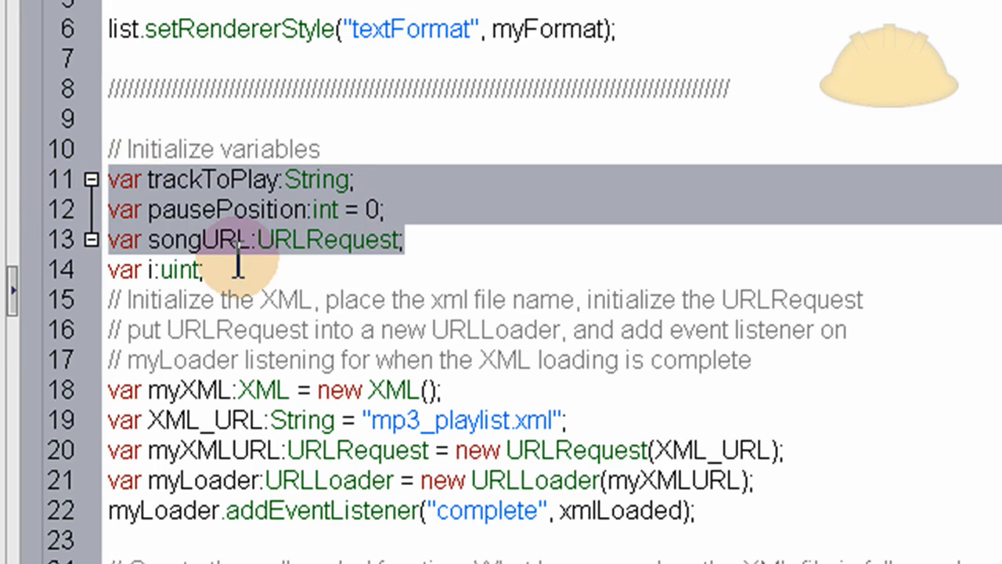
pyautogui.click(157, 269)
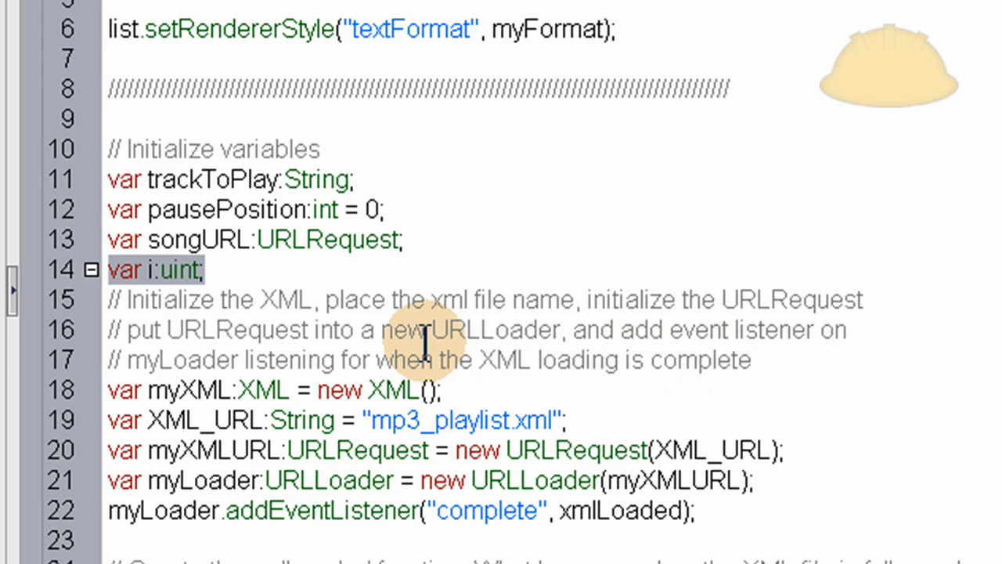
pyautogui.scroll(-3)
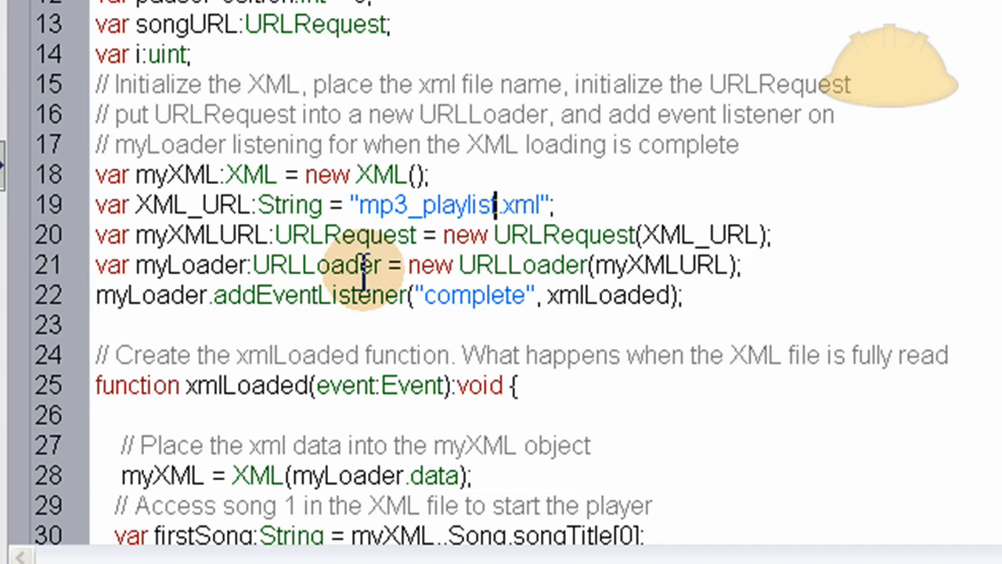
pyautogui.scroll(-3)
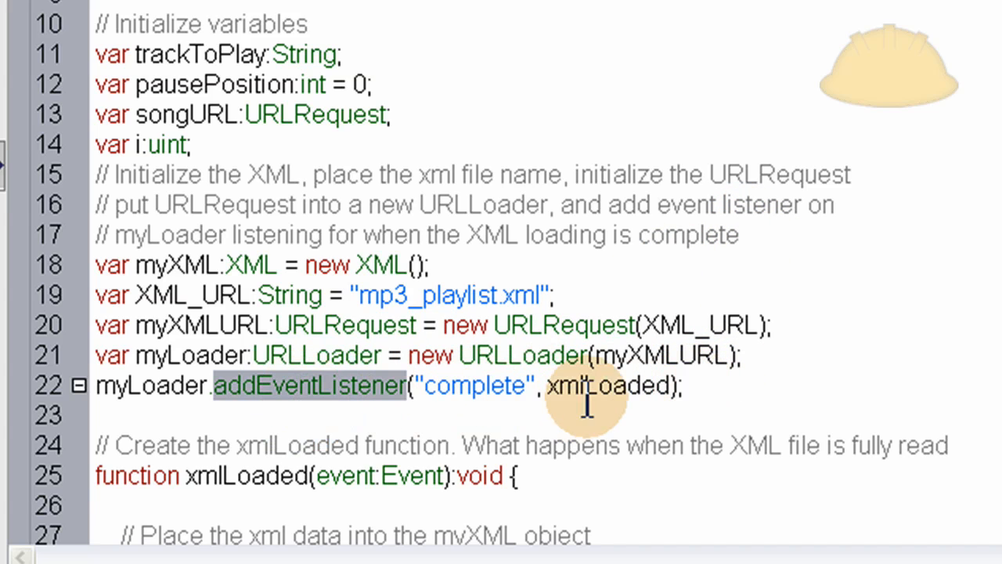
pyautogui.doubleClick(473, 385)
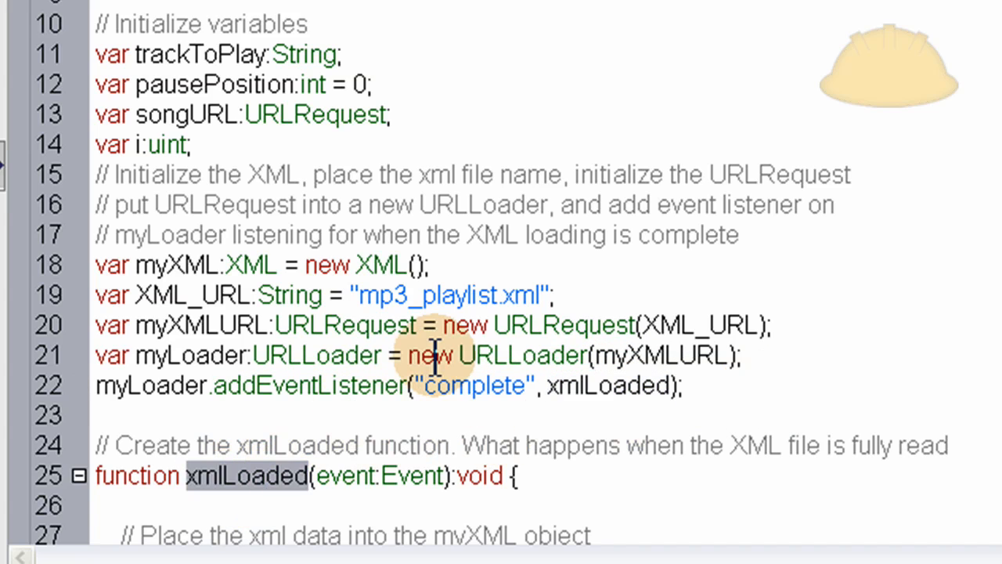
pyautogui.scroll(-3)
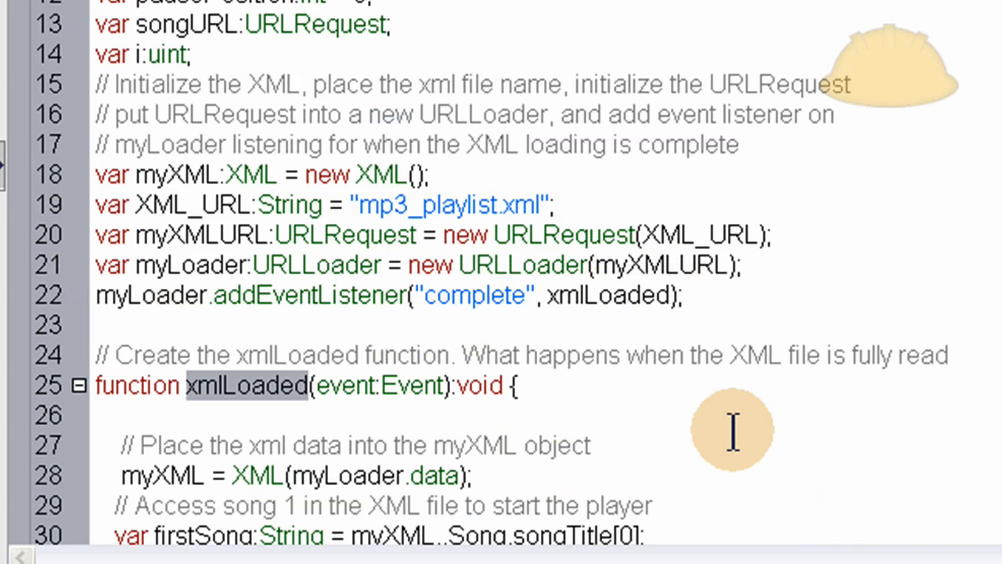
pyautogui.scroll(-3)
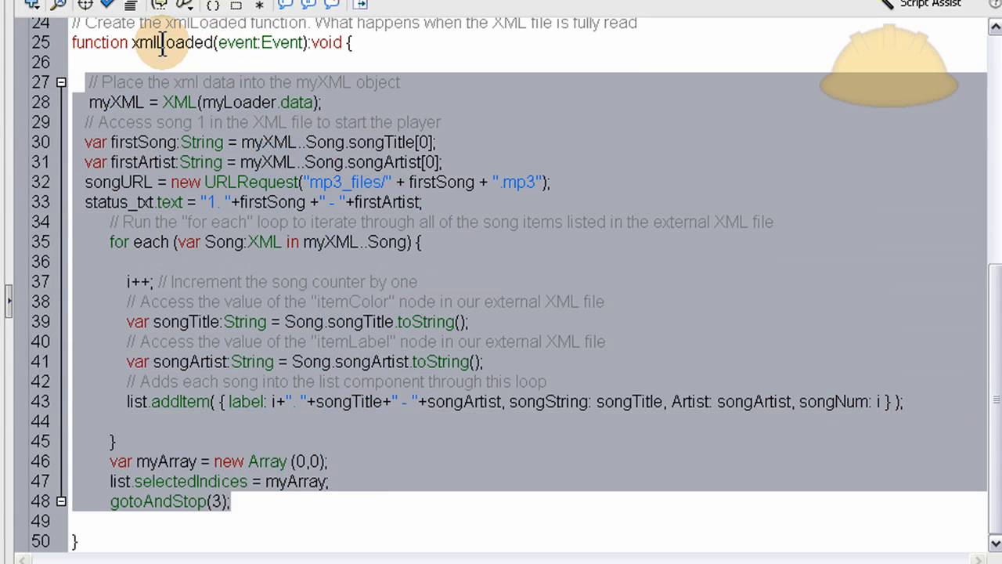
pyautogui.moveTo(270, 144)
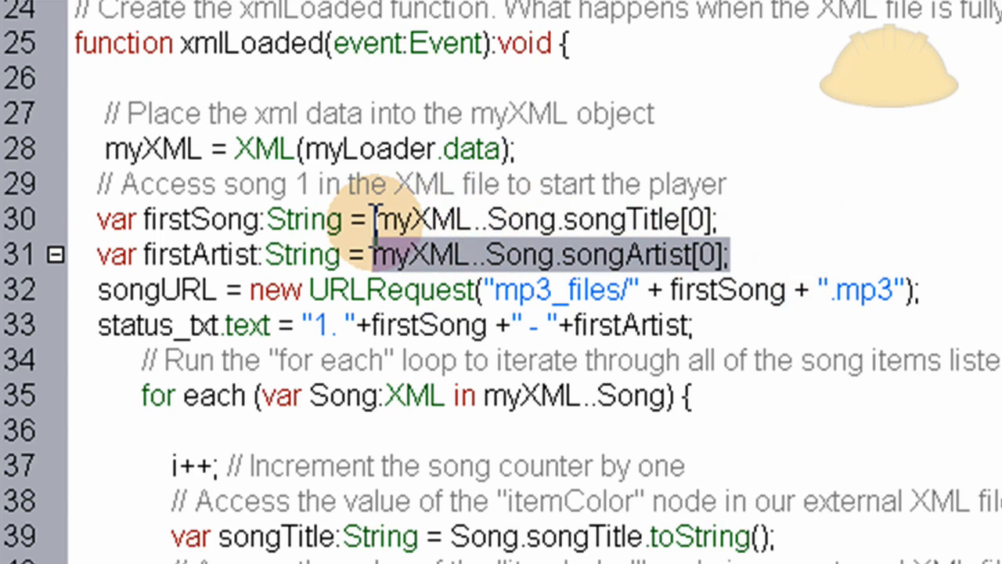
pyautogui.doubleClick(195, 254)
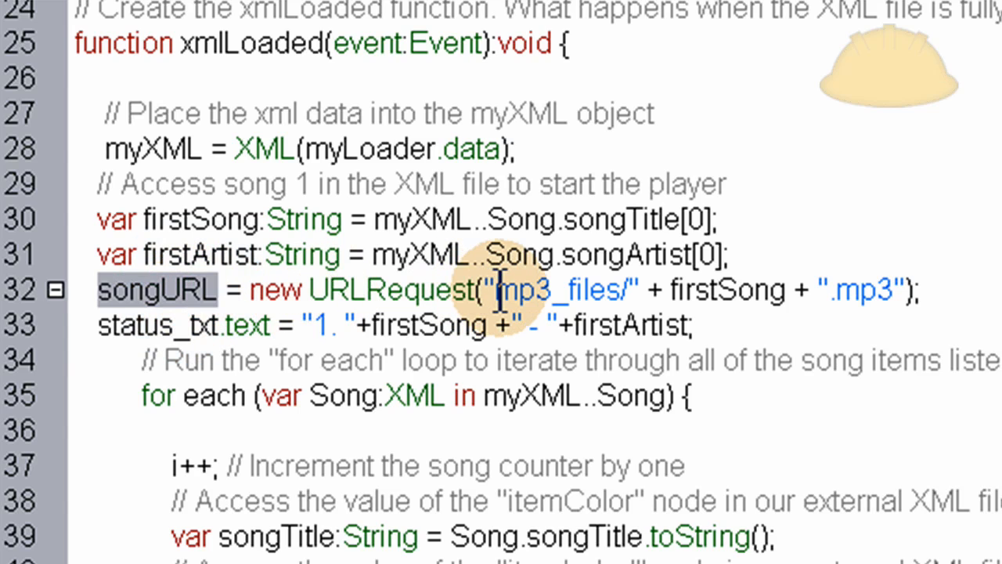
pyautogui.doubleClick(564, 290)
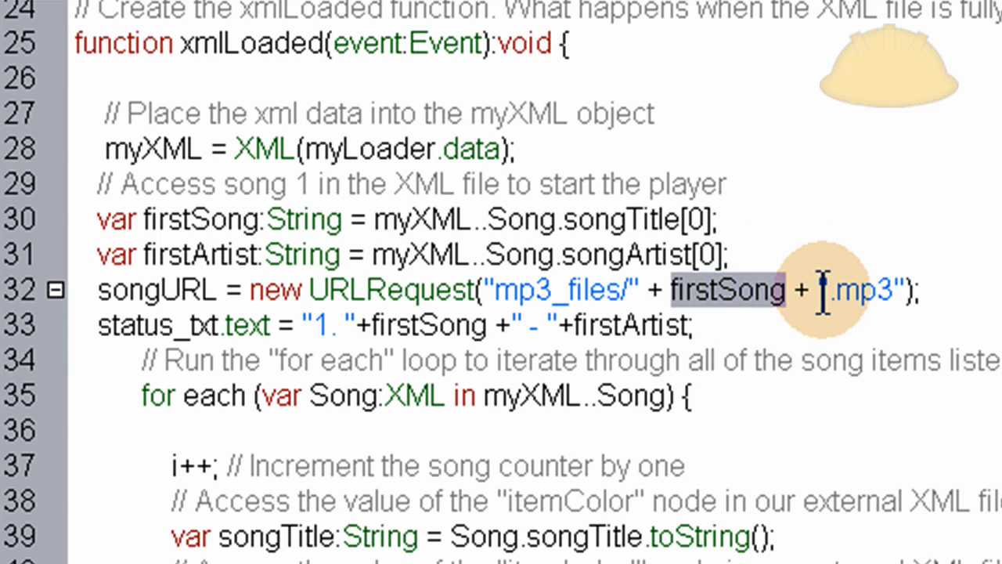
pyautogui.doubleClick(728, 289)
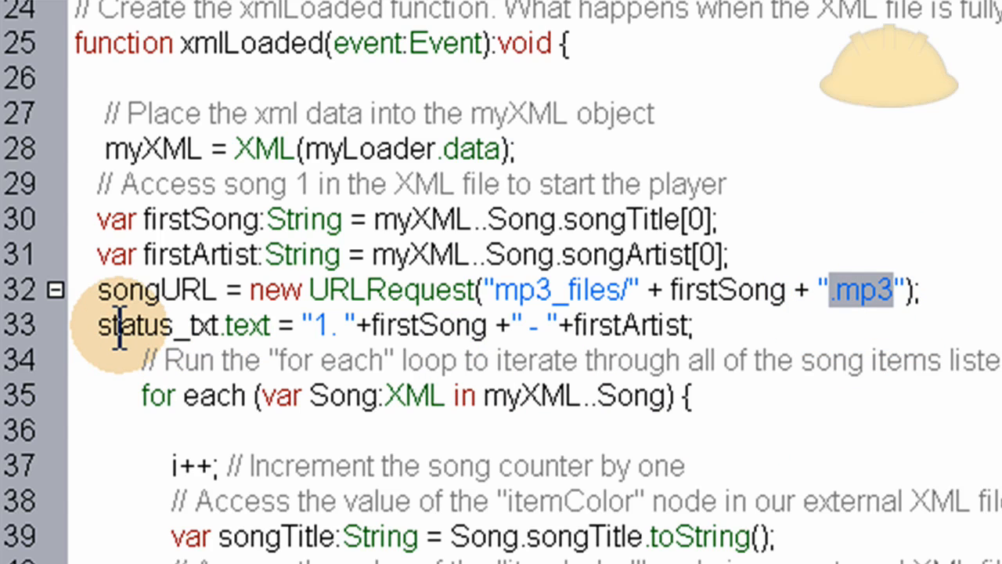
pyautogui.moveTo(217, 324)
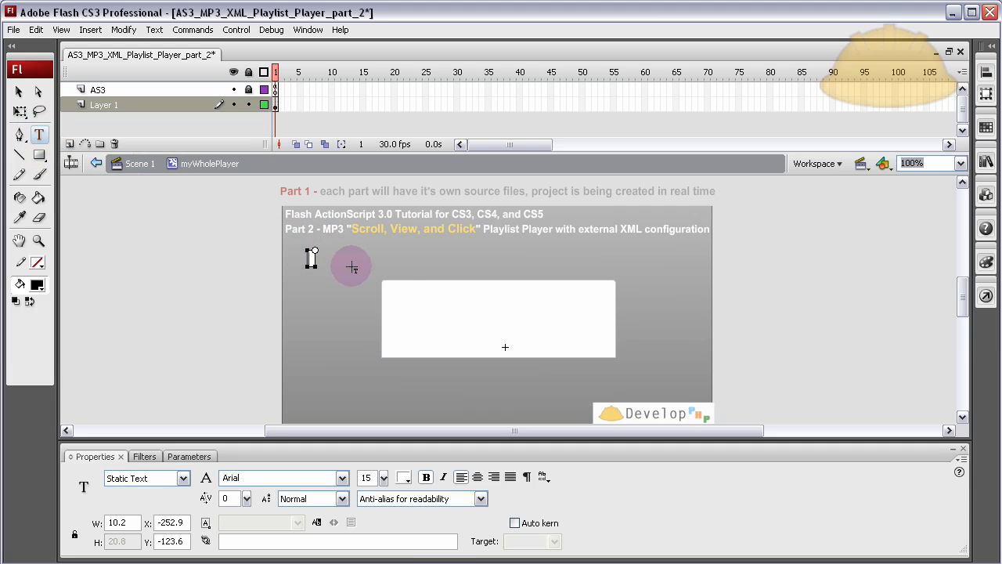
# - Create a dynamic text field named status_txt, make it single line and widen it across the stage
pyautogui.write('dadasdasdasd')
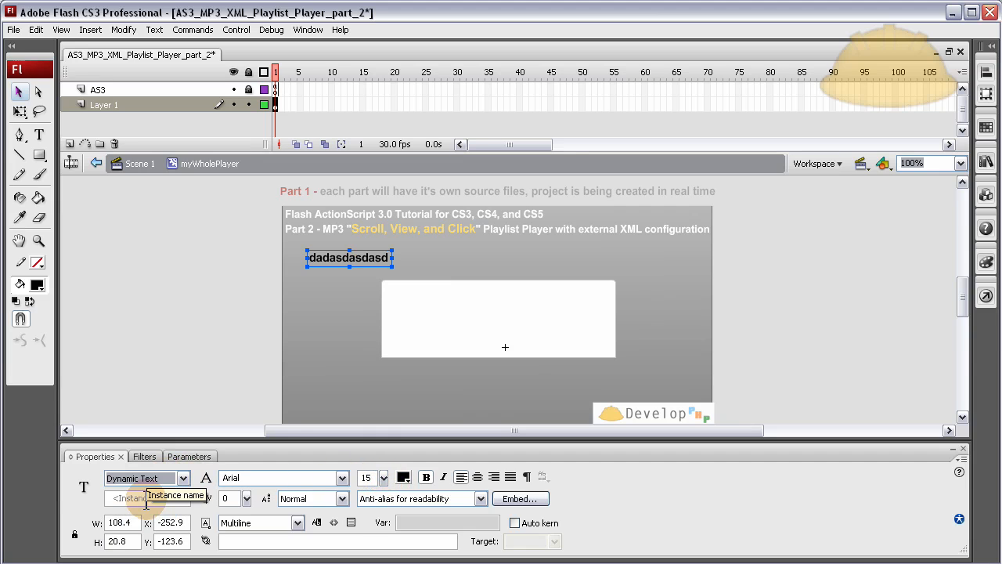
pyautogui.write('status_txt')
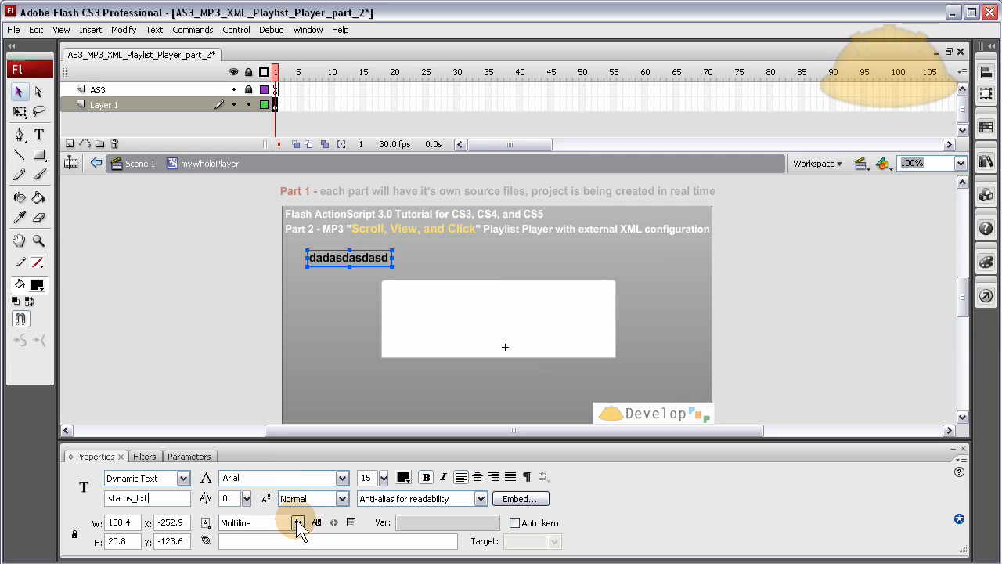
pyautogui.click(296, 523)
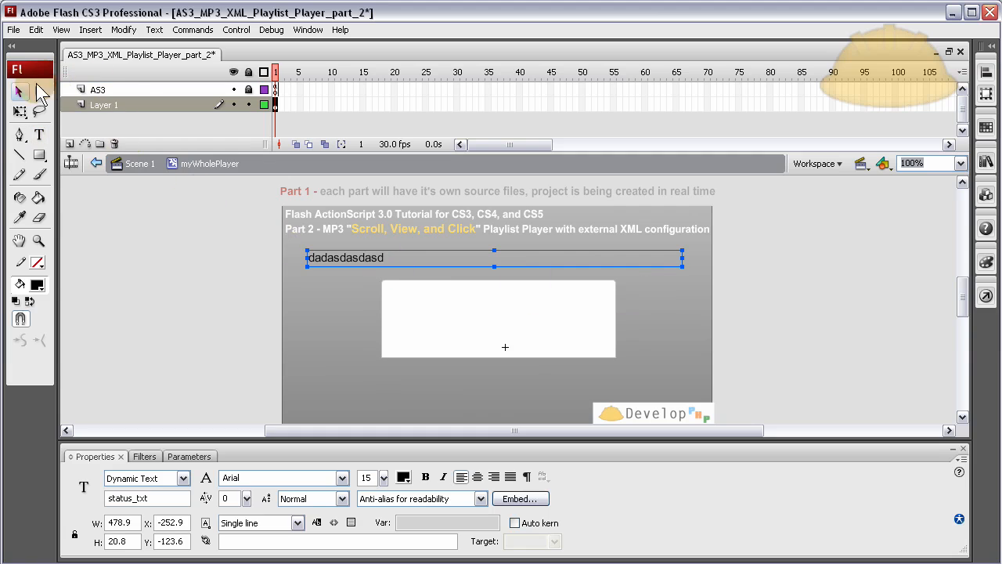
pyautogui.moveTo(392, 256); pyautogui.dragTo(392, 271)
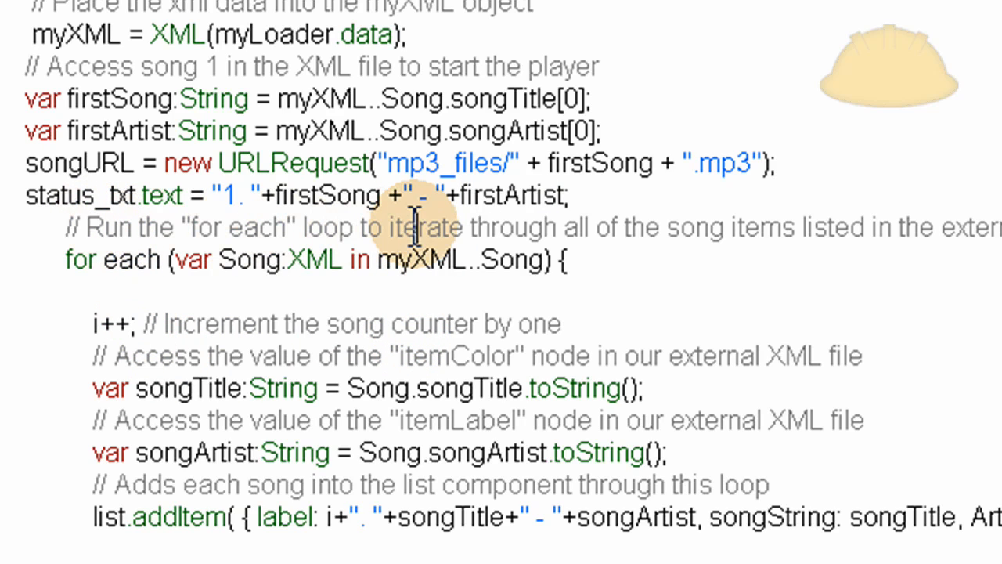
pyautogui.moveTo(755, 238)
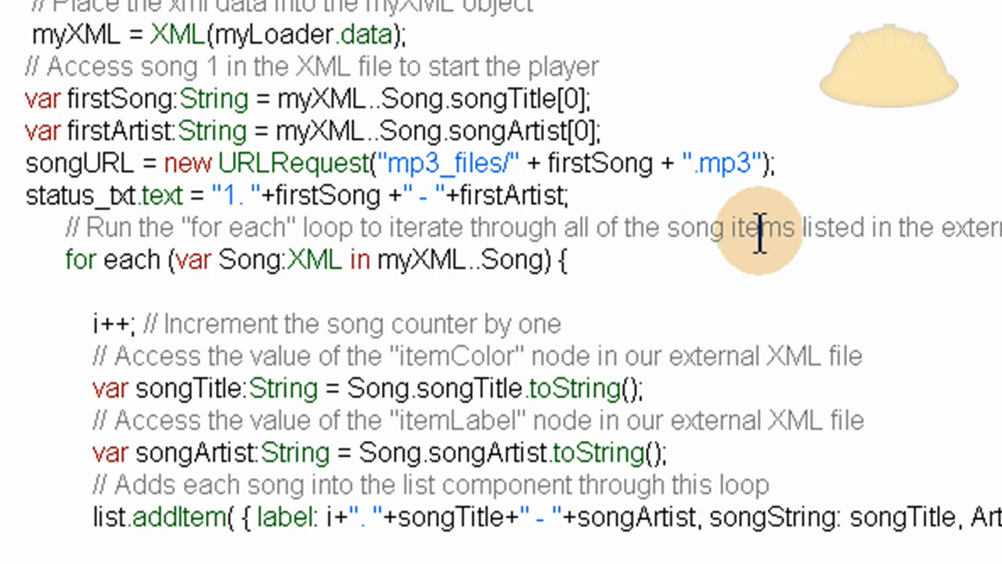
pyautogui.scroll(-3)
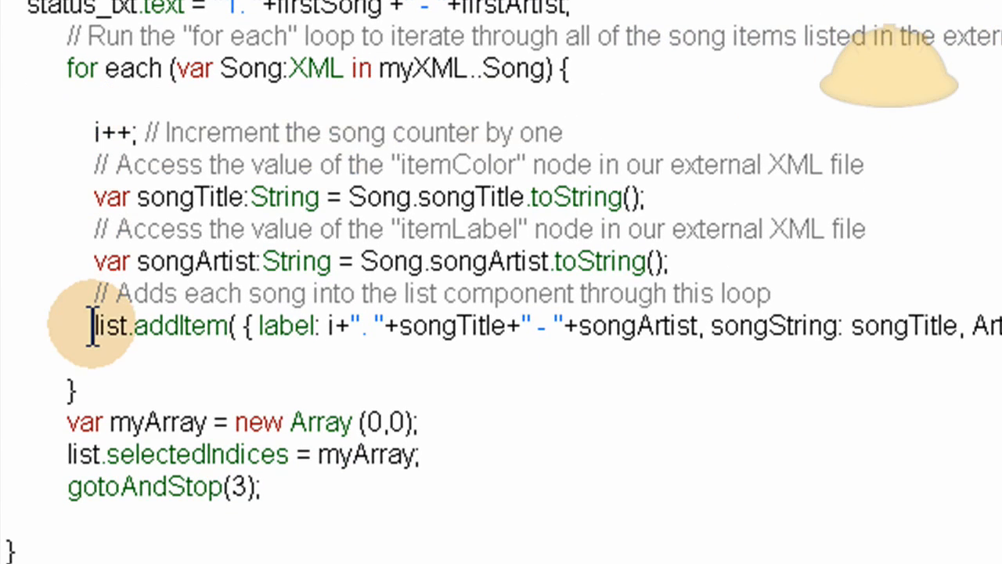
pyautogui.doubleClick(175, 326)
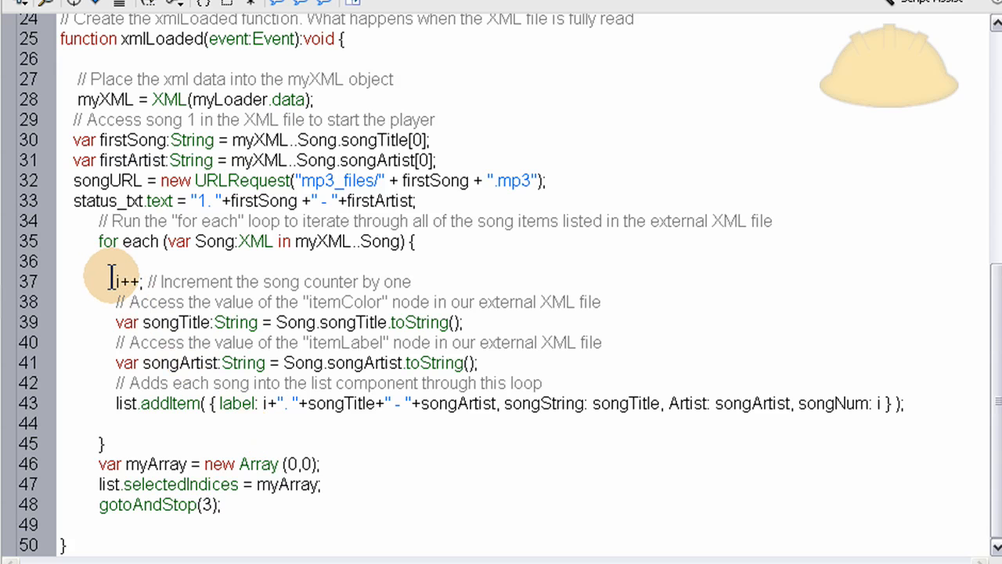
pyautogui.moveTo(109, 282); pyautogui.dragTo(251, 383)
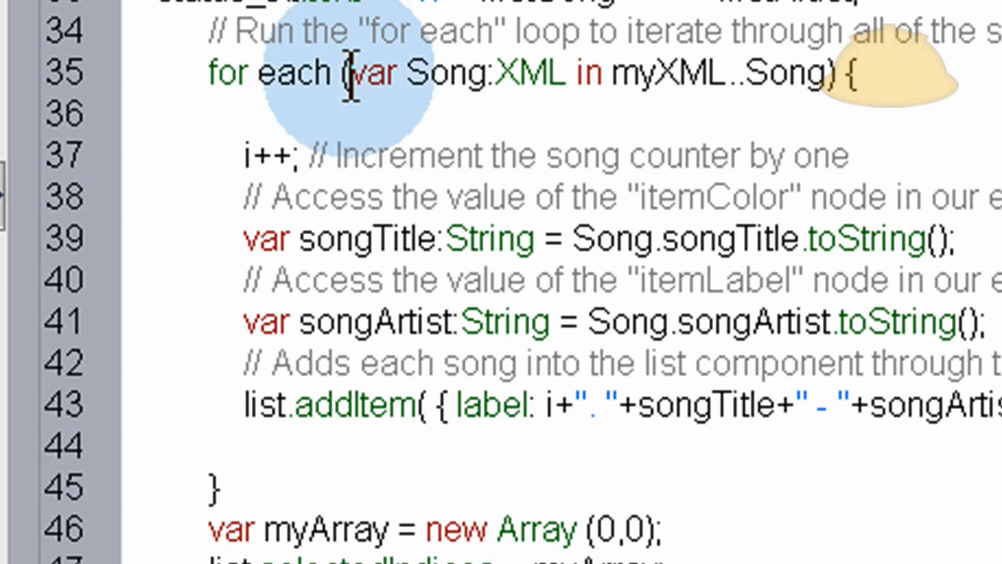
pyautogui.doubleClick(446, 72)
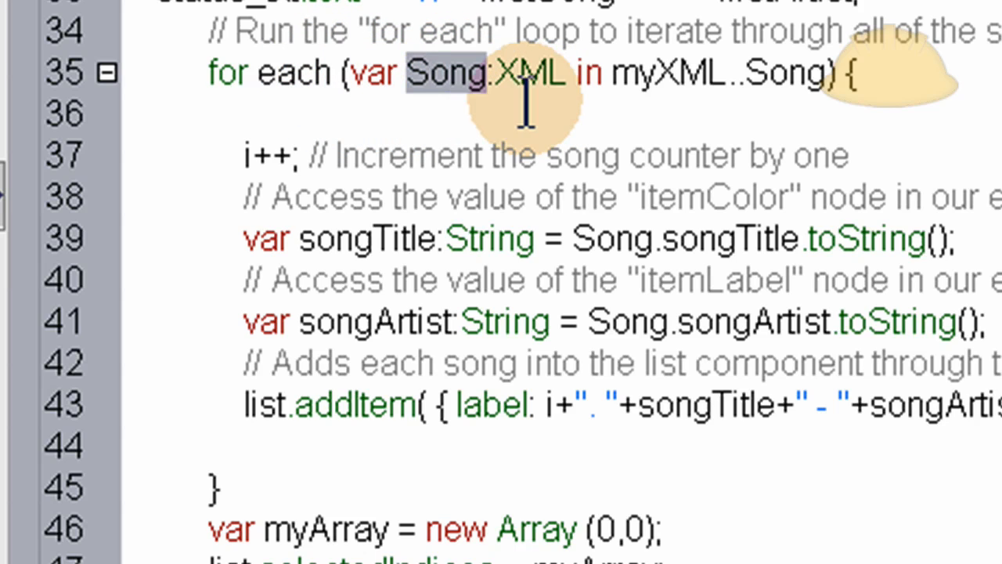
pyautogui.moveTo(514, 75)
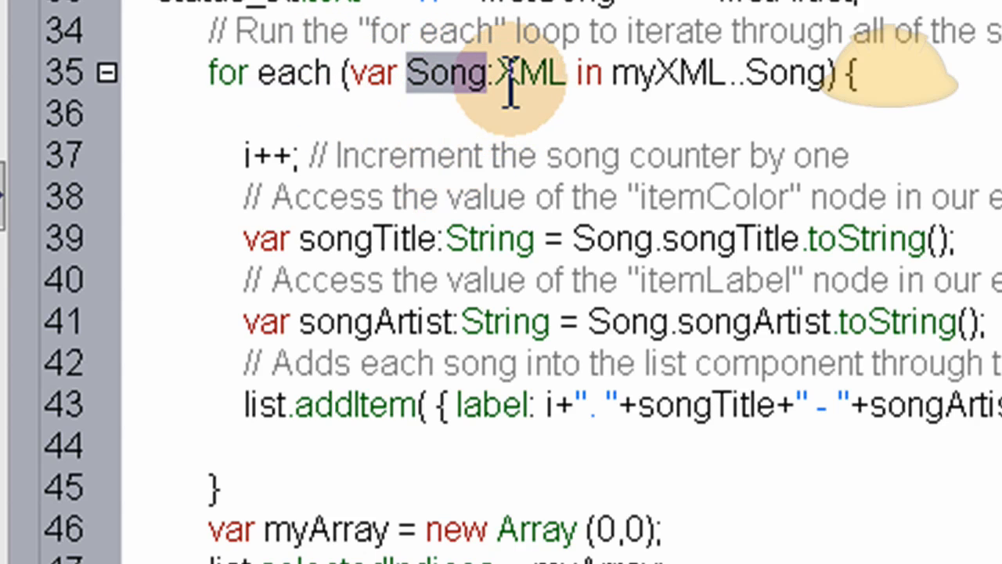
pyautogui.doubleClick(525, 72)
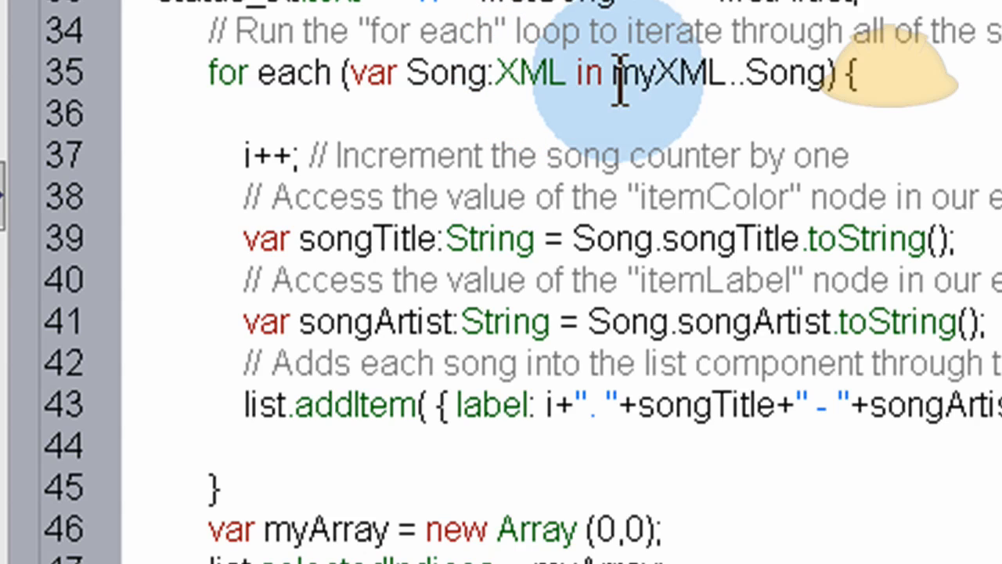
pyautogui.doubleClick(665, 72)
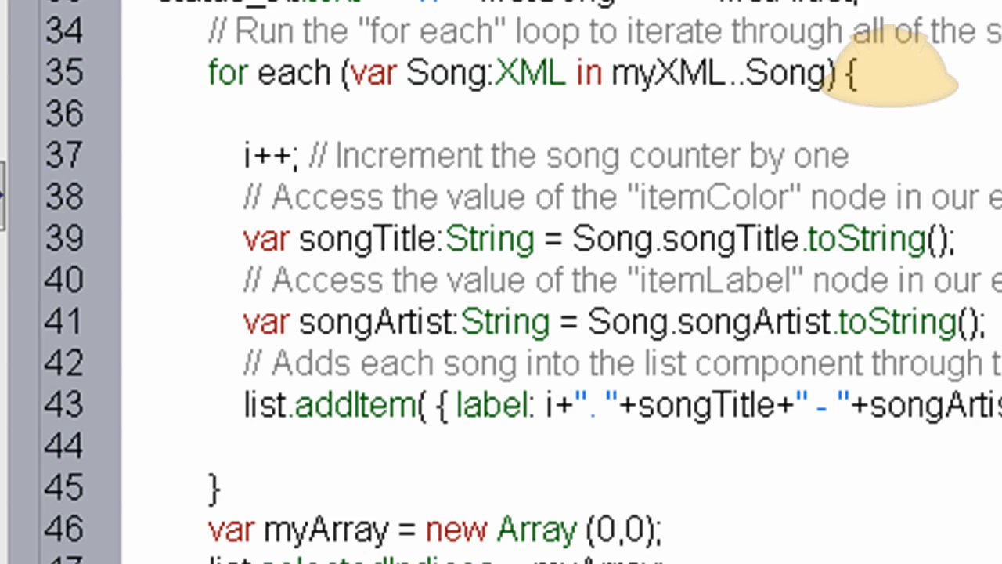
pyautogui.moveTo(755, 82)
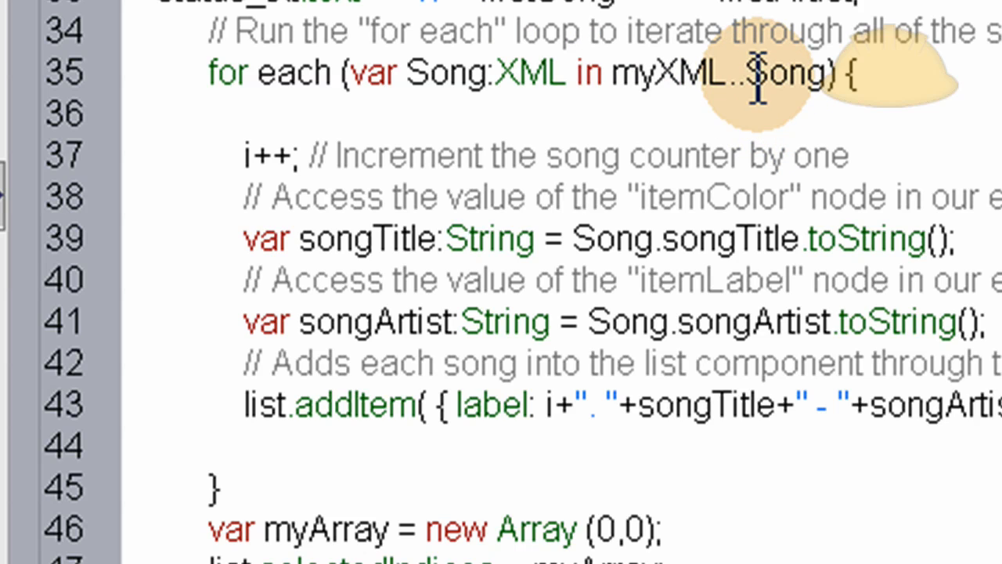
pyautogui.doubleClick(783, 73)
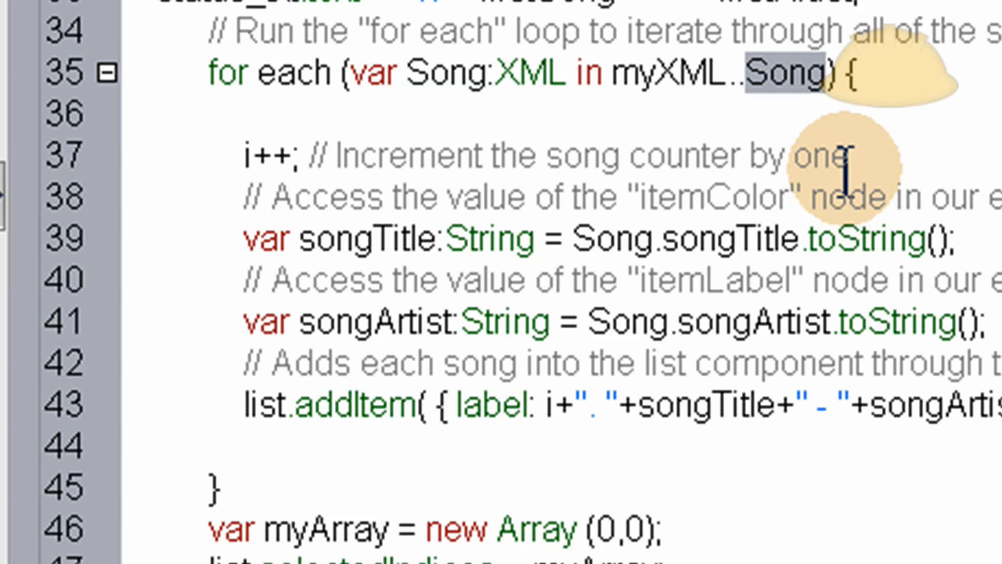
pyautogui.moveTo(677, 107)
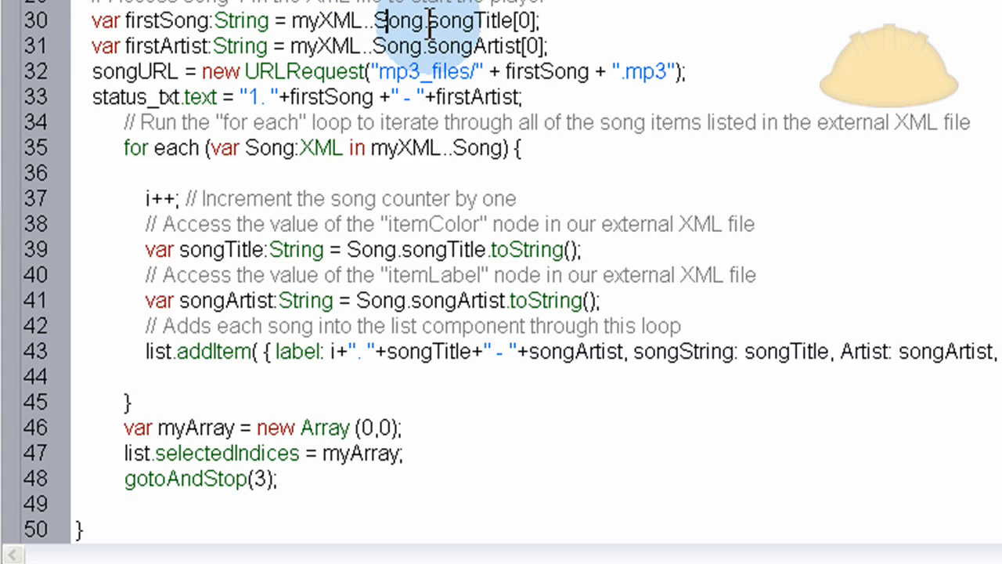
pyautogui.doubleClick(470, 47)
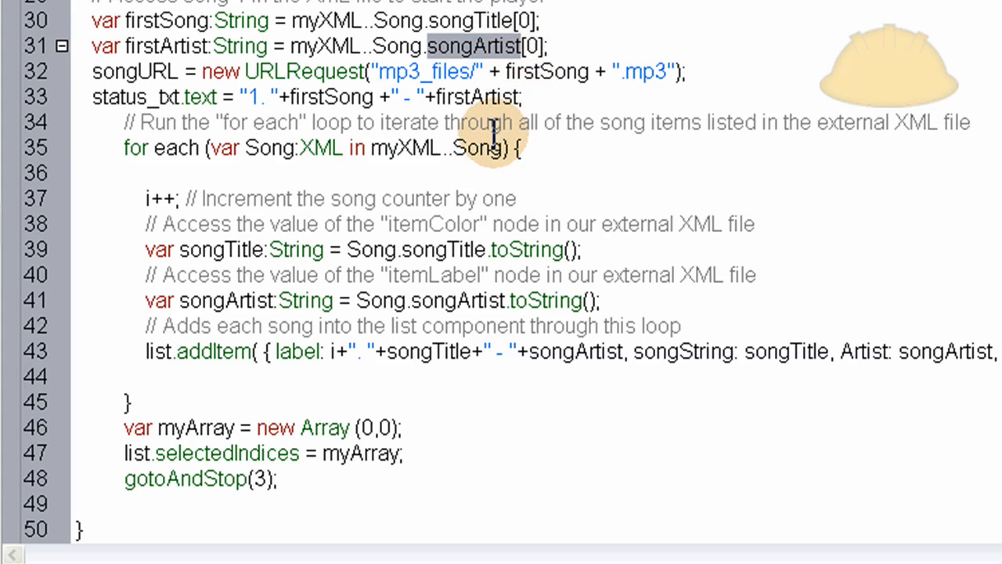
pyautogui.moveTo(270, 149)
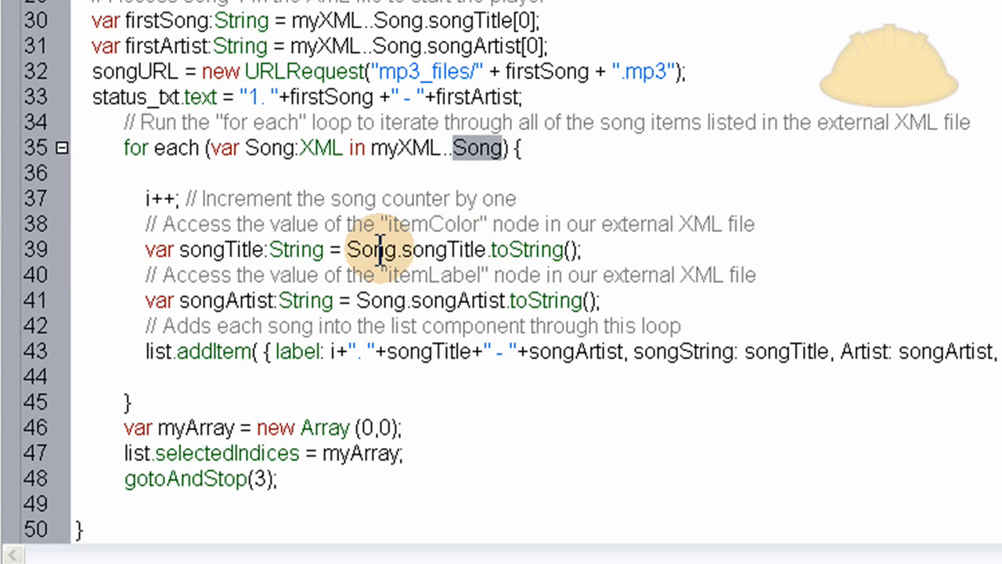
pyautogui.doubleClick(442, 249)
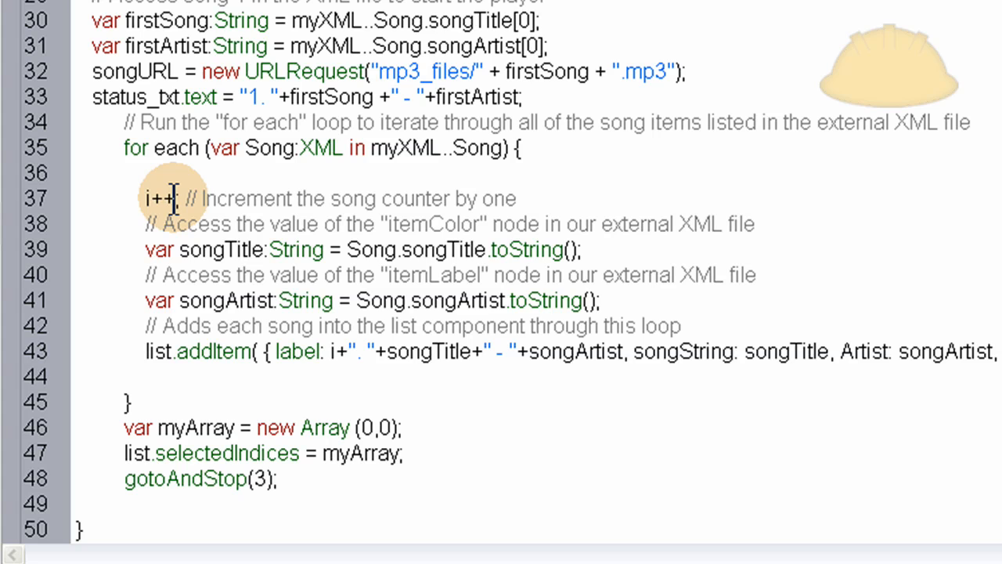
pyautogui.doubleClick(160, 197)
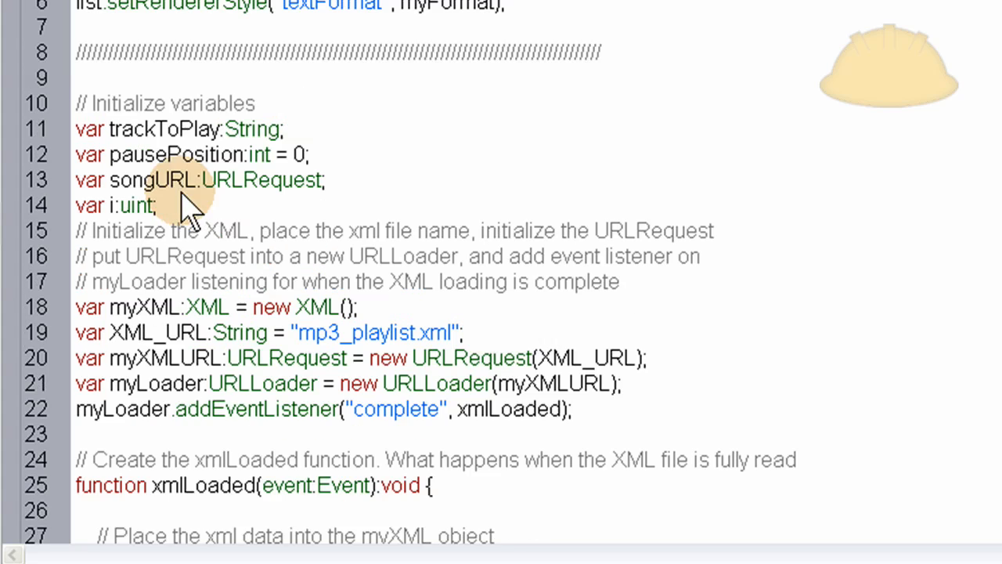
pyautogui.scroll(-3)
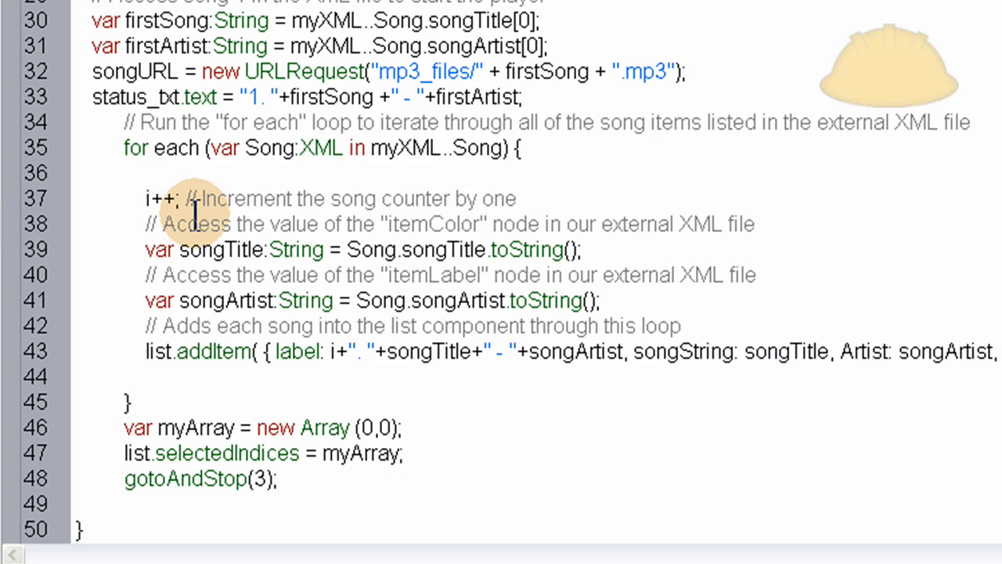
pyautogui.click(317, 350)
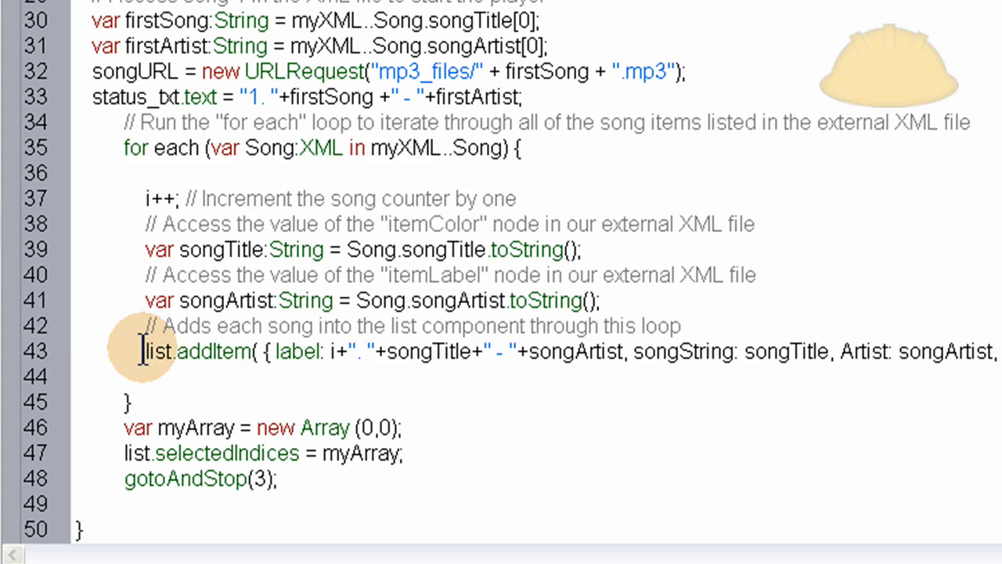
pyautogui.doubleClick(196, 351)
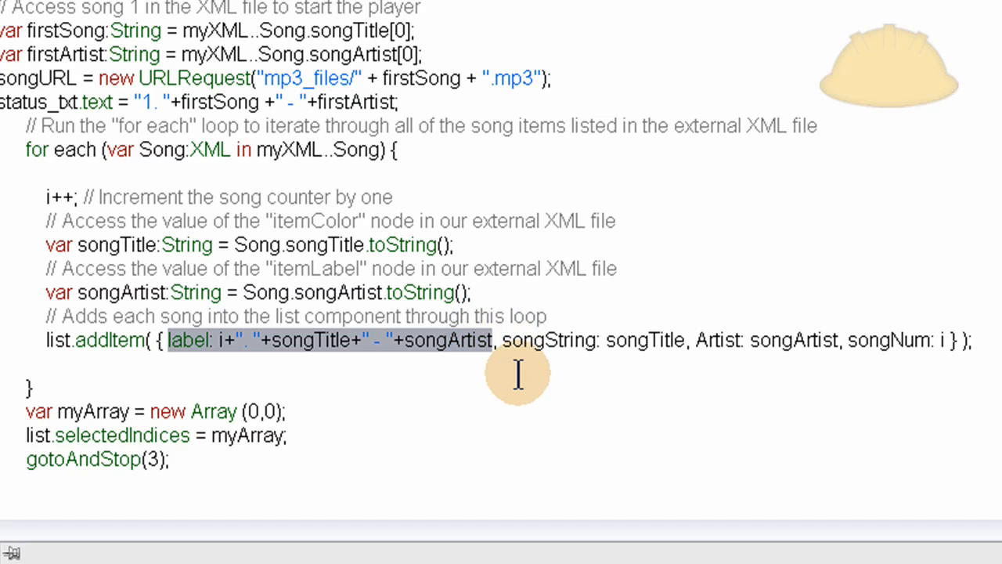
pyautogui.moveTo(263, 348)
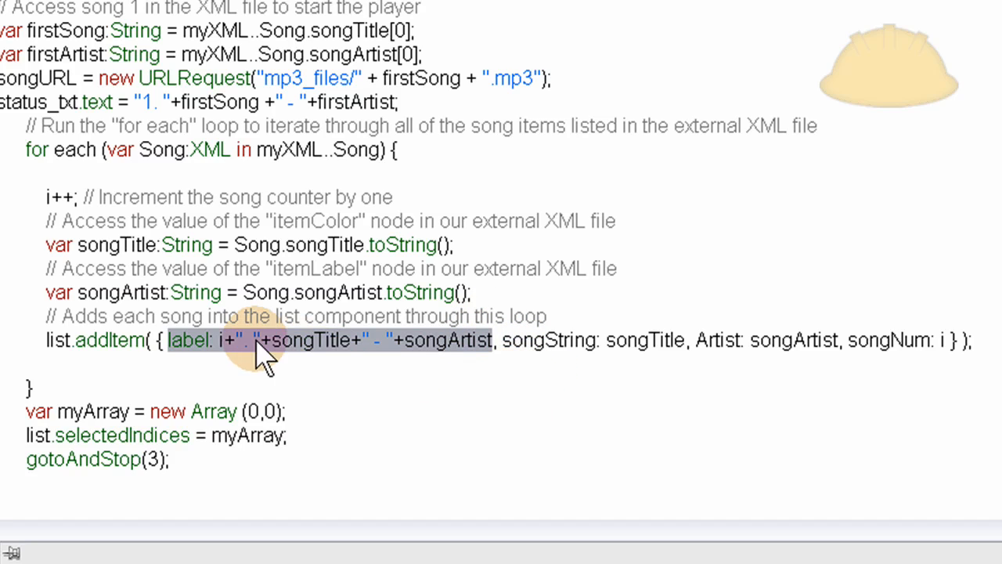
pyautogui.click(219, 342)
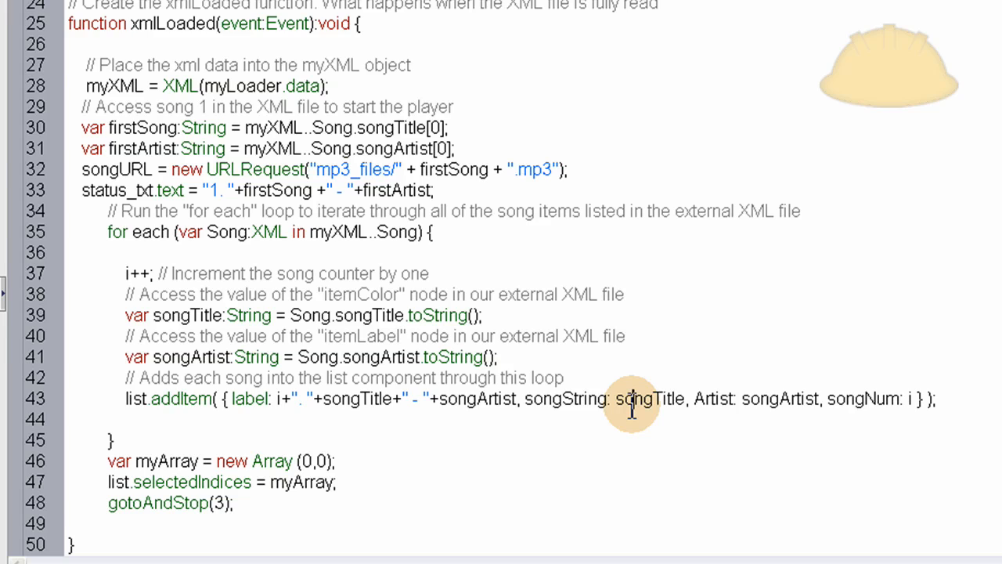
pyautogui.doubleClick(648, 399)
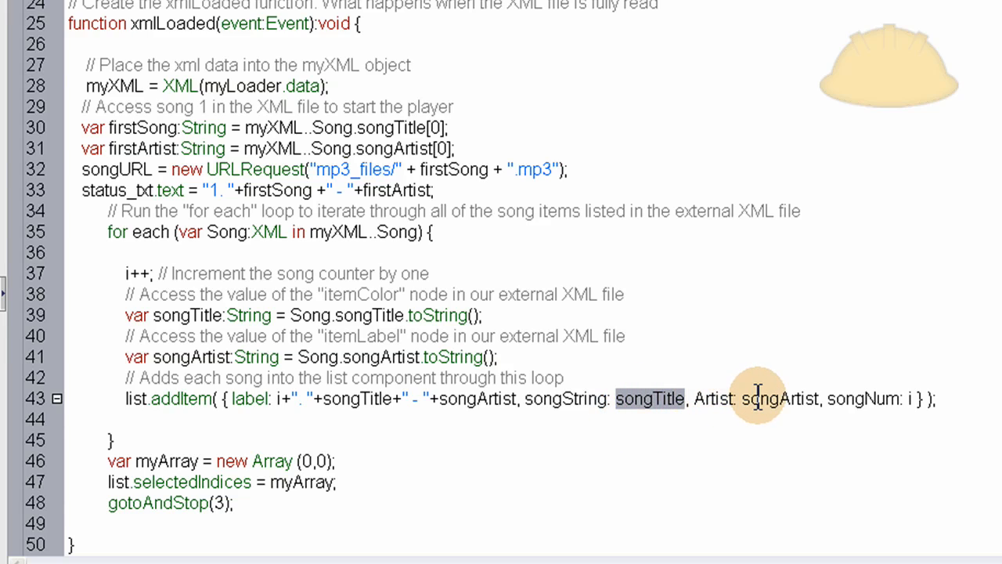
pyautogui.doubleClick(856, 399)
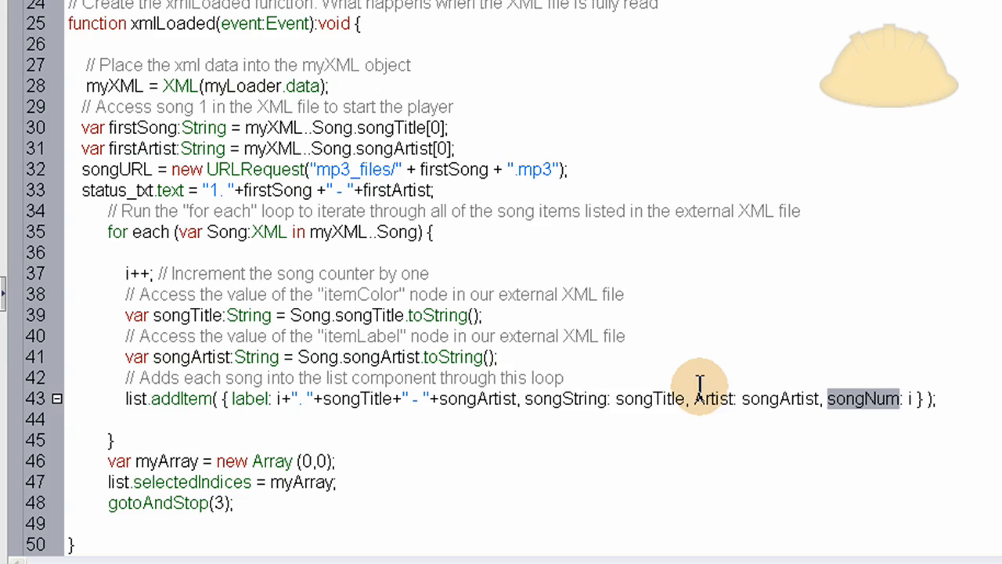
pyautogui.doubleClick(648, 399)
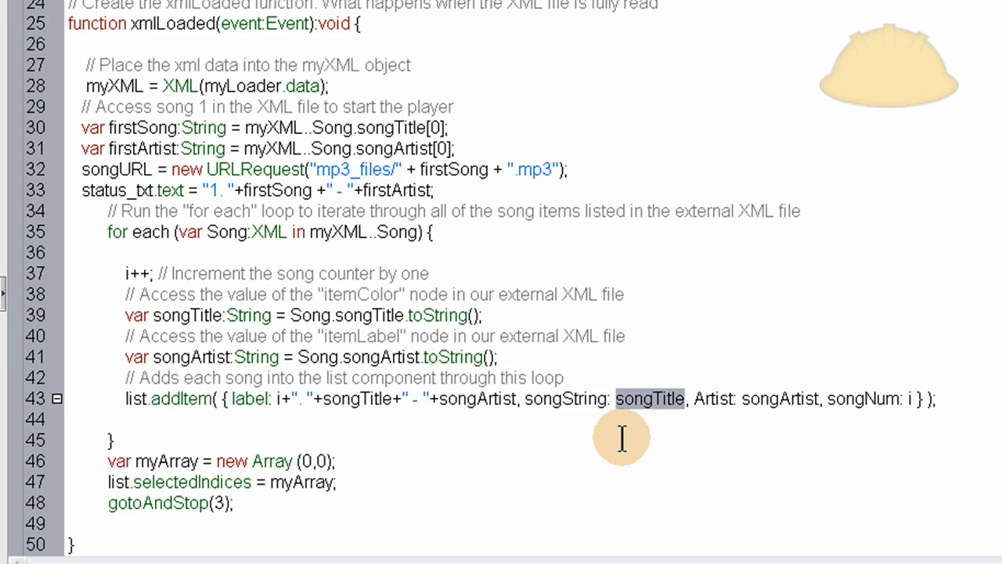
pyautogui.moveTo(357, 417)
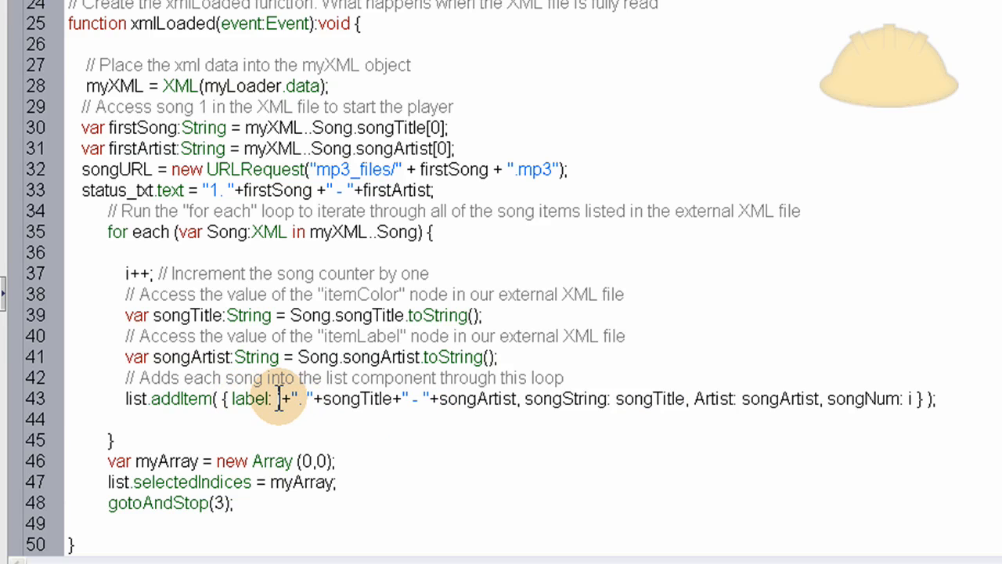
pyautogui.moveTo(274, 399); pyautogui.dragTo(420, 400)
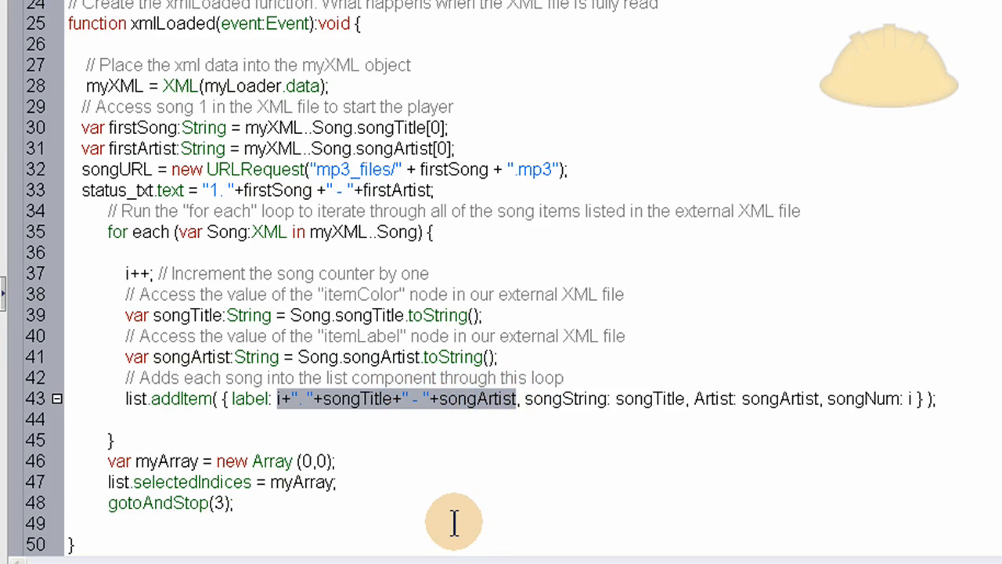
pyautogui.moveTo(529, 410)
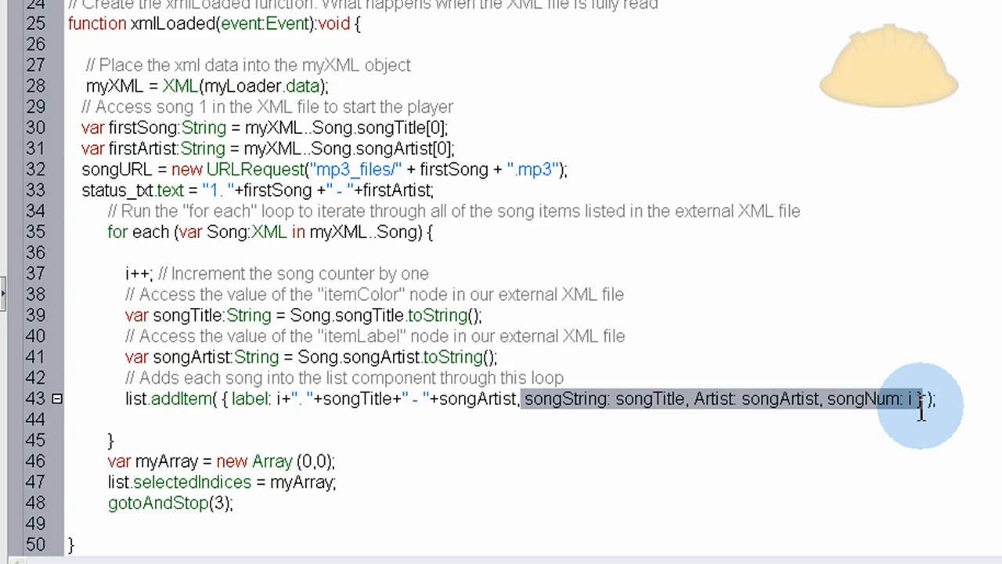
pyautogui.moveTo(491, 448)
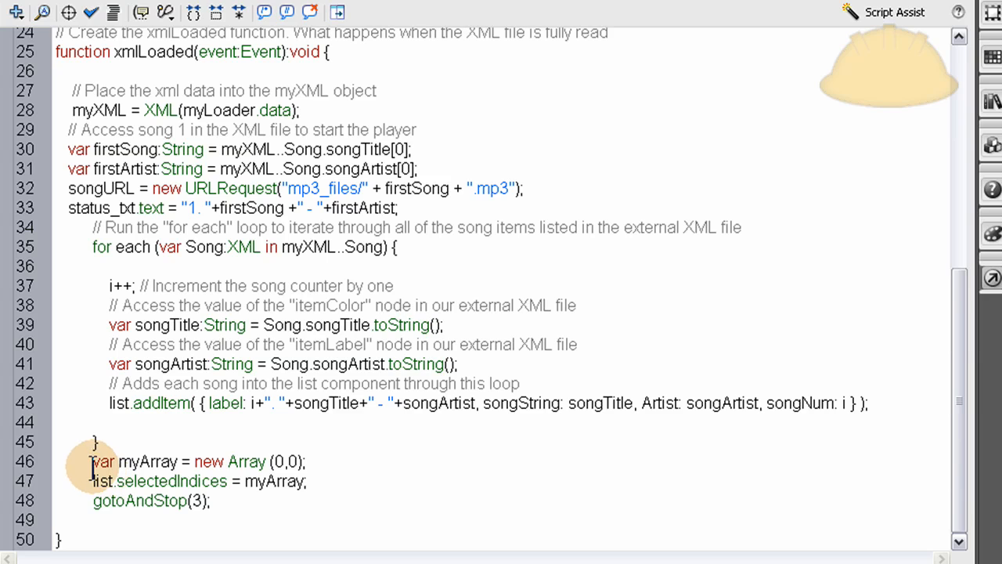
# - Review the myArray declaration and the list.selectedIndices = myArray assignment
pyautogui.doubleClick(141, 461)
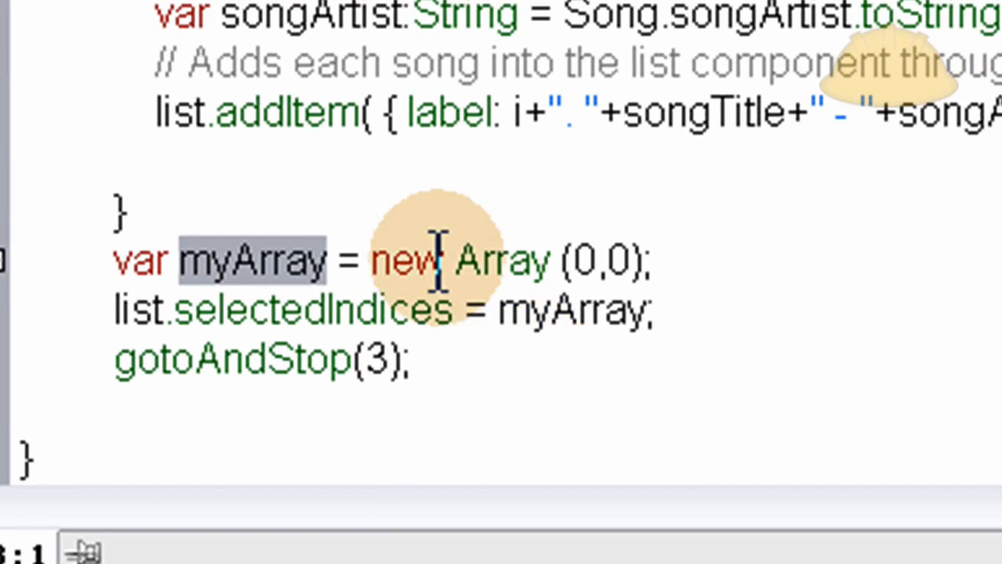
pyautogui.click(571, 260)
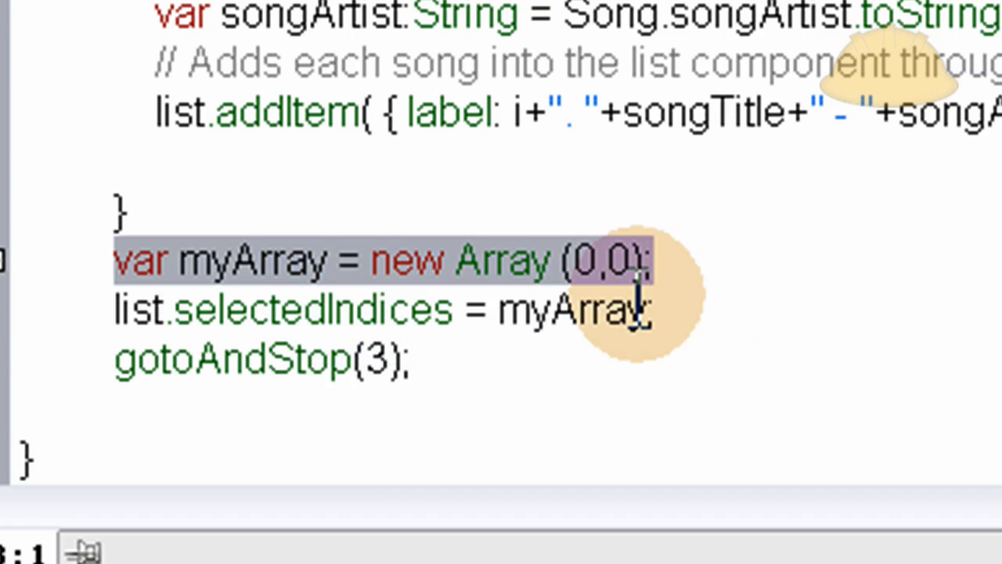
pyautogui.click(329, 310)
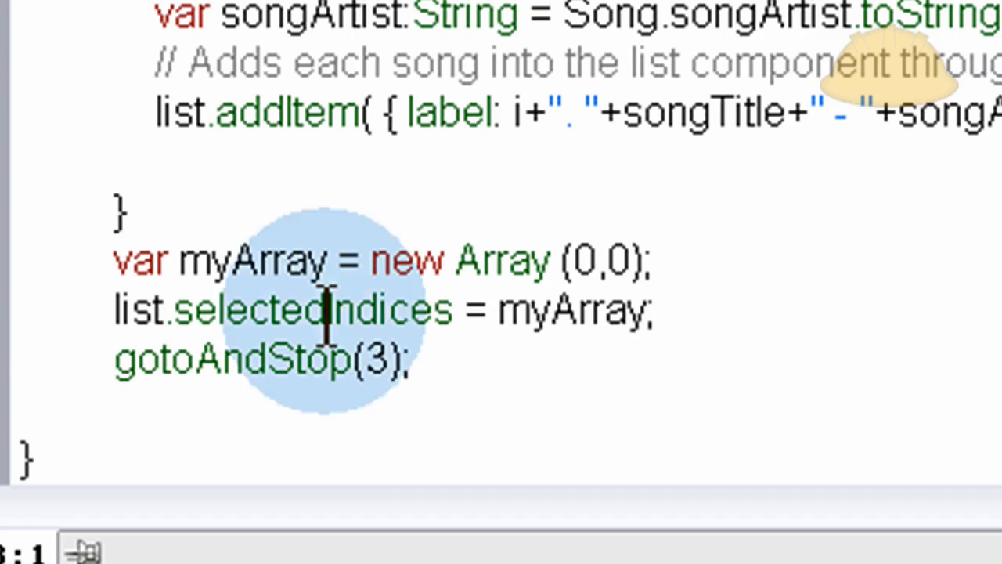
pyautogui.doubleClick(313, 310)
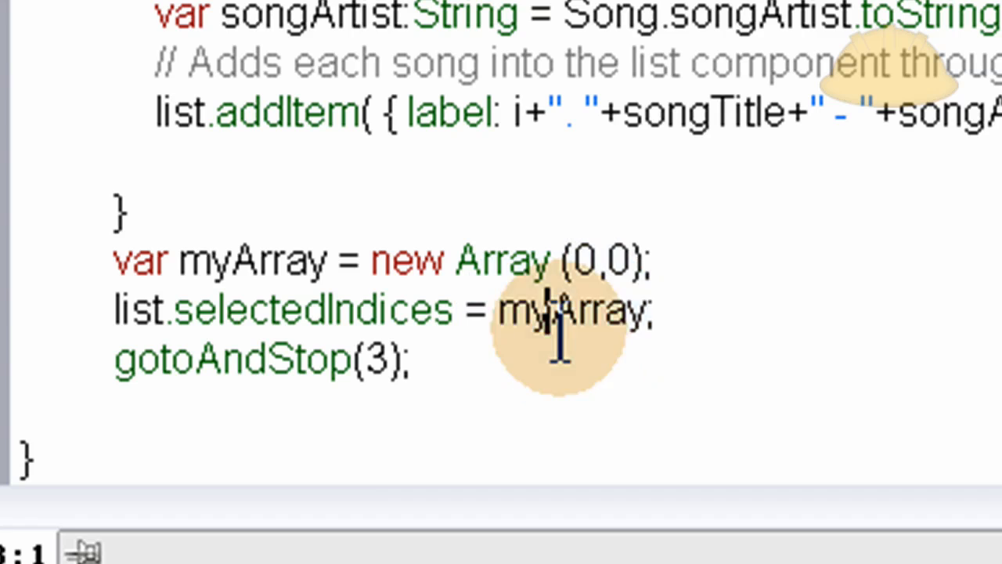
pyautogui.doubleClick(576, 310)
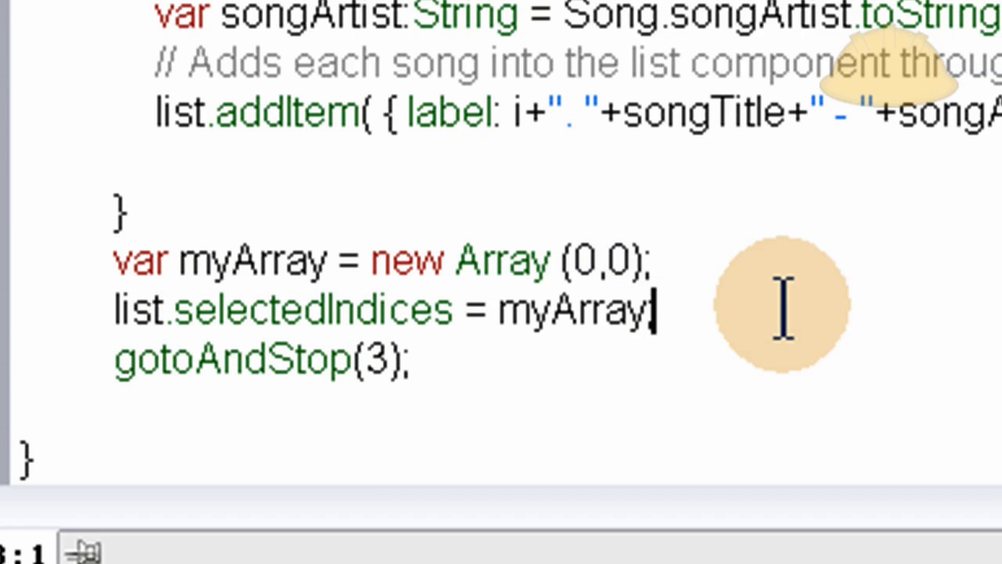
# - Add the comment '// This highlights song 1 by default' after the selectedIndices line
pyautogui.write('// Th')
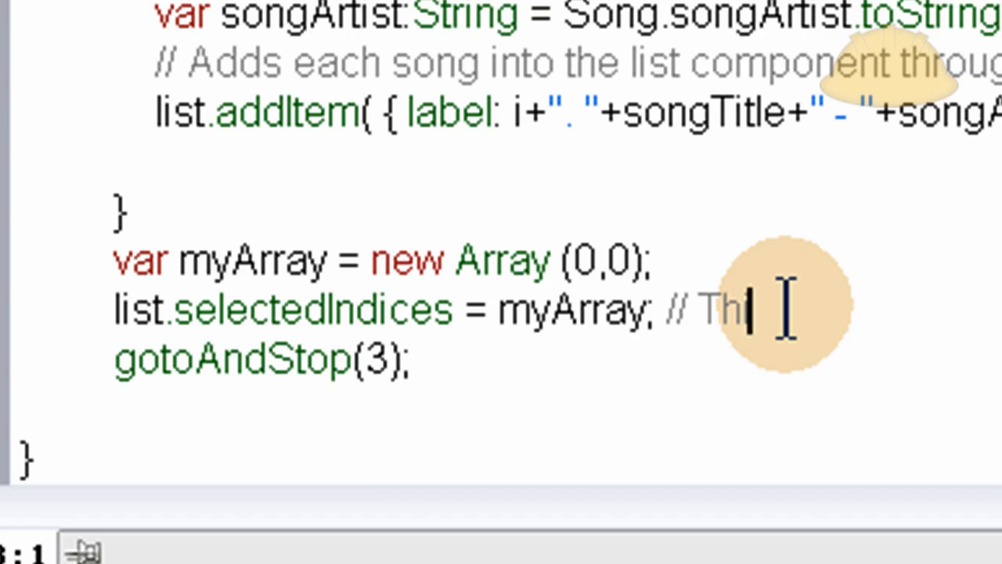
pyautogui.write('s highlights song')
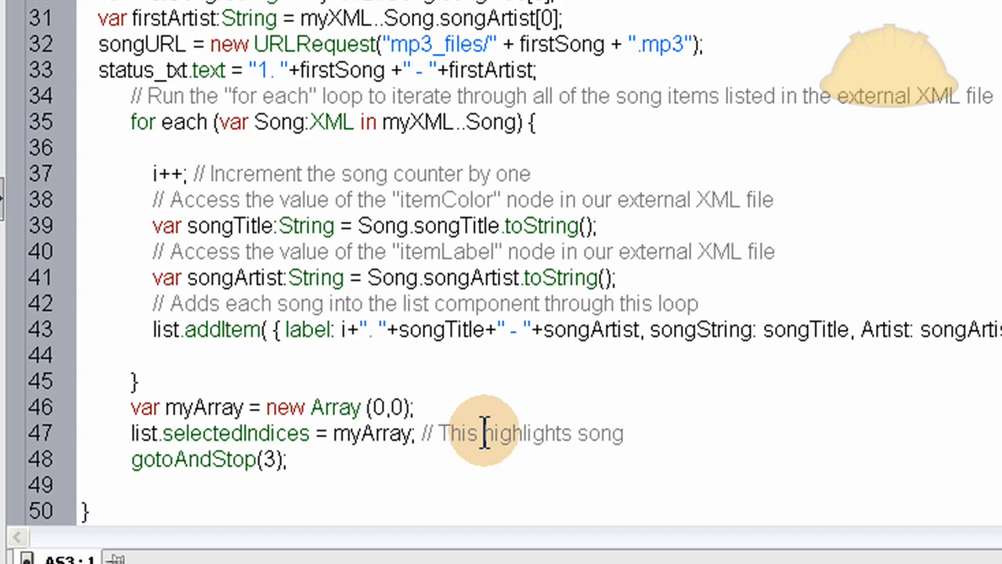
pyautogui.click(623, 433)
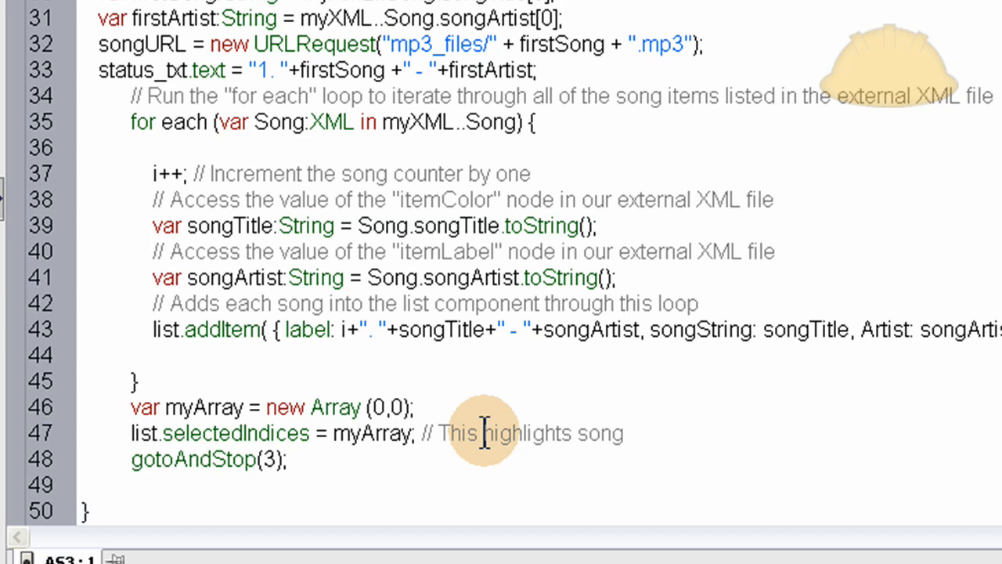
pyautogui.click(620, 432)
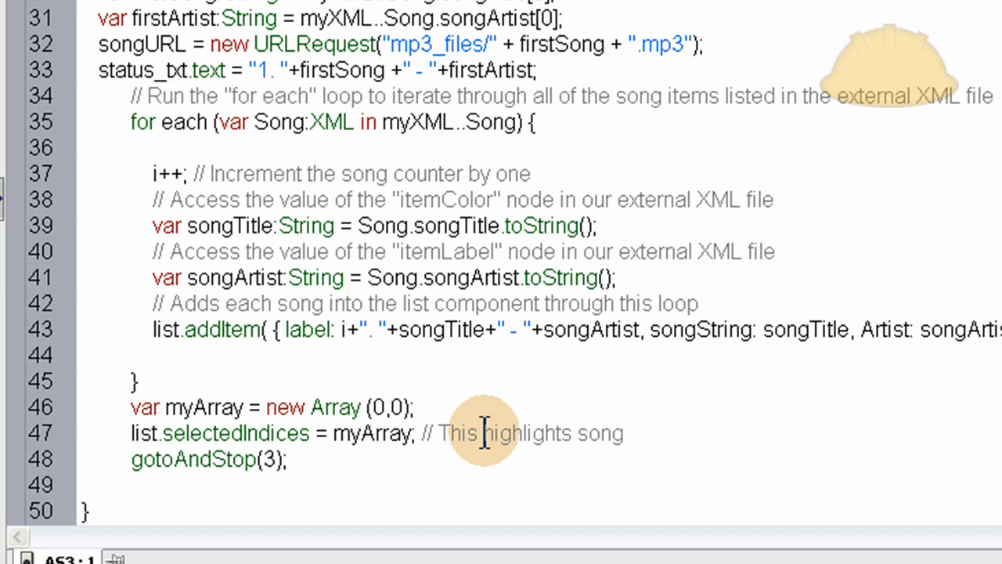
pyautogui.click(623, 432)
pyautogui.write(' 1 by de')
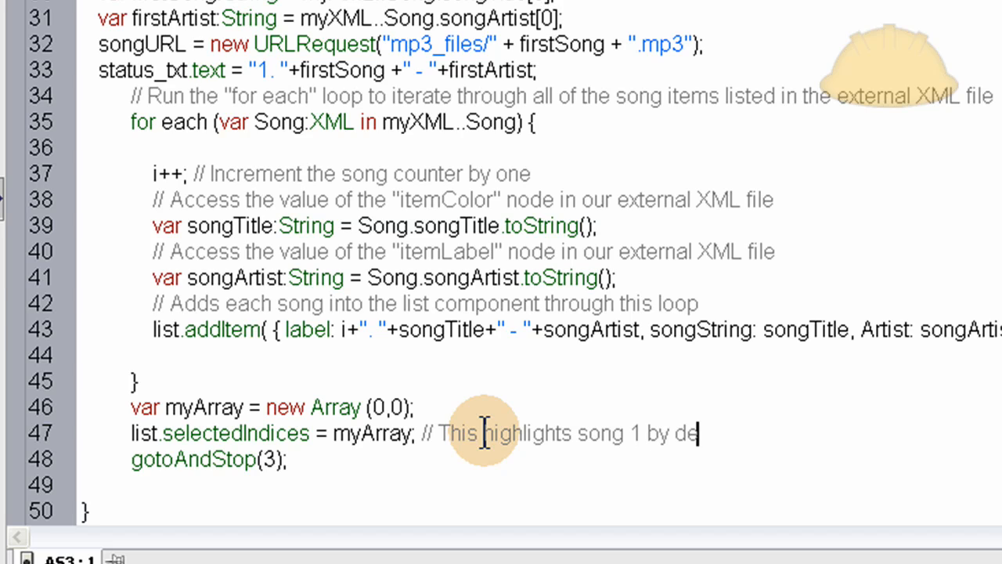
pyautogui.write('fault')
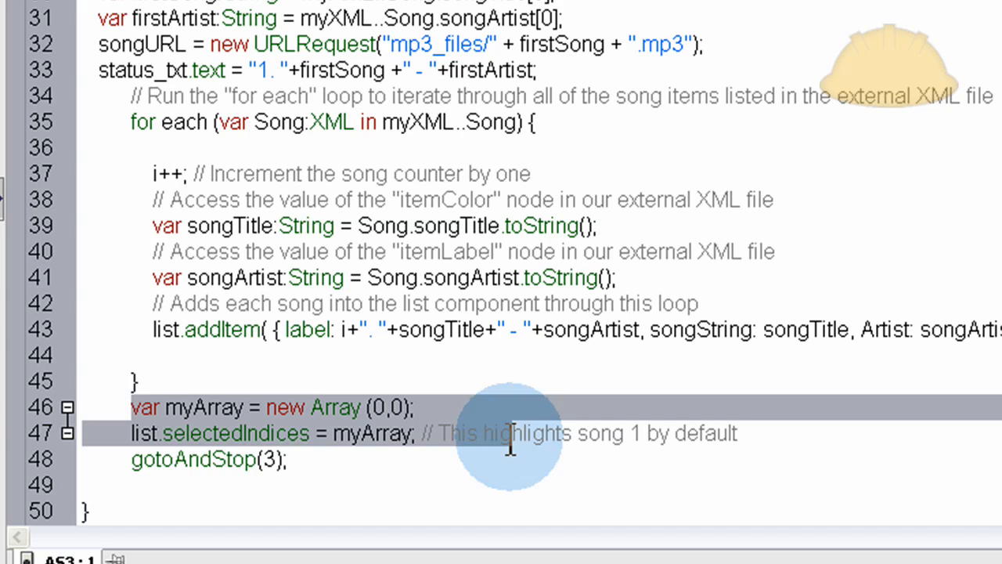
# - Comment out gotoAndStop(3); and review the XML loading code with its mp3_files path
pyautogui.click(135, 460)
pyautogui.write('//')
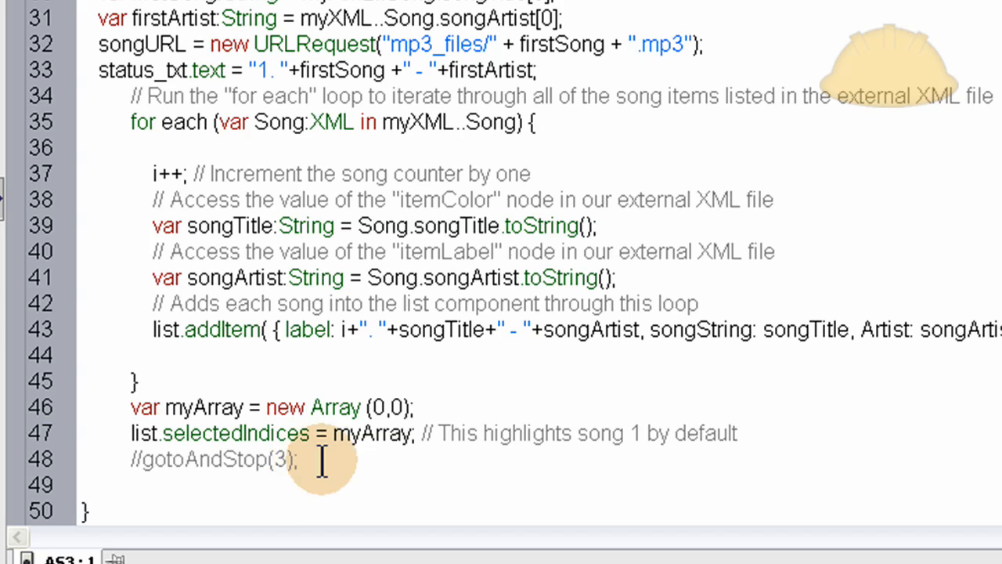
pyautogui.click(296, 460)
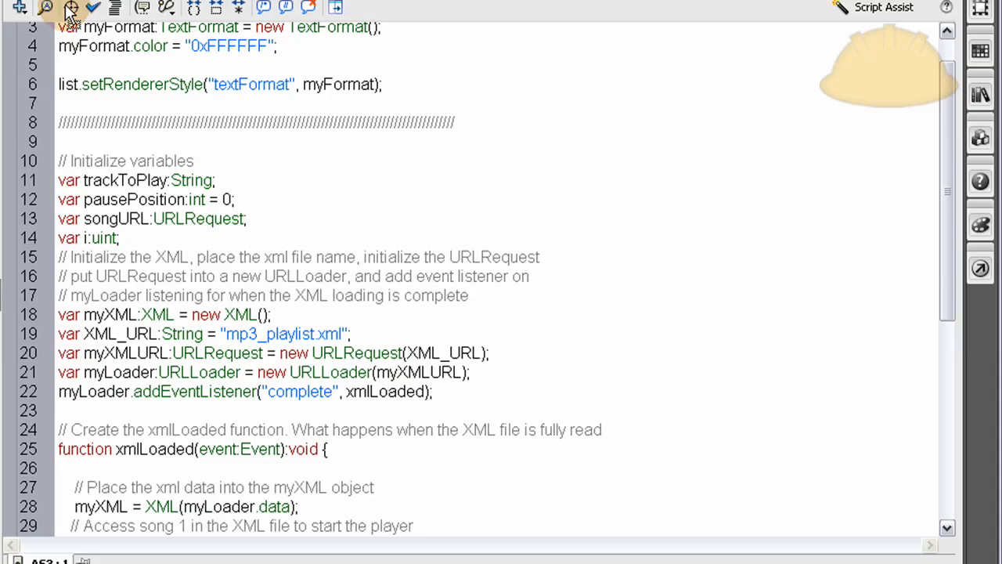
pyautogui.scroll(-3)
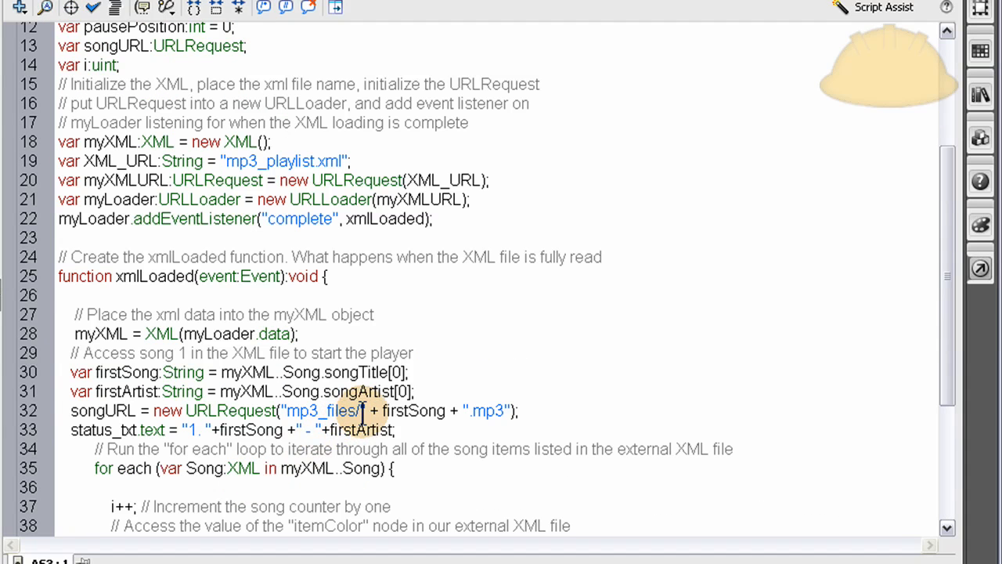
pyautogui.doubleClick(321, 410)
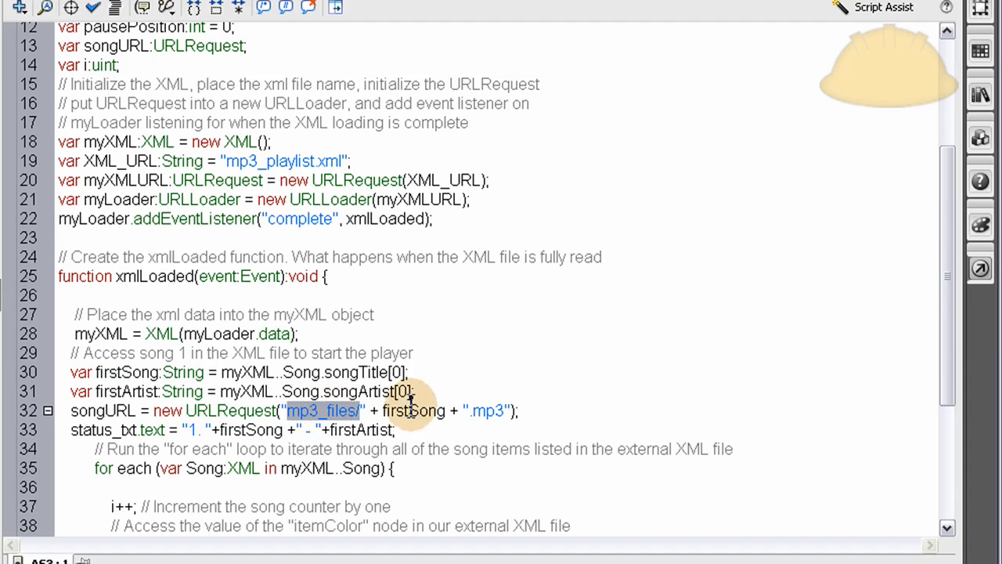
pyautogui.scroll(3)
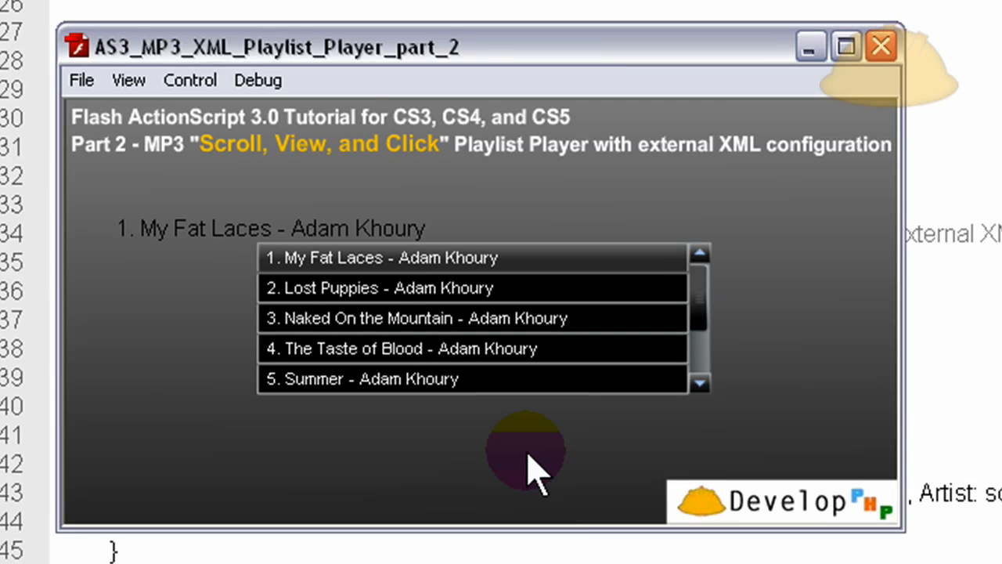
pyautogui.moveTo(576, 473)
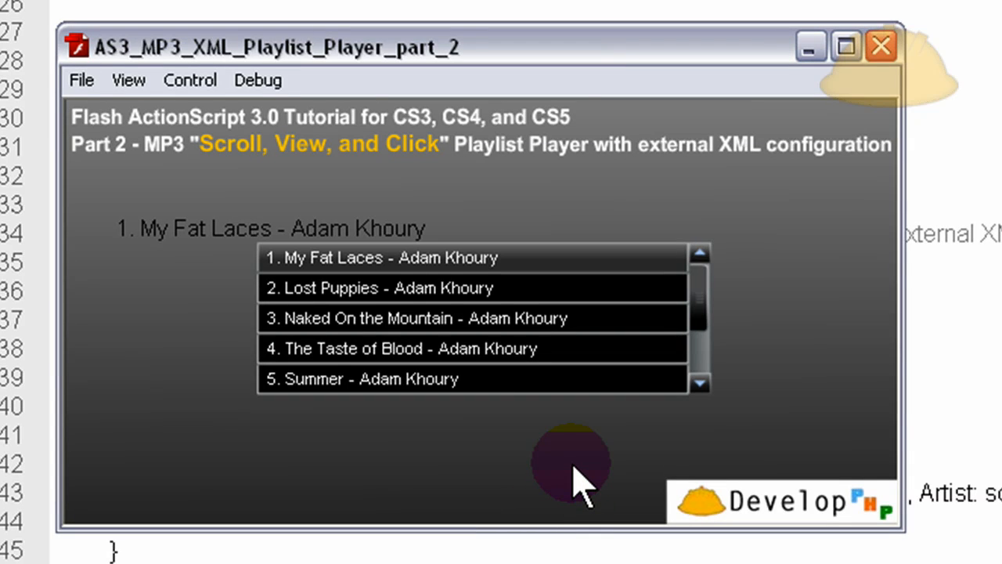
pyautogui.moveTo(180, 344)
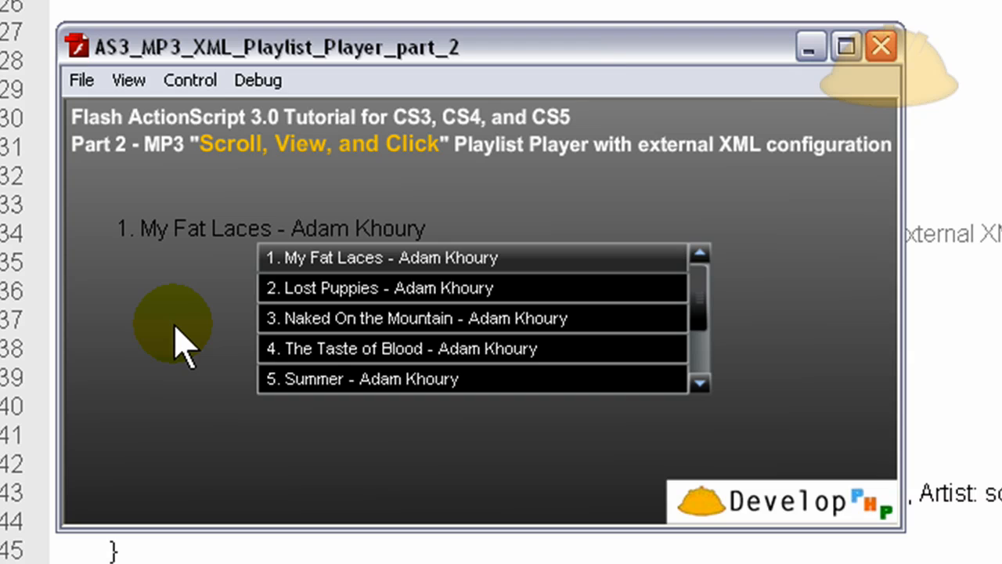
pyautogui.moveTo(227, 344)
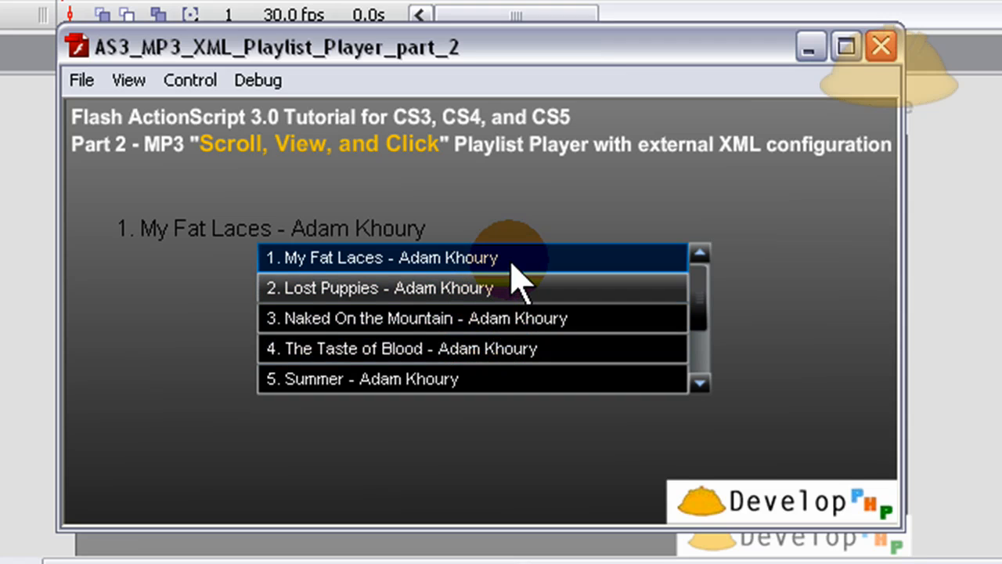
pyautogui.moveTo(298, 243)
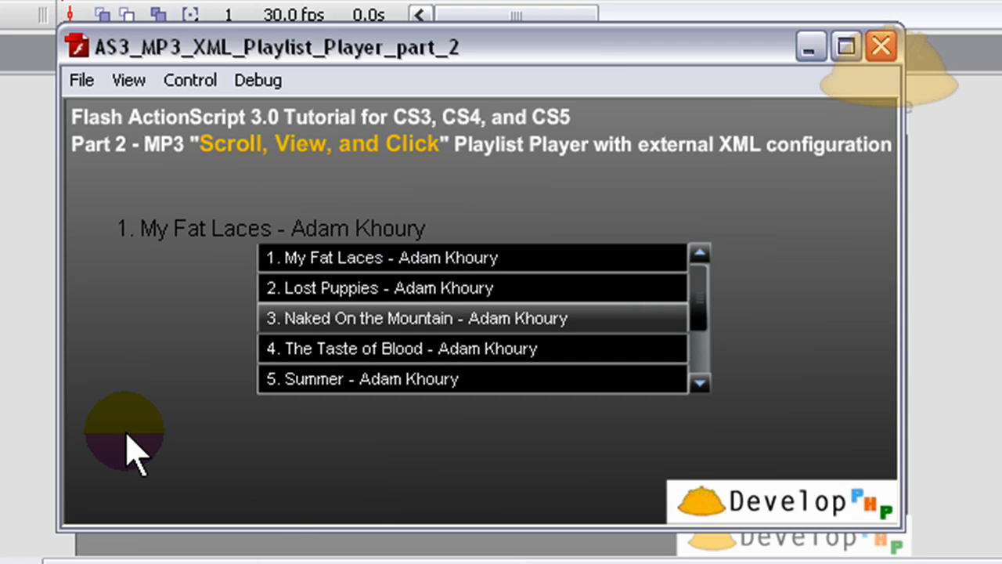
# - Interact with the previewed playlist and select song 3 to check the highlight behaviour
pyautogui.click(698, 384)
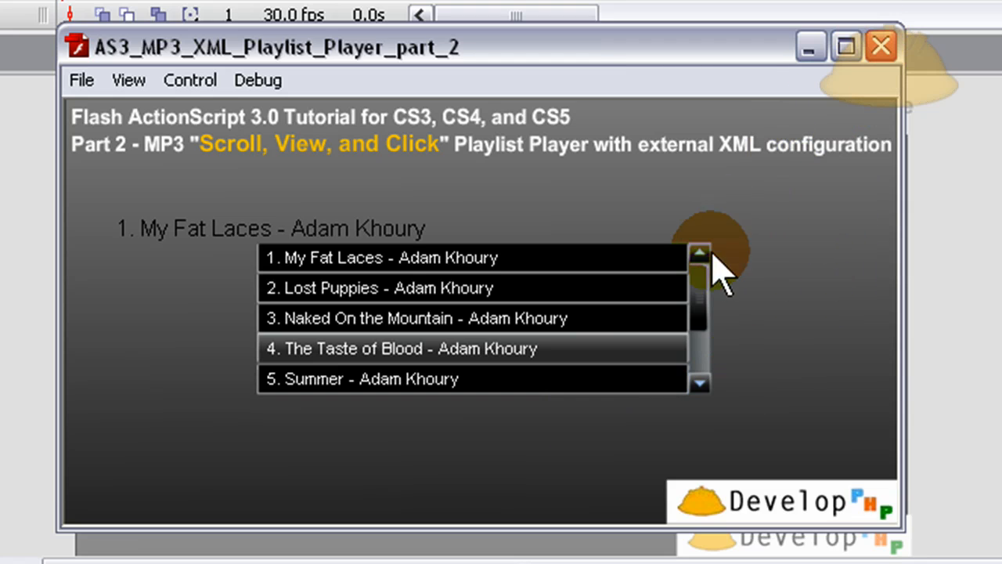
pyautogui.moveTo(877, 110)
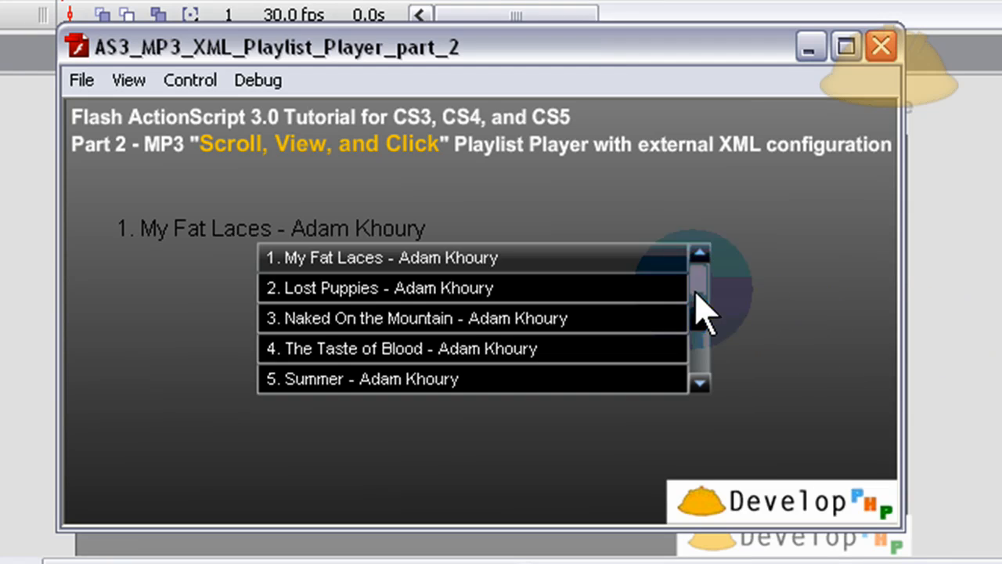
pyautogui.click(415, 318)
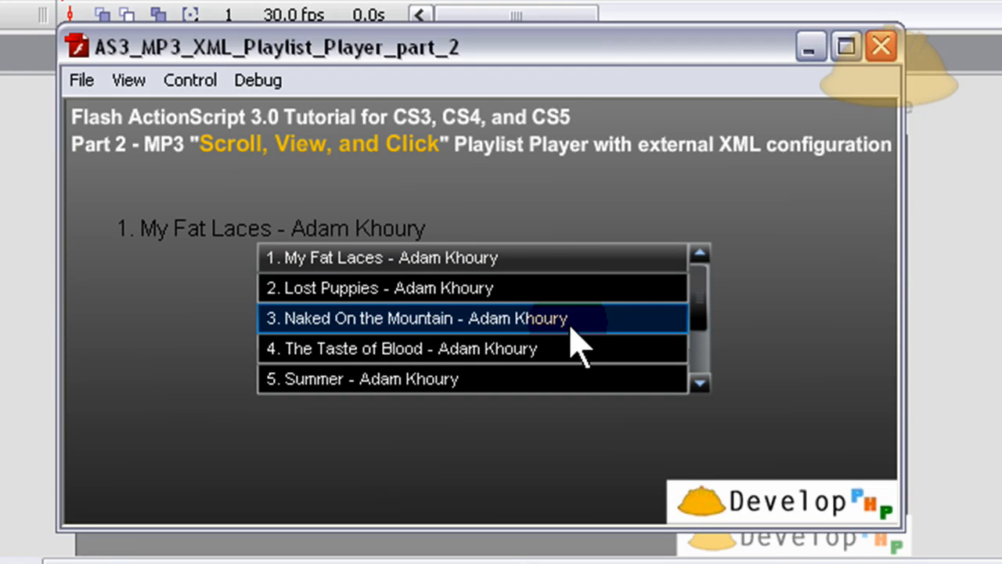
pyautogui.moveTo(595, 348)
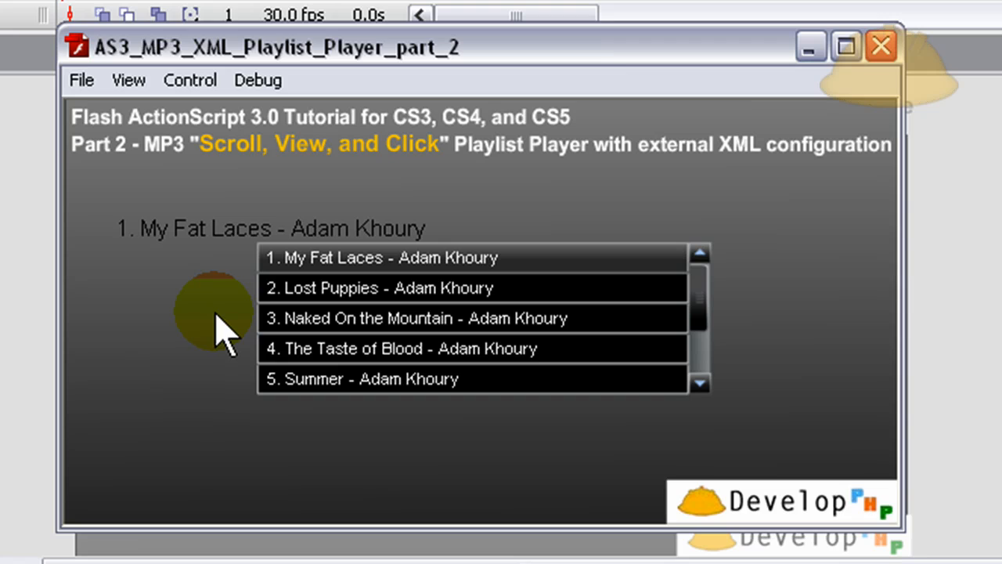
pyautogui.moveTo(383, 298)
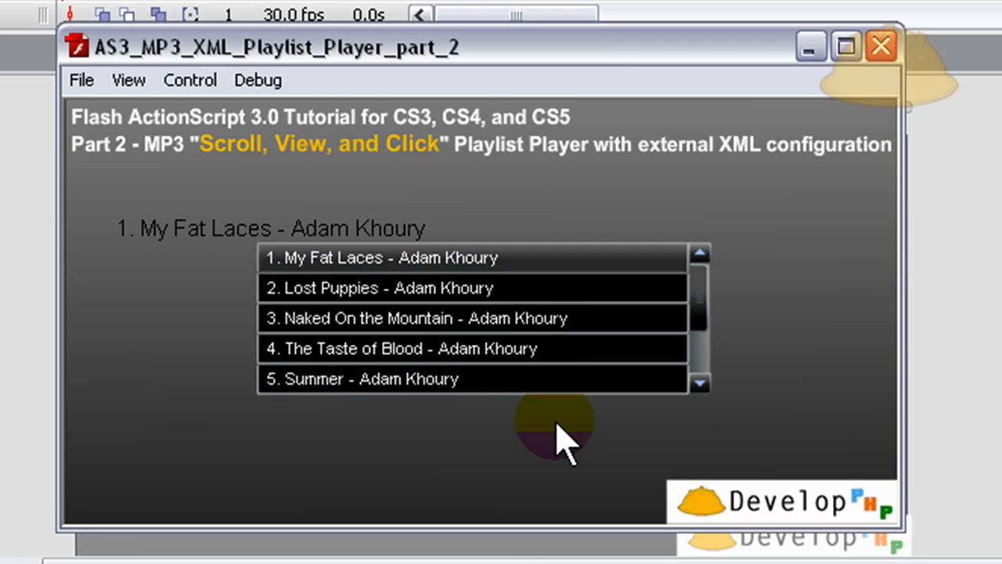
pyautogui.moveTo(883, 75)
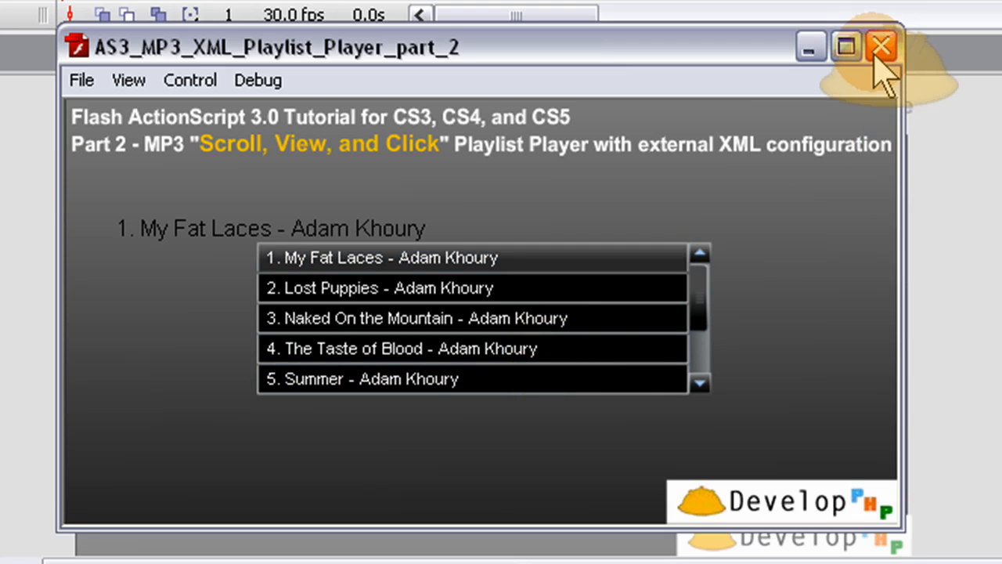